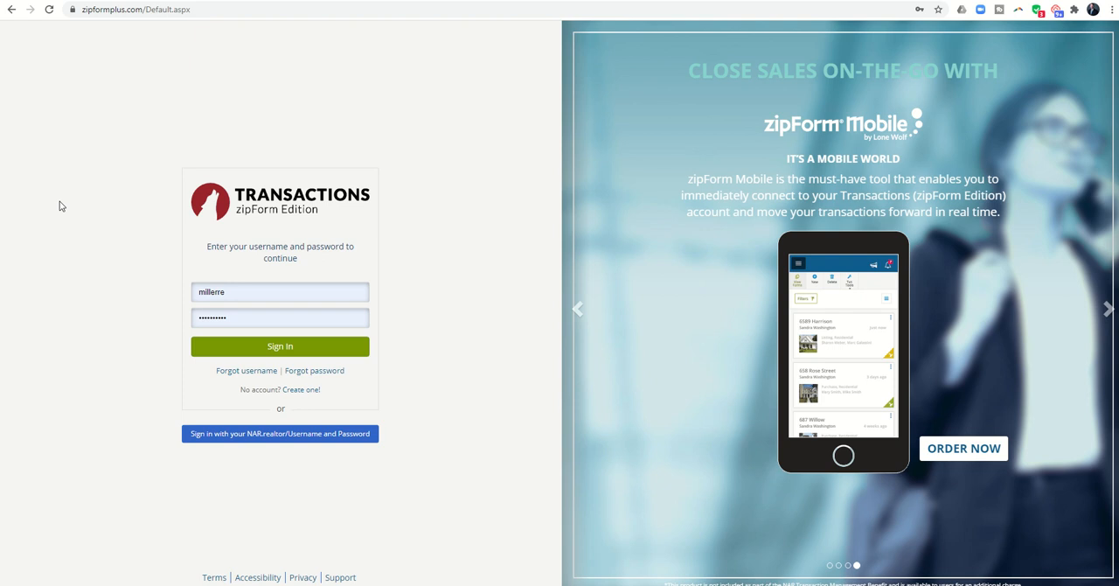
{"action": "mouse_move", "coordinate": [92, 260]}
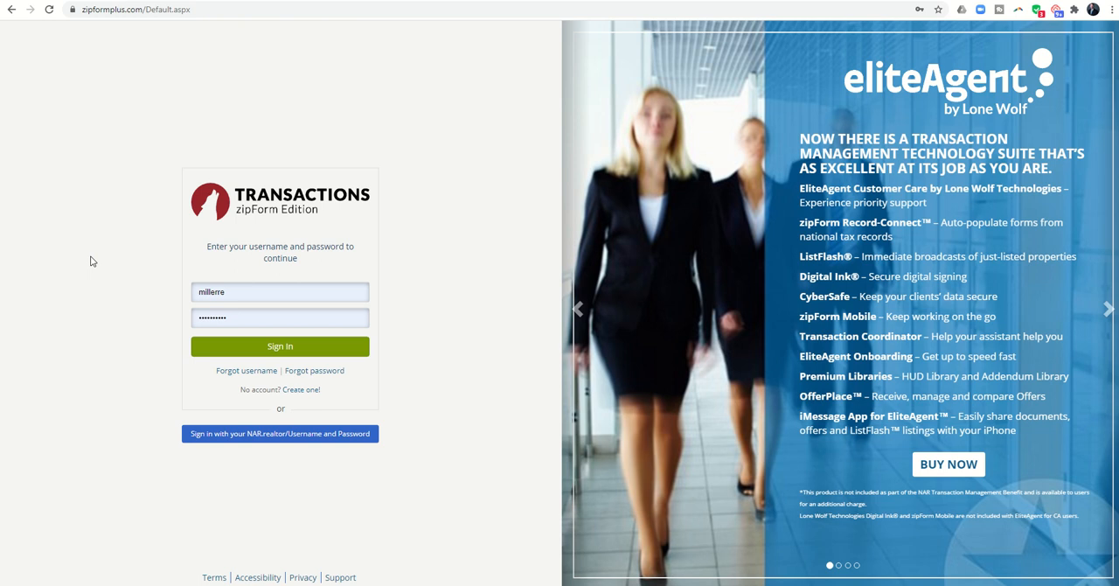
Sign in with the saved username and password to reach the transactions list
{"action": "left_click", "coordinate": [280, 345]}
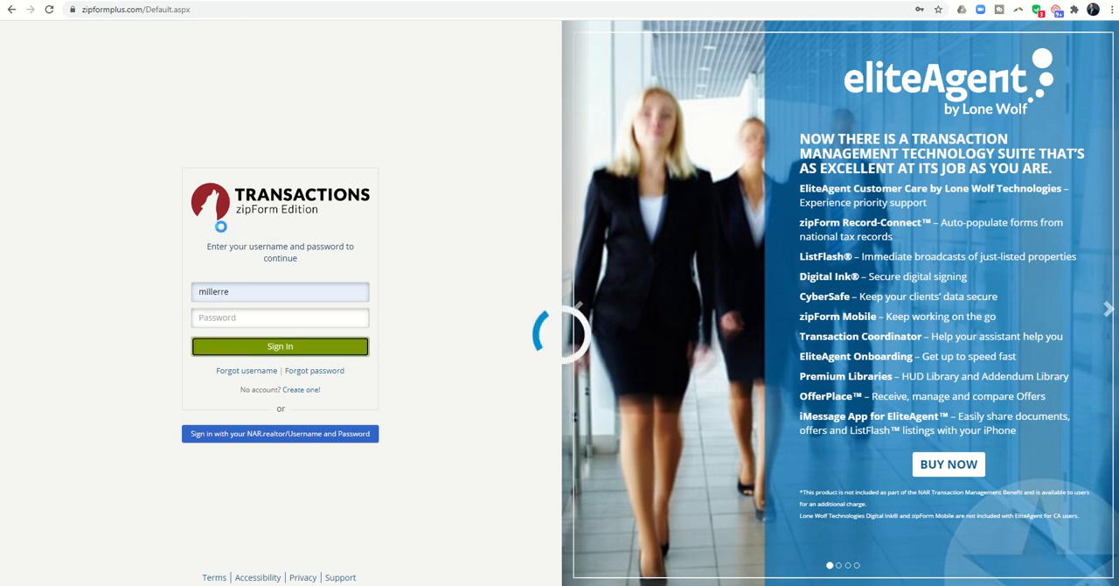
{"action": "left_click", "coordinate": [279, 345]}
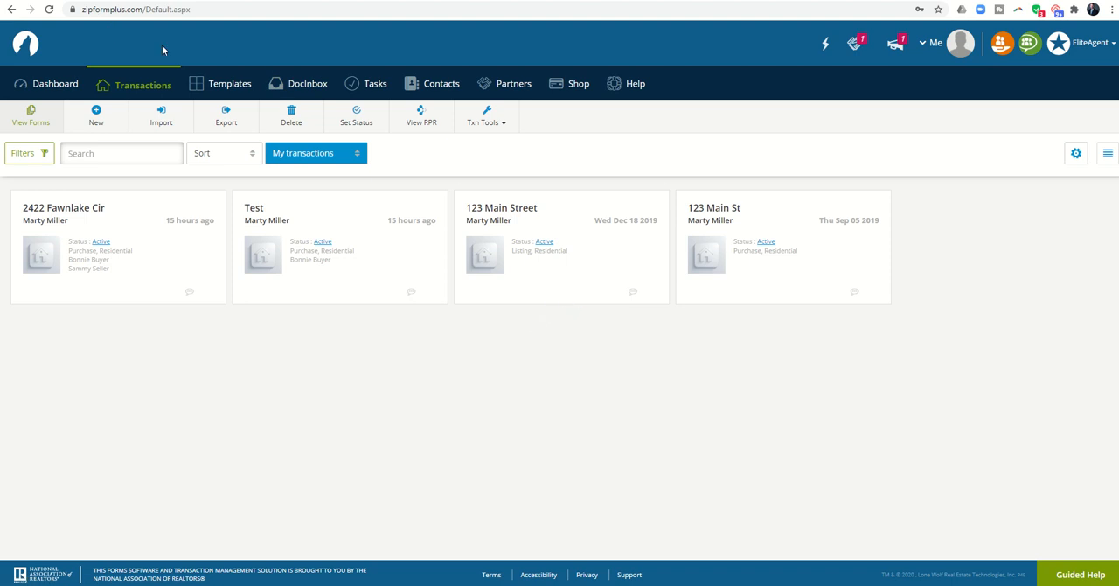
{"action": "mouse_move", "coordinate": [140, 38]}
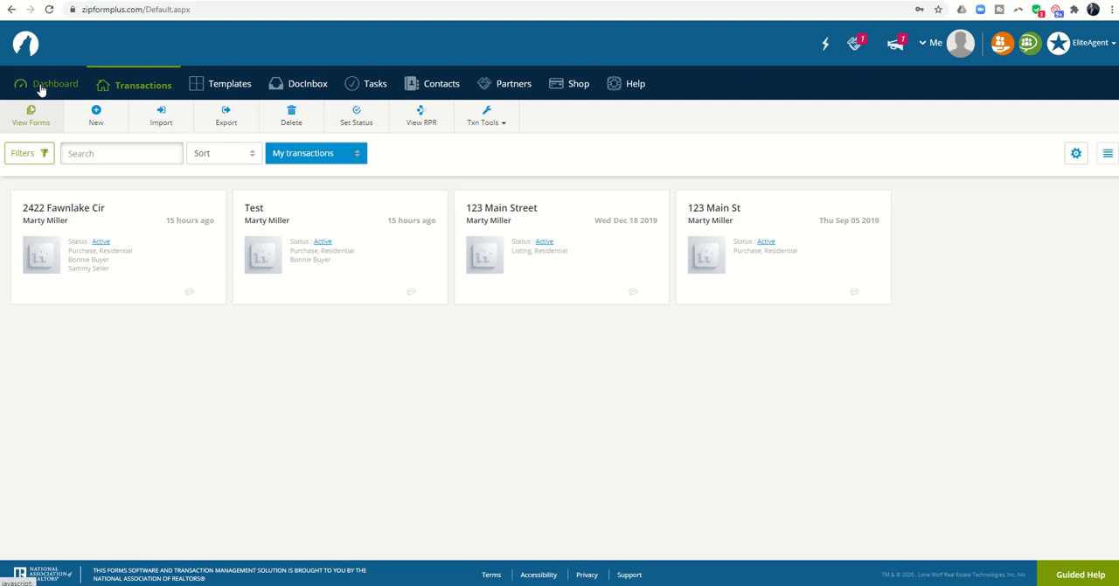
{"action": "mouse_move", "coordinate": [150, 85]}
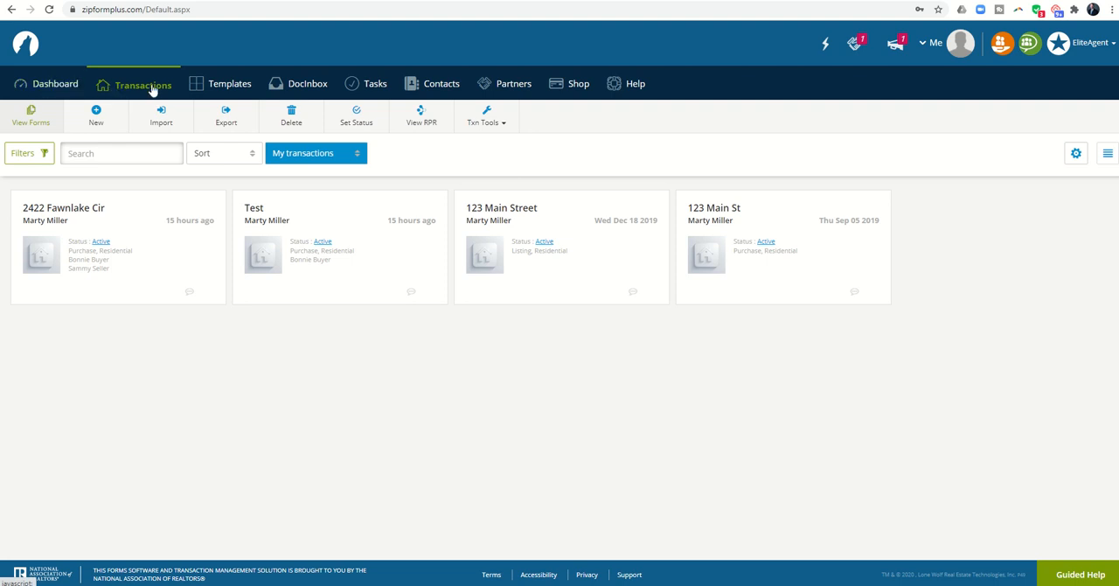
{"action": "mouse_move", "coordinate": [229, 83]}
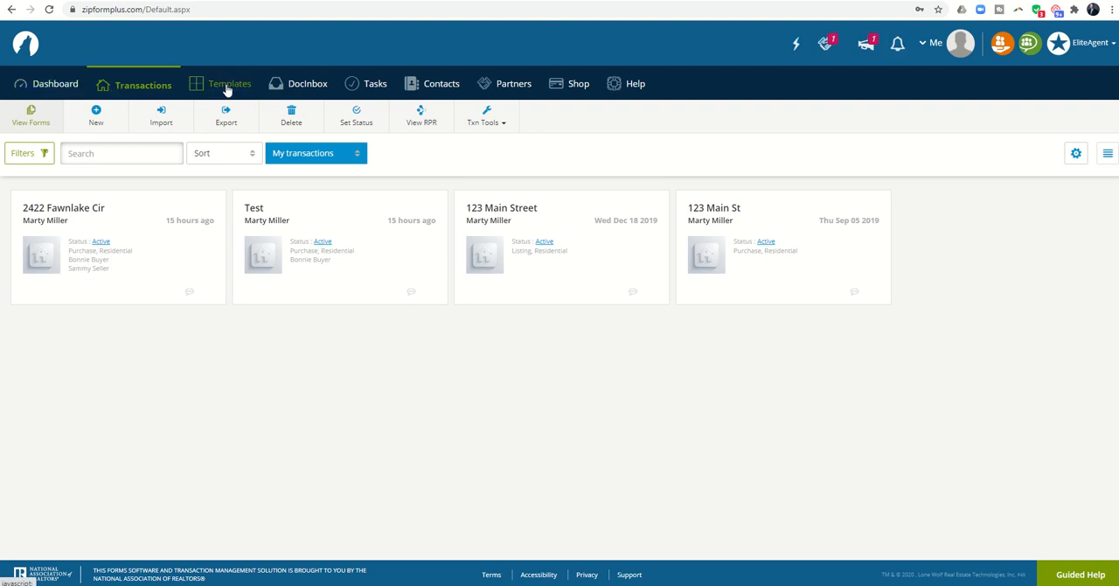
Go to the Templates tab and start a New Listing template
{"action": "left_click", "coordinate": [226, 83]}
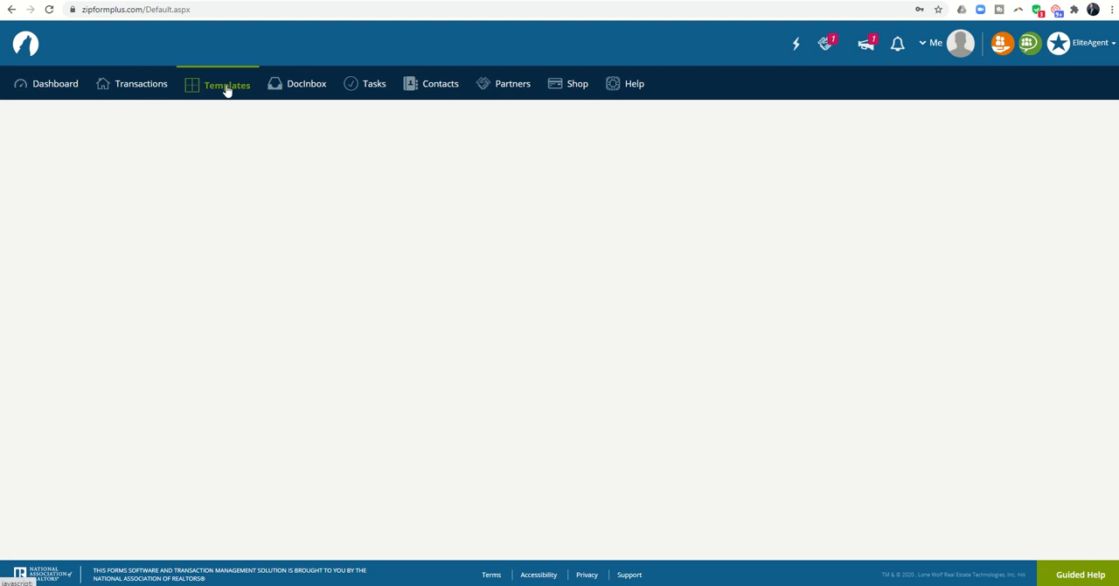
{"action": "left_click", "coordinate": [227, 83]}
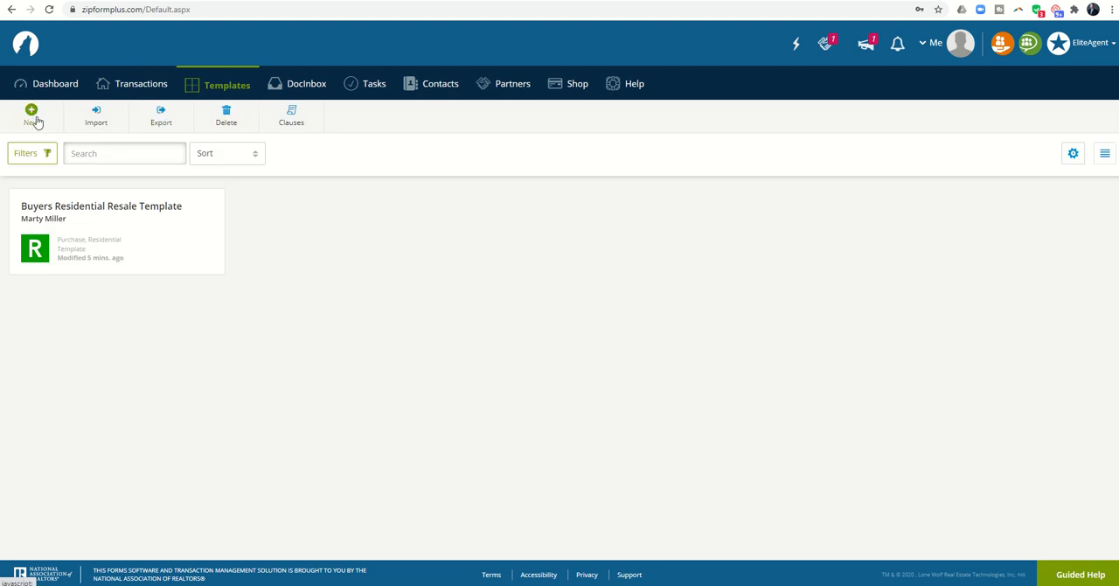
{"action": "left_click", "coordinate": [31, 113]}
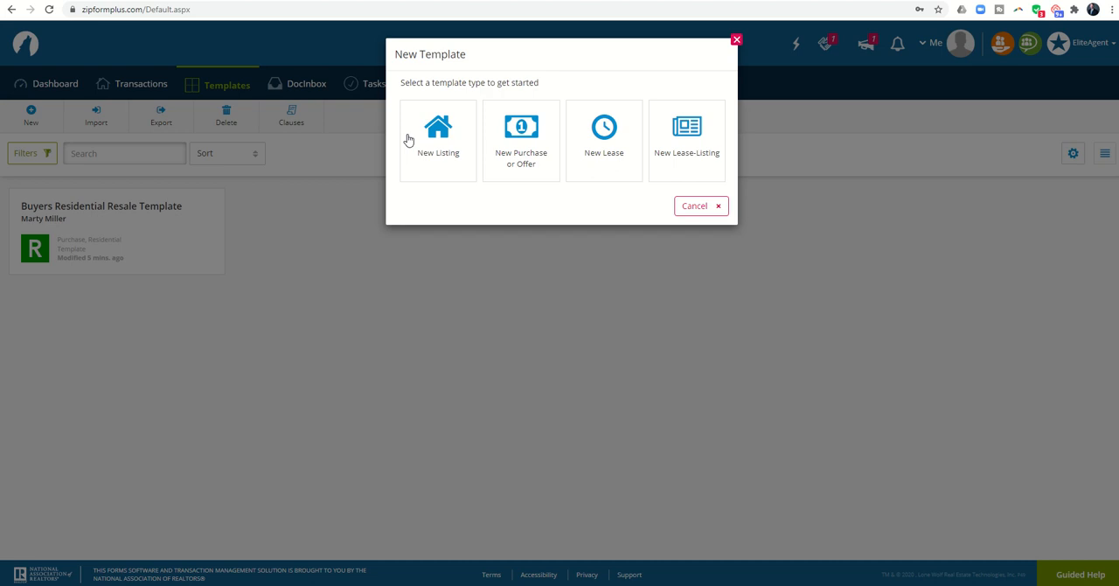
{"action": "mouse_move", "coordinate": [480, 97]}
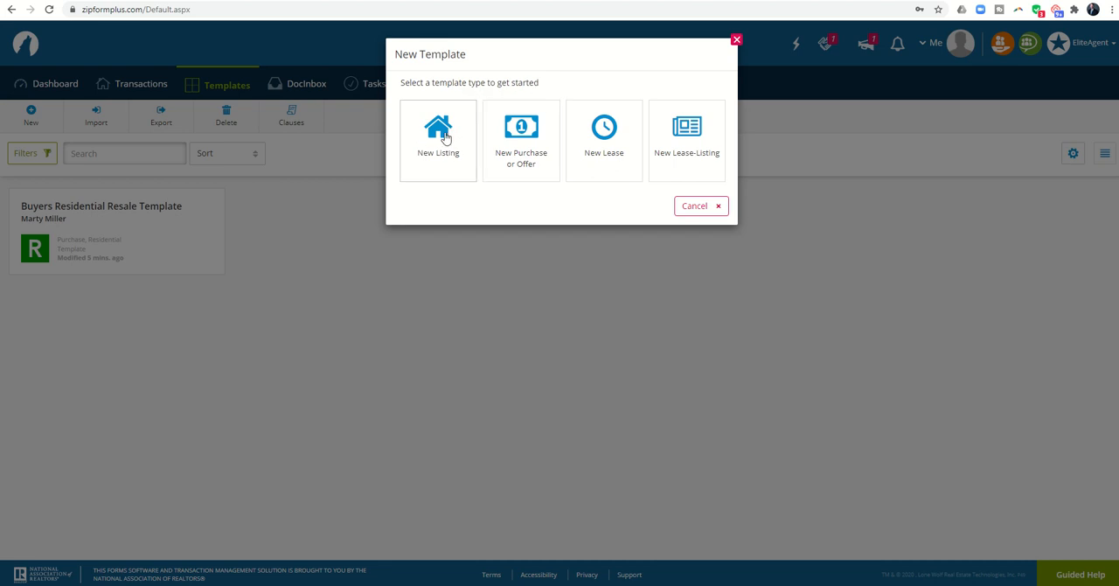
{"action": "left_click", "coordinate": [701, 206]}
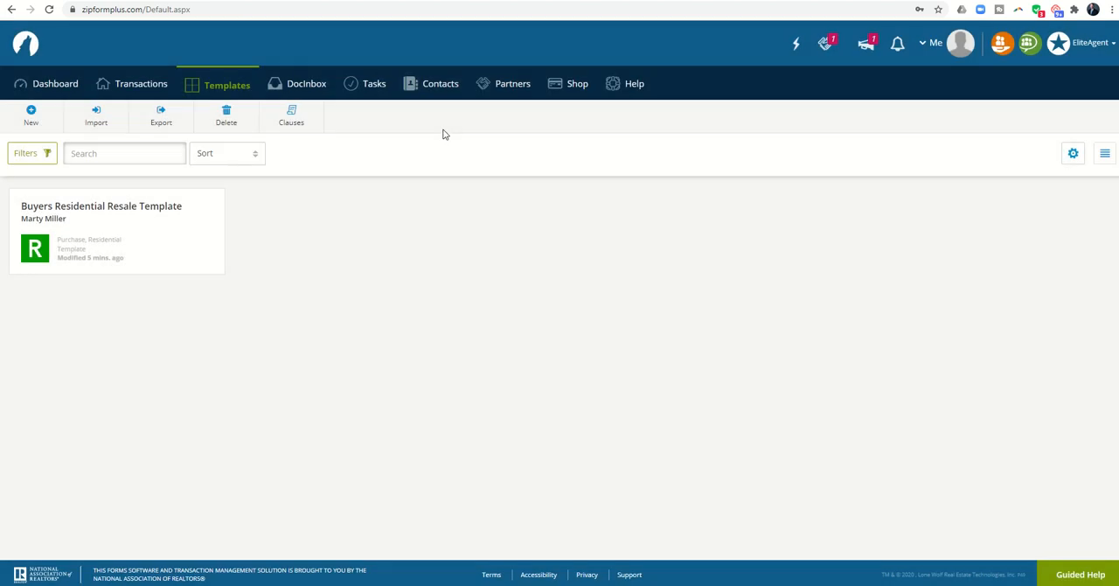
Name the template 'Residential Listing Resale Template', pick the Residential category, and save
{"action": "left_click", "coordinate": [31, 115]}
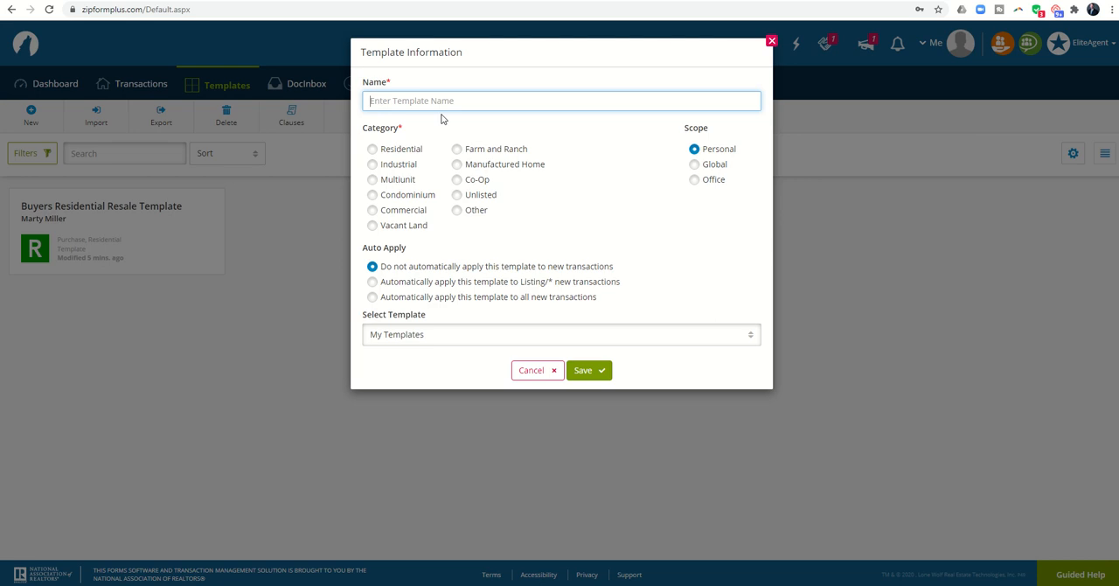
{"action": "type", "text": "Residential Listi"}
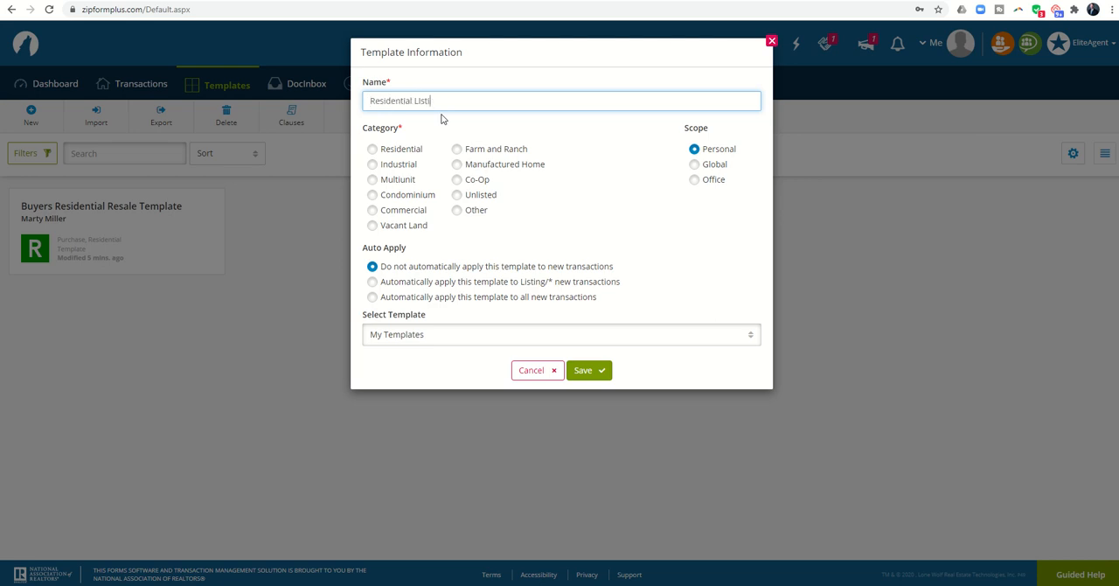
{"action": "type", "text": "ng Re"}
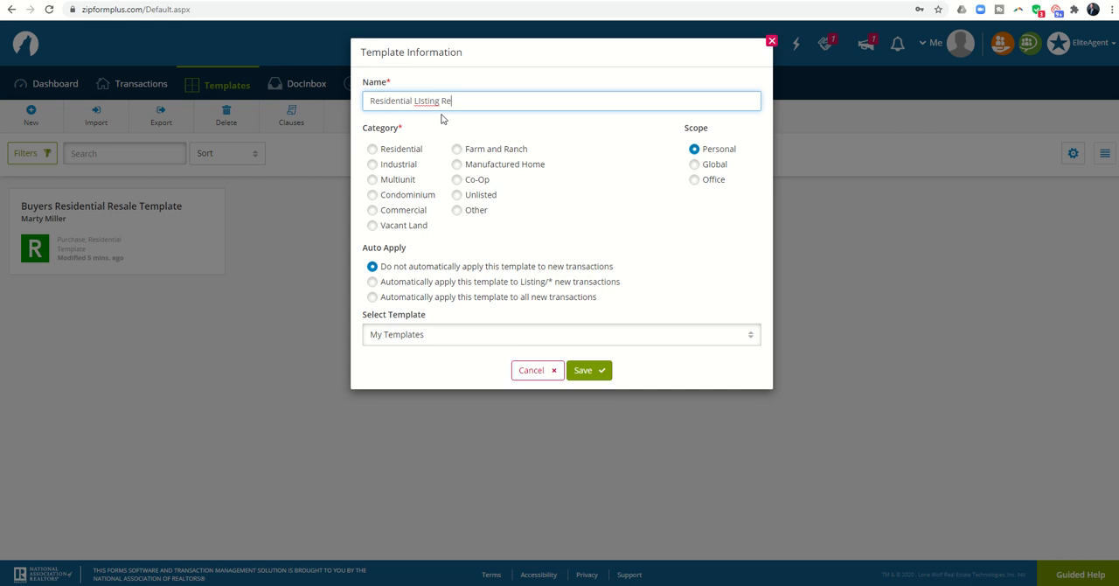
{"action": "type", "text": "sale Template"}
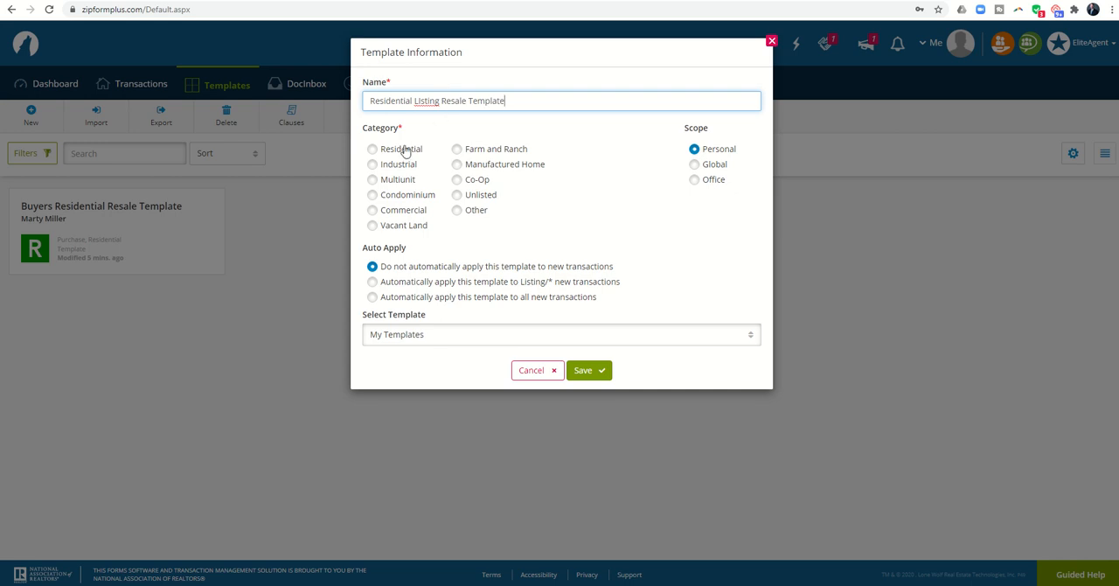
{"action": "left_click", "coordinate": [372, 149]}
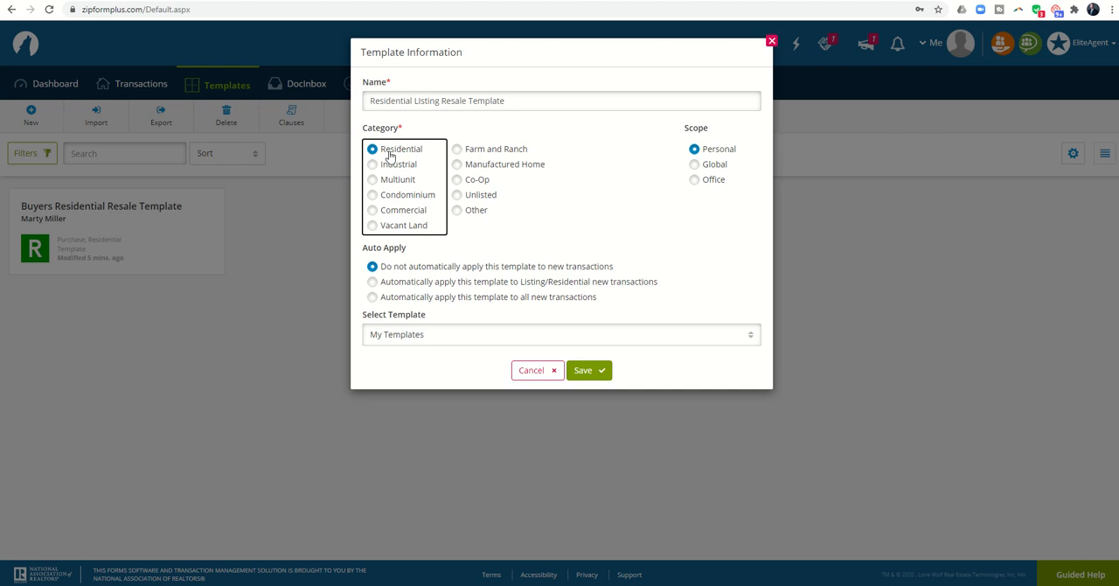
{"action": "mouse_move", "coordinate": [384, 229]}
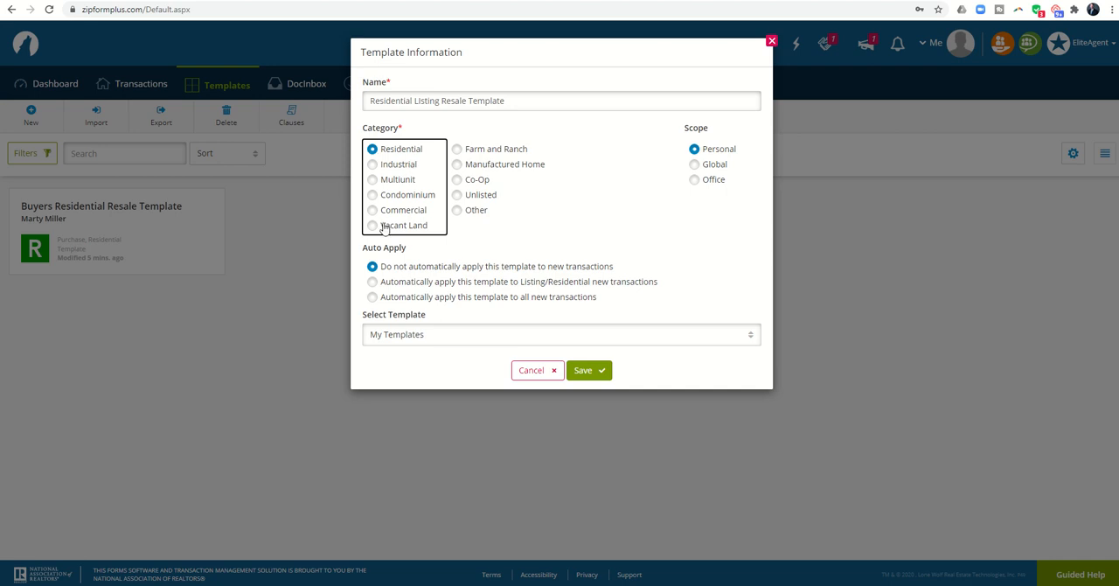
{"action": "mouse_move", "coordinate": [429, 254]}
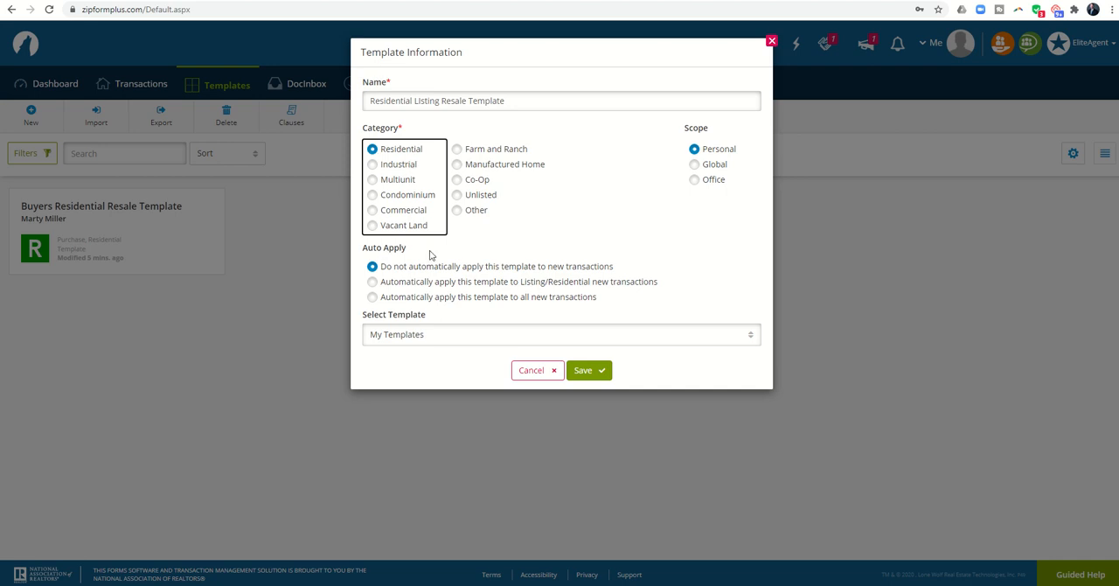
{"action": "mouse_move", "coordinate": [402, 163]}
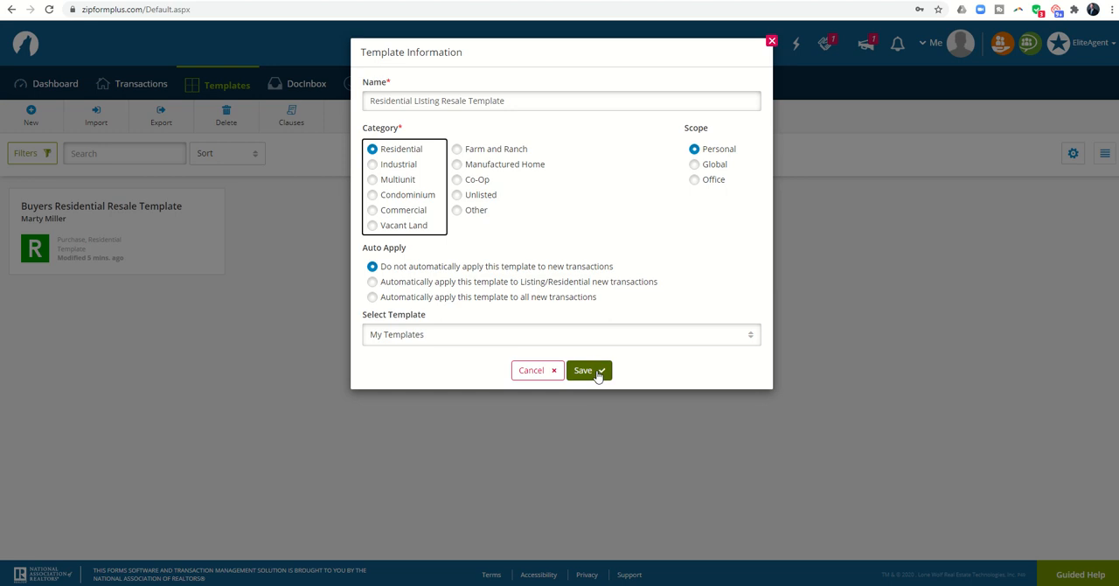
{"action": "left_click", "coordinate": [588, 370]}
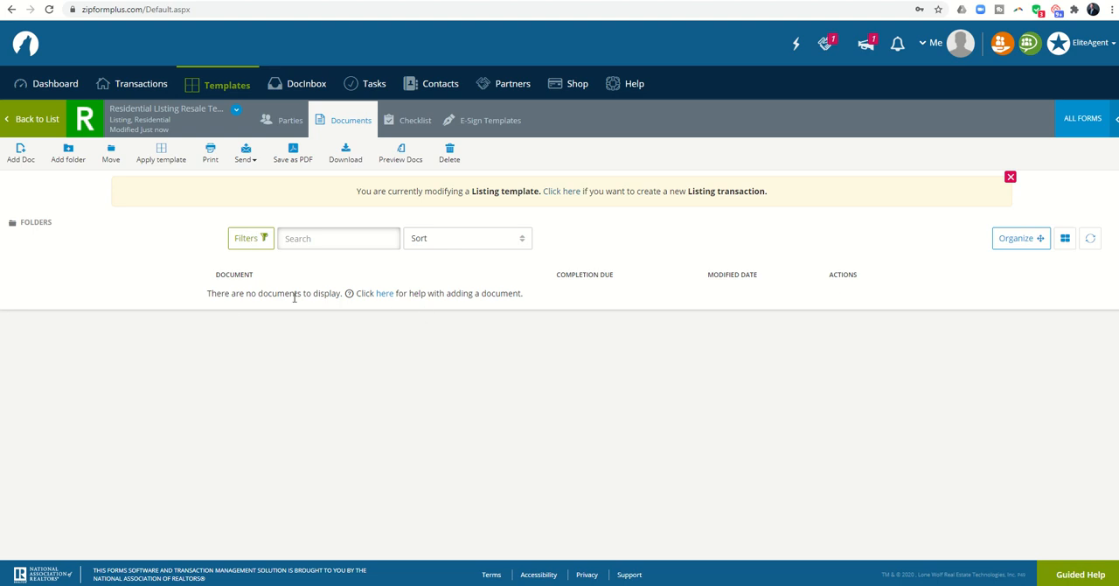
{"action": "mouse_move", "coordinate": [428, 290]}
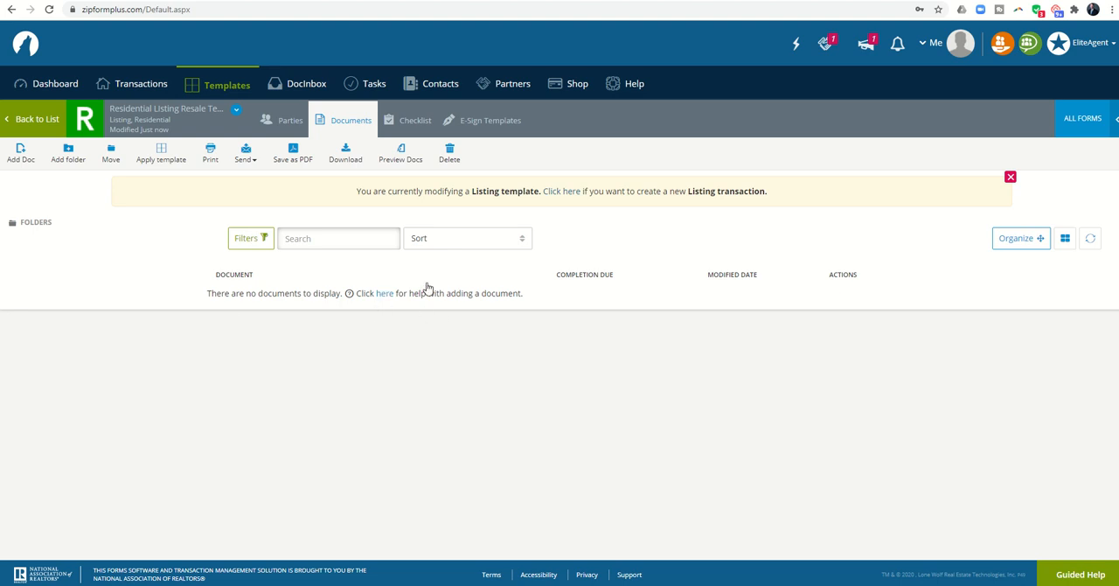
{"action": "mouse_move", "coordinate": [478, 291]}
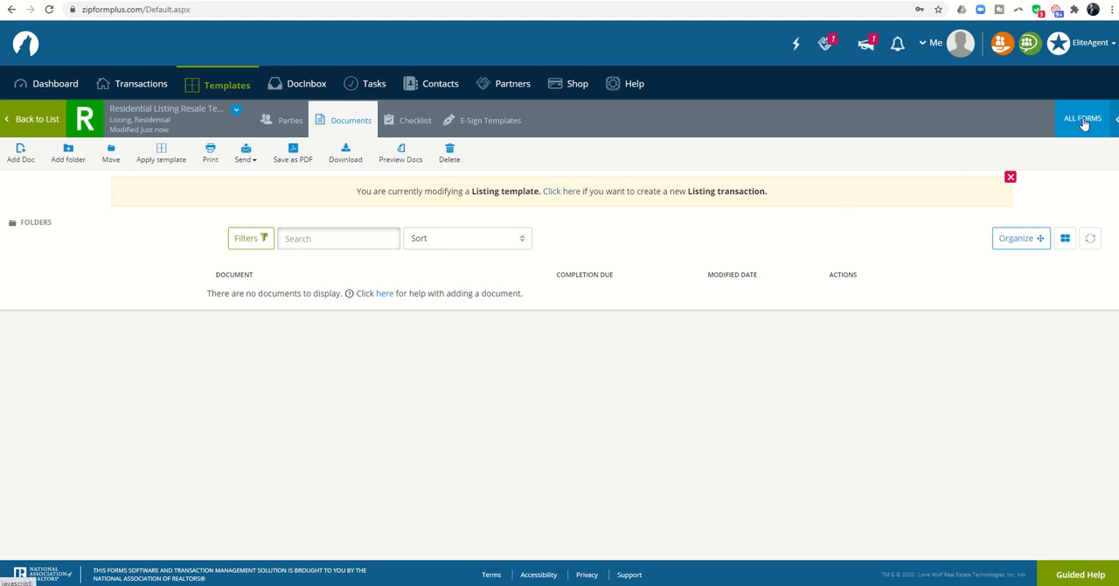
Search the form libraries for 'Informat' and add Information About Brokerage Services
{"action": "left_click", "coordinate": [1082, 119]}
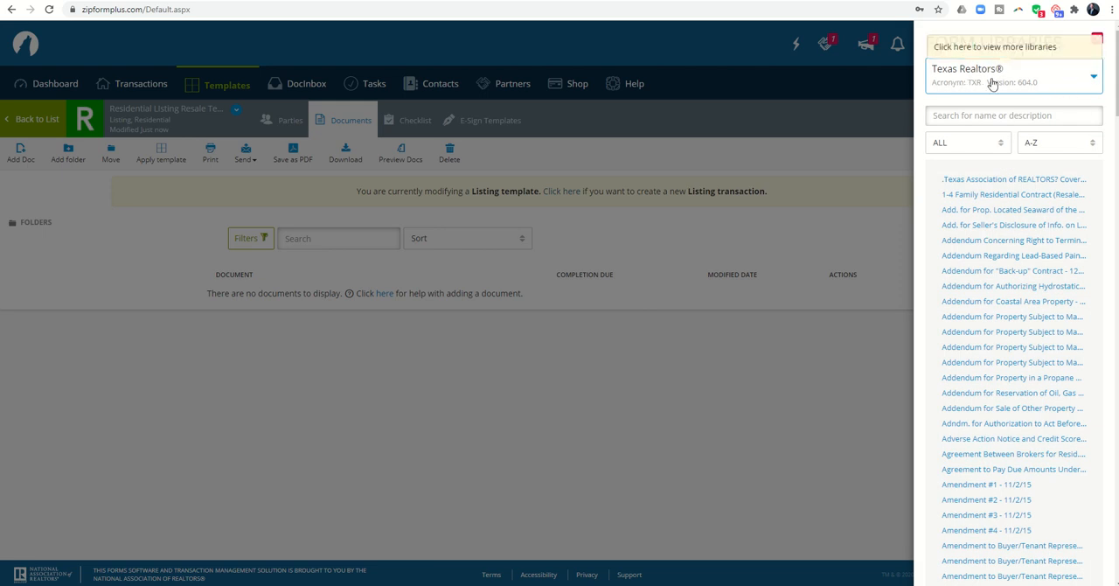
{"action": "left_click", "coordinate": [1091, 76]}
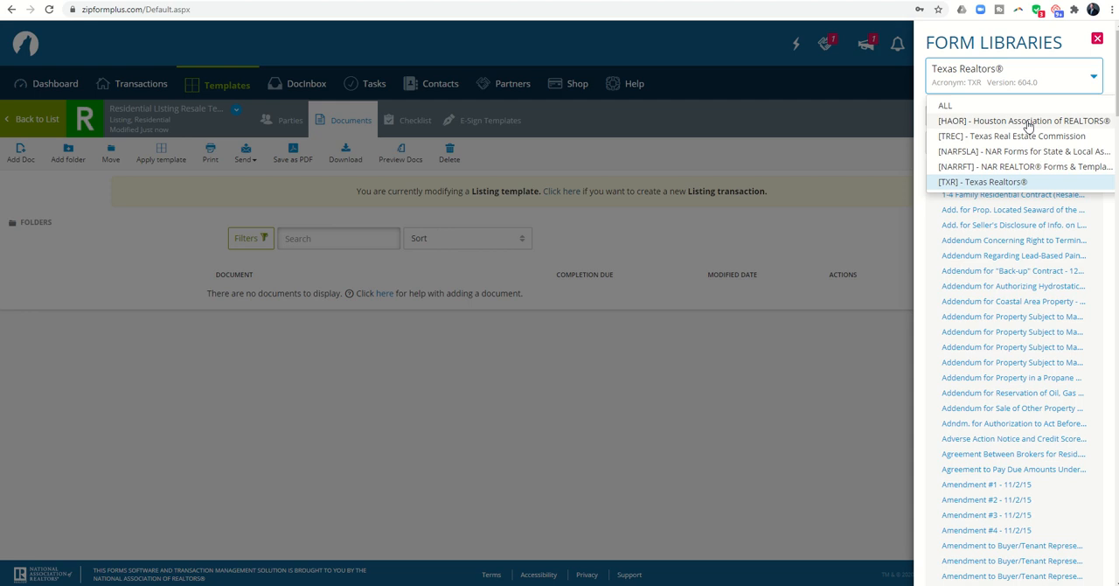
{"action": "mouse_move", "coordinate": [981, 140]}
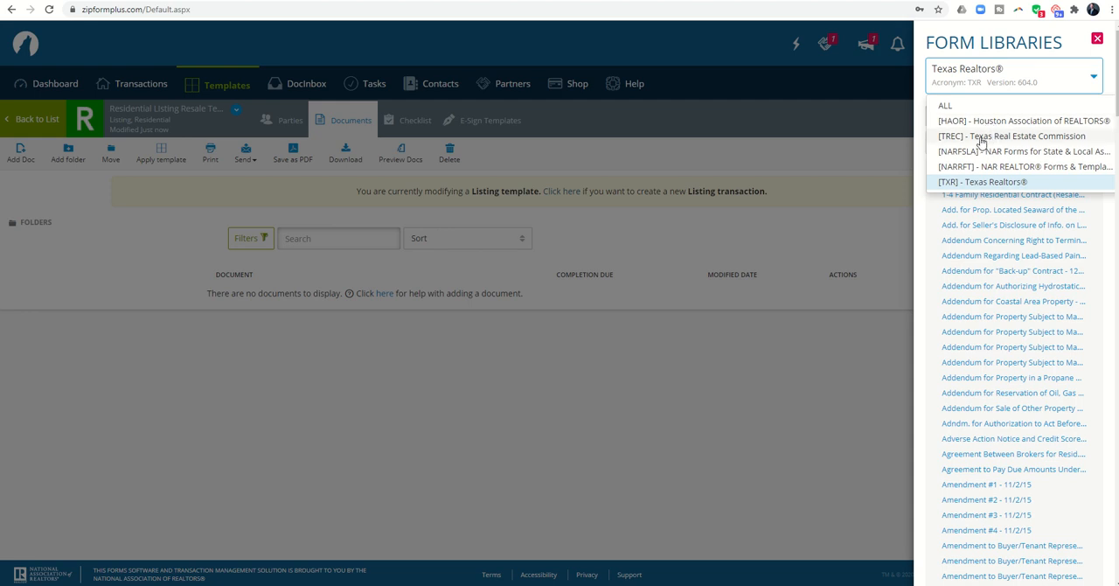
{"action": "mouse_move", "coordinate": [1021, 88]}
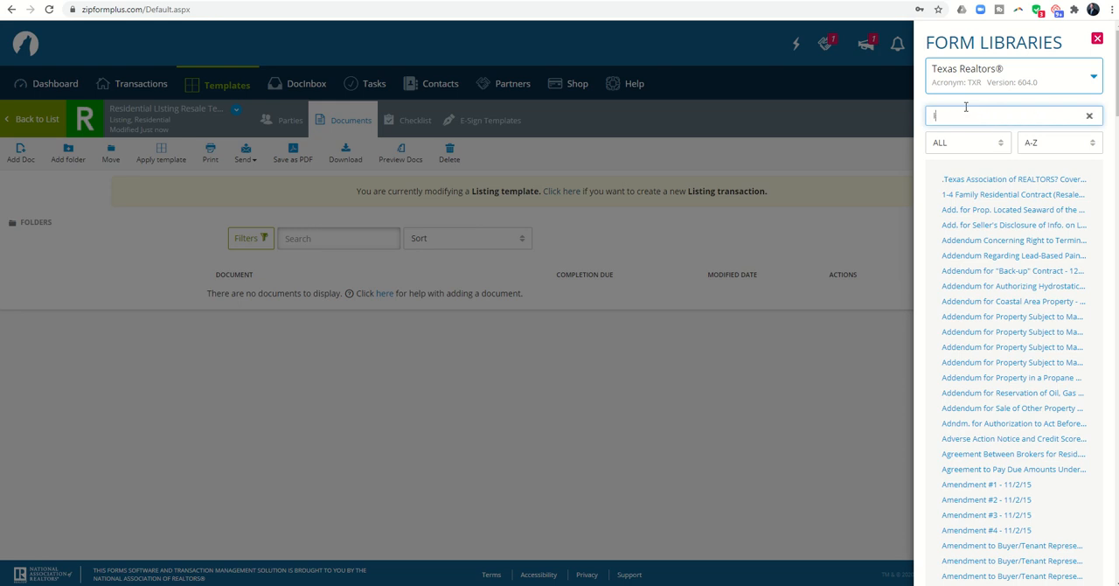
{"action": "type", "text": "Info"}
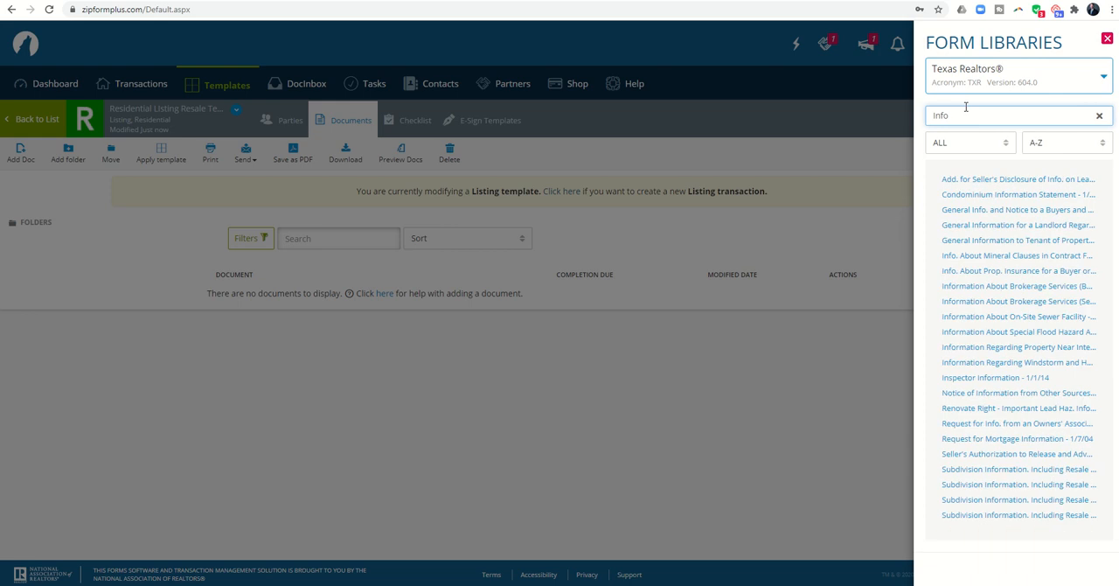
{"action": "type", "text": "r"}
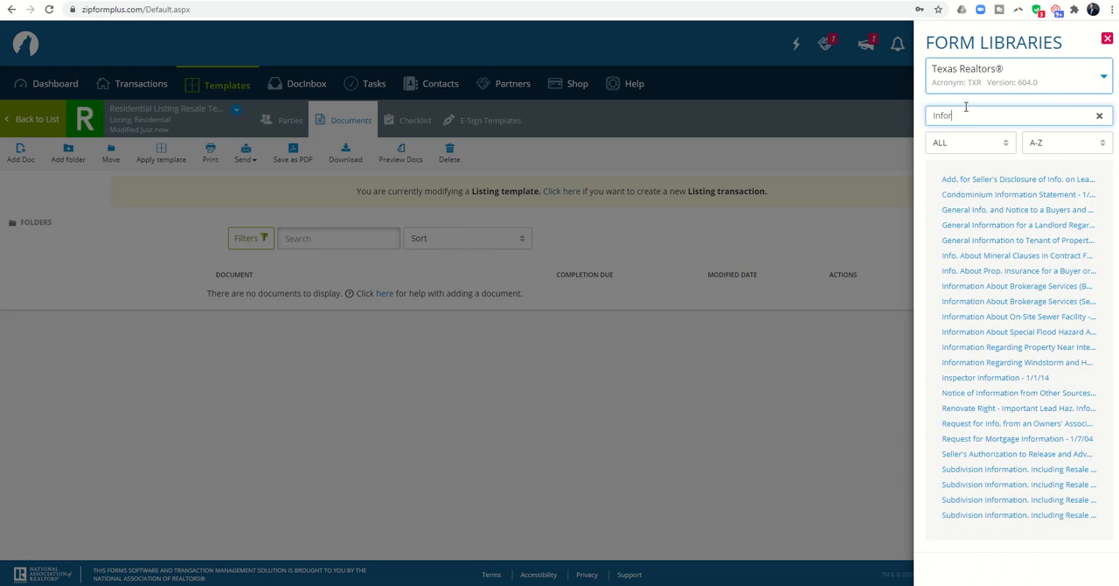
{"action": "type", "text": "mat"}
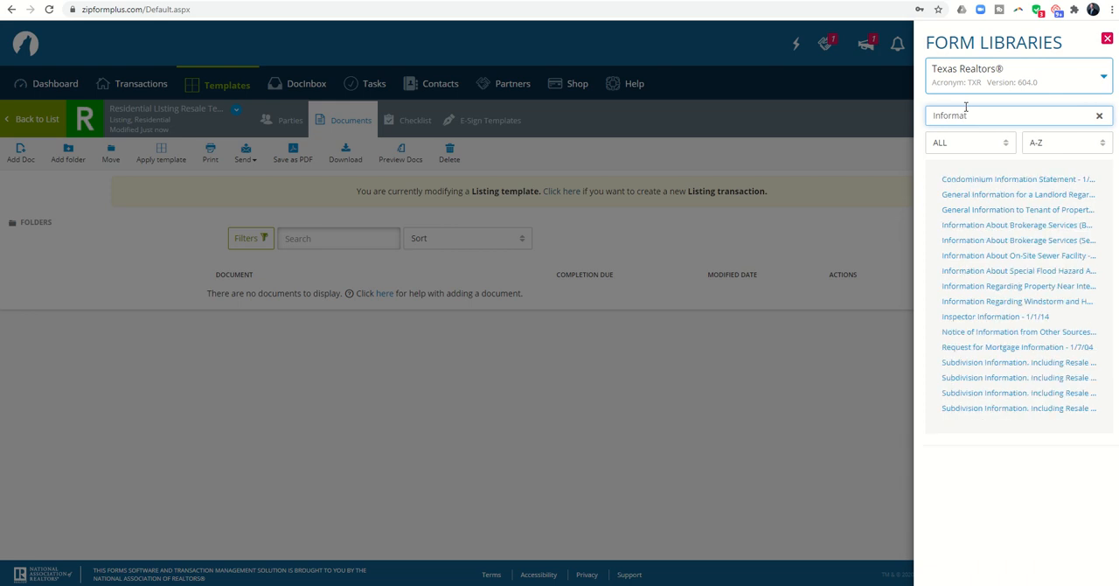
{"action": "left_click", "coordinate": [1014, 240]}
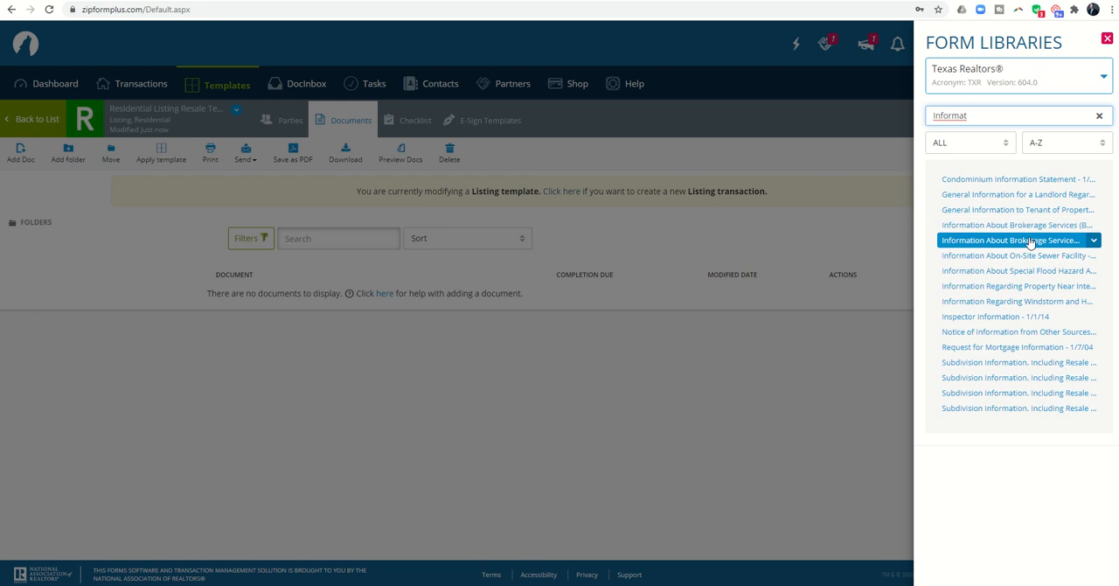
{"action": "mouse_move", "coordinate": [1014, 240]}
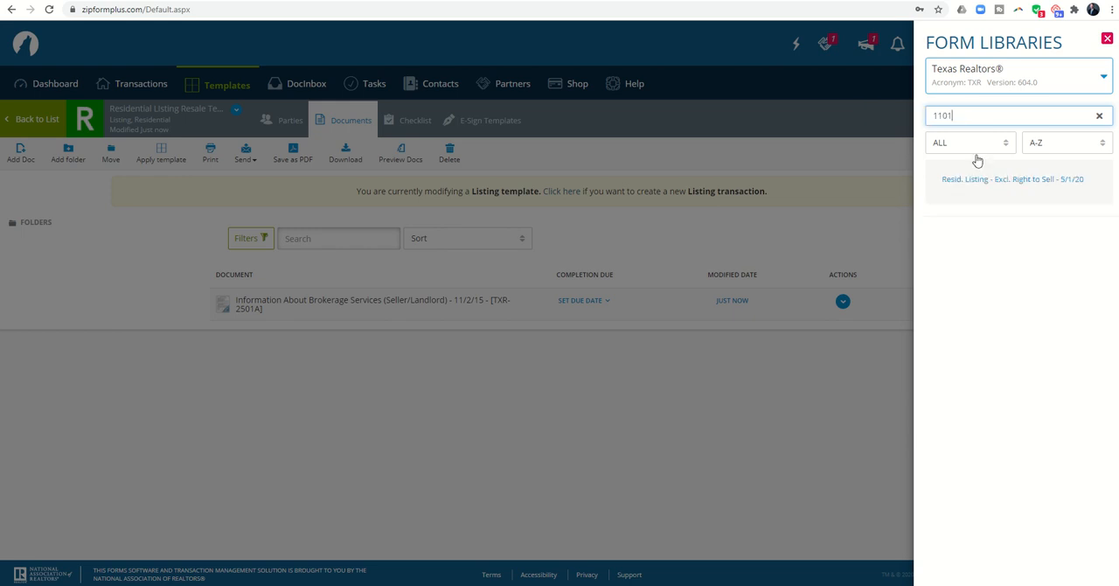
Add Exclusive Right to Sell, Other Sources Notice, Seller's Authorization and Wire Fraud Warning (1101, 2502, 1412, 2517)
{"action": "left_click", "coordinate": [1014, 179]}
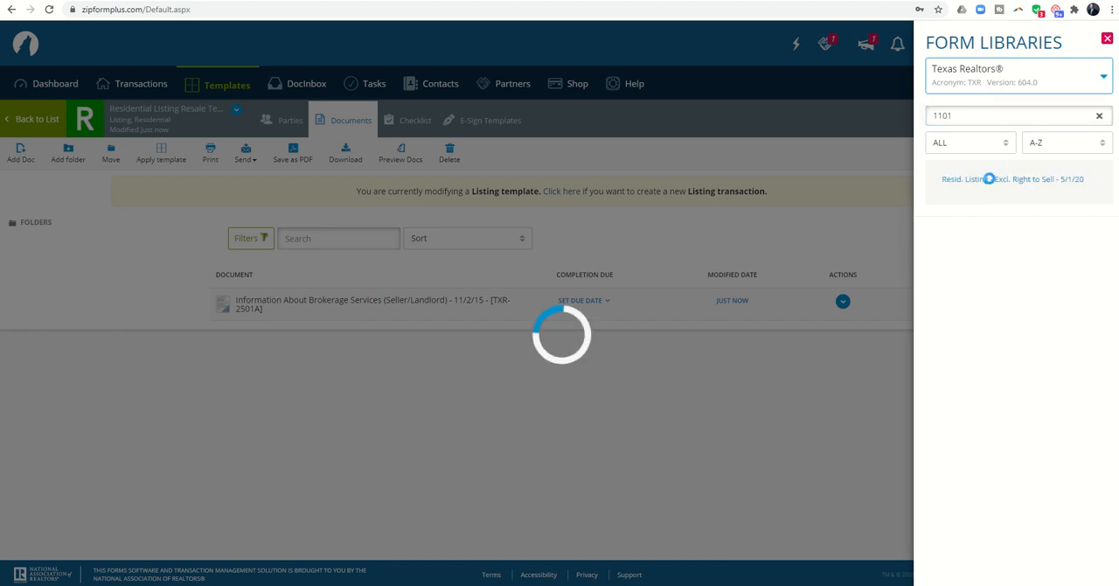
{"action": "left_click", "coordinate": [1013, 179]}
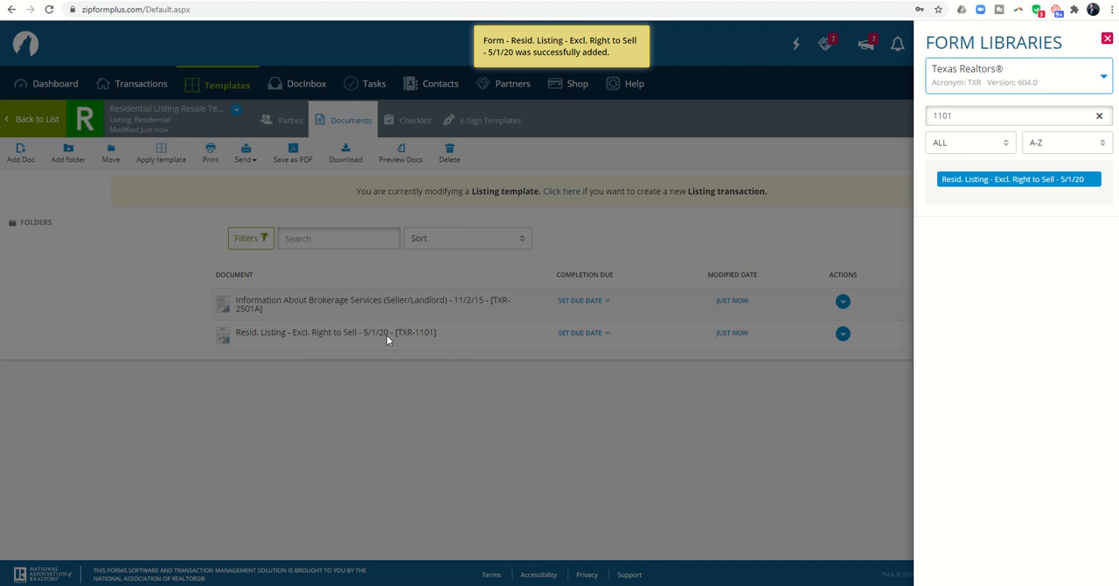
{"action": "mouse_move", "coordinate": [392, 341]}
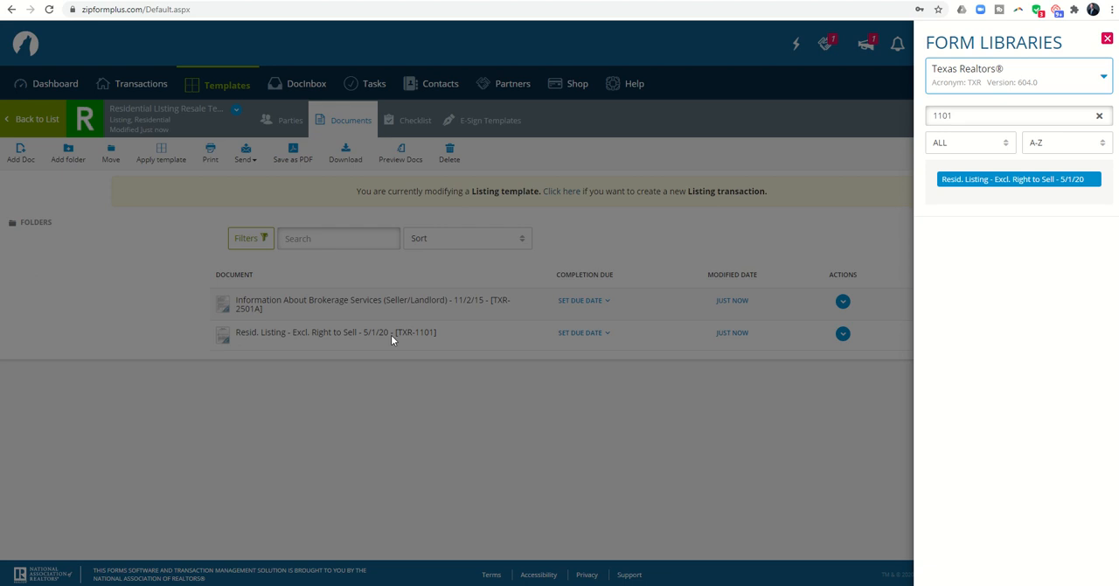
{"action": "left_click", "coordinate": [1014, 114]}
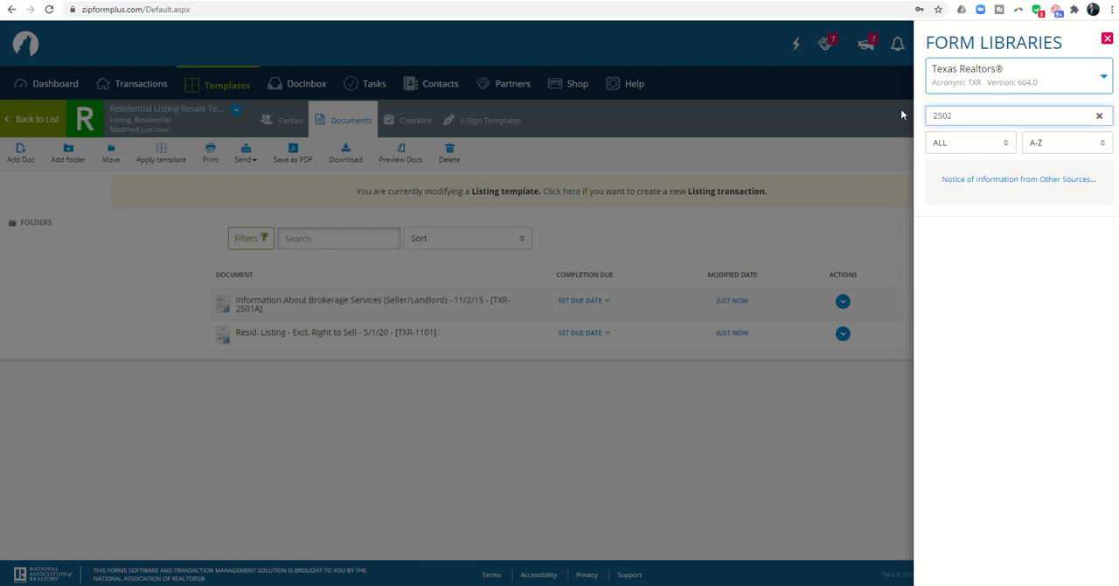
{"action": "left_click", "coordinate": [1018, 179]}
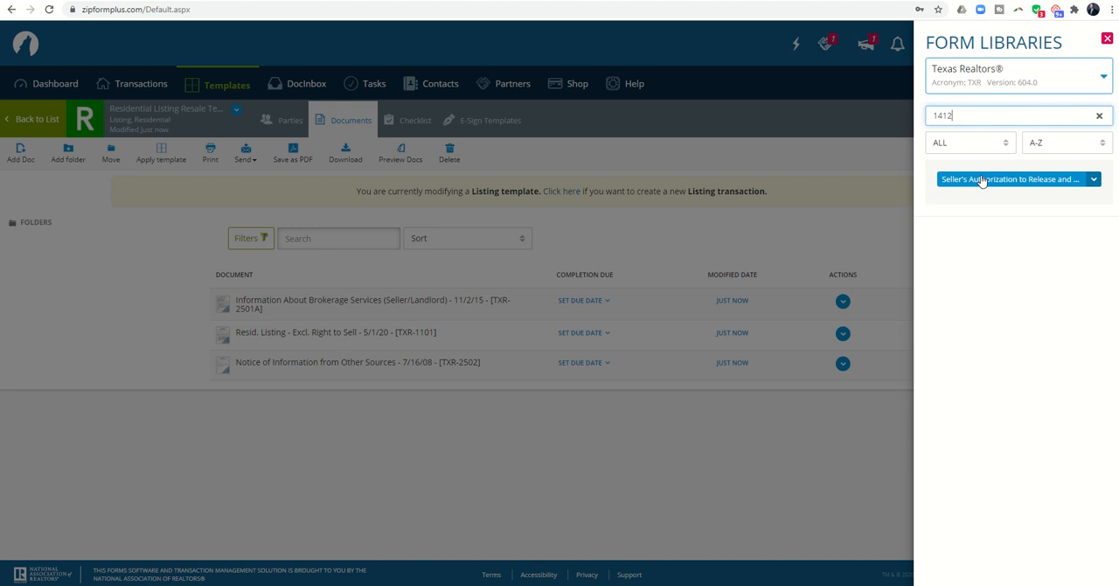
{"action": "left_click", "coordinate": [1012, 179]}
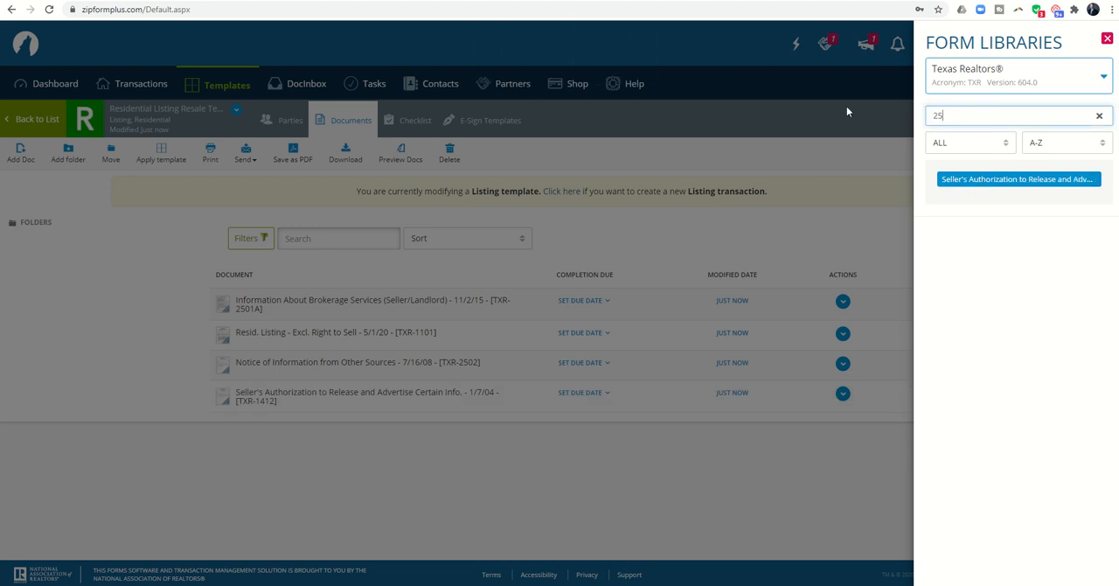
{"action": "type", "text": "17"}
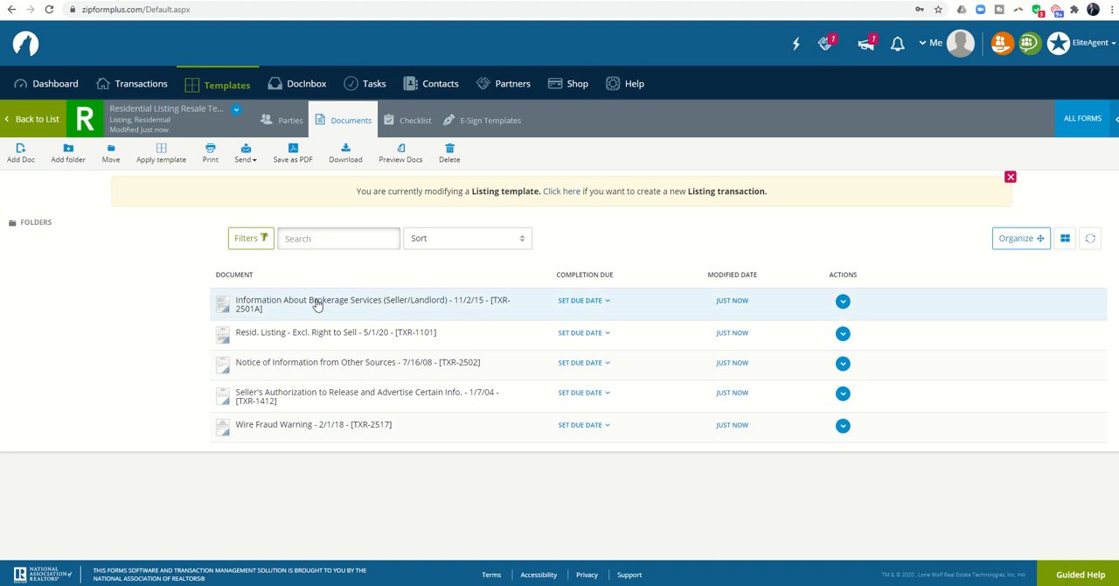
{"action": "mouse_move", "coordinate": [317, 435]}
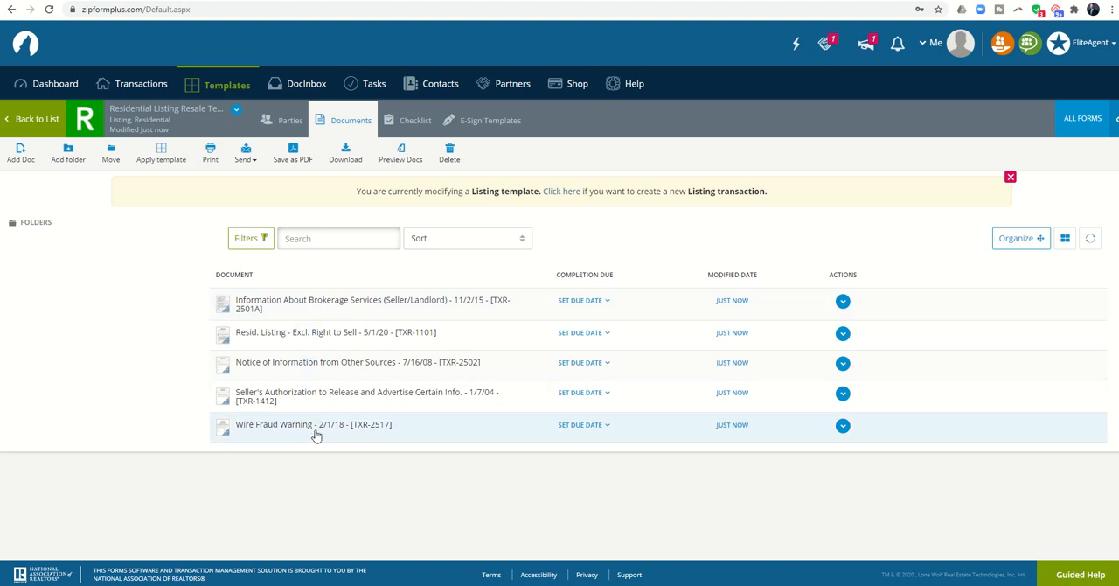
{"action": "mouse_move", "coordinate": [280, 337]}
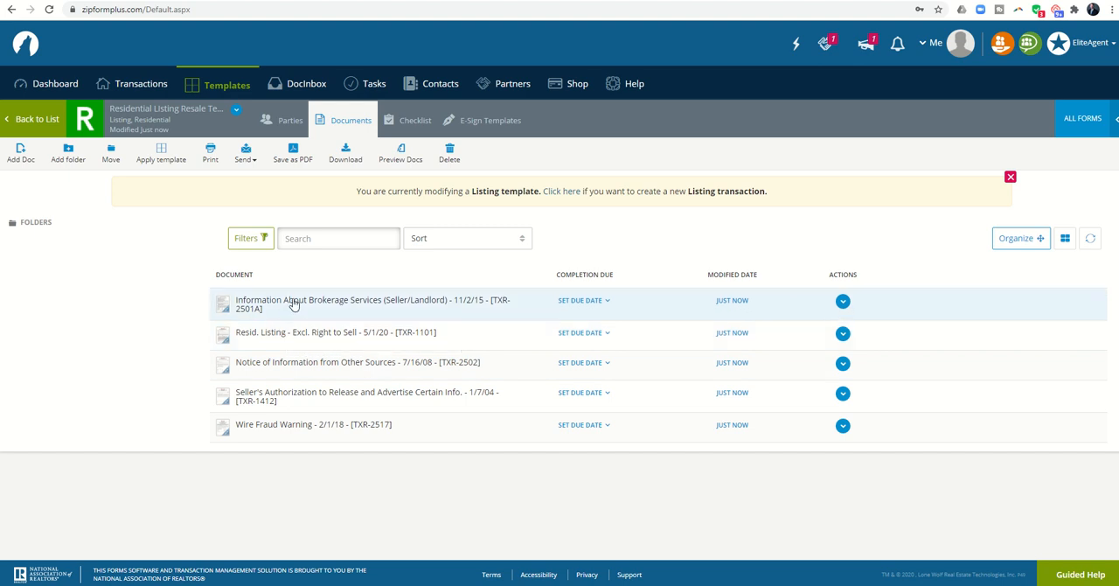
{"action": "mouse_move", "coordinate": [298, 362]}
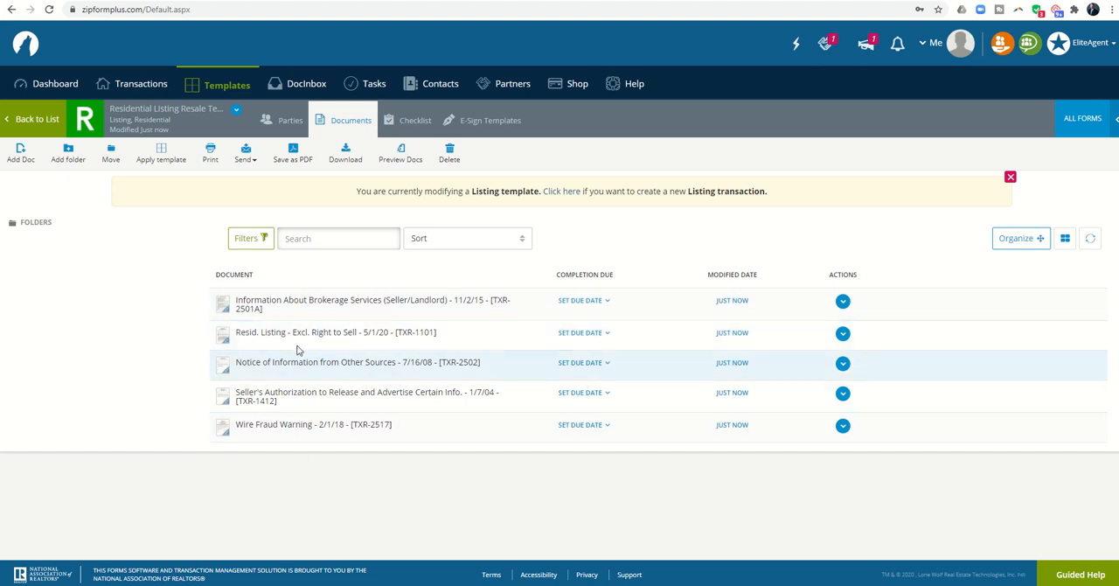
{"action": "mouse_move", "coordinate": [302, 306]}
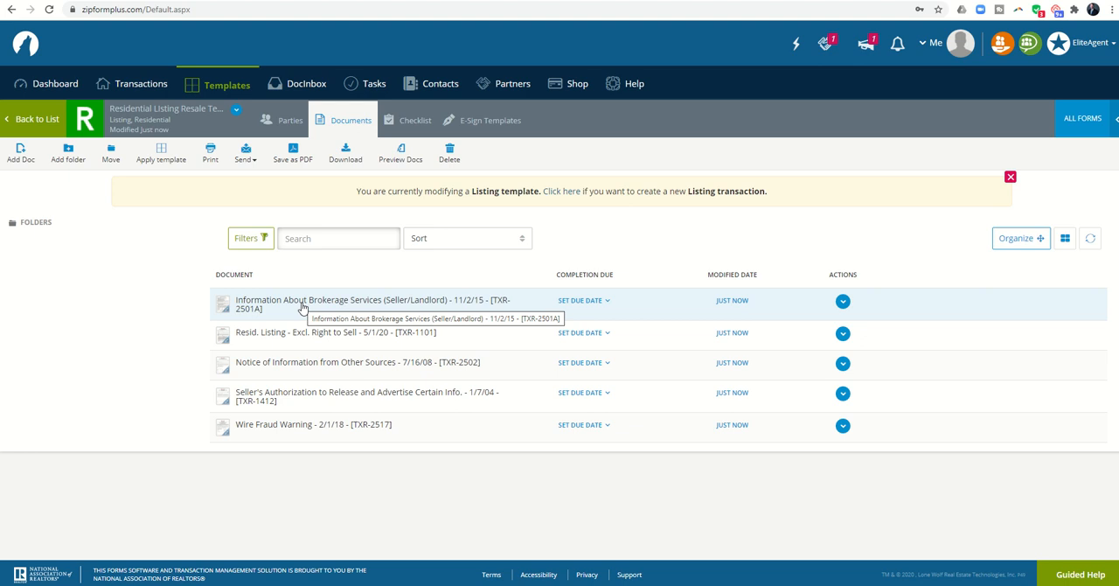
{"action": "mouse_move", "coordinate": [298, 308]}
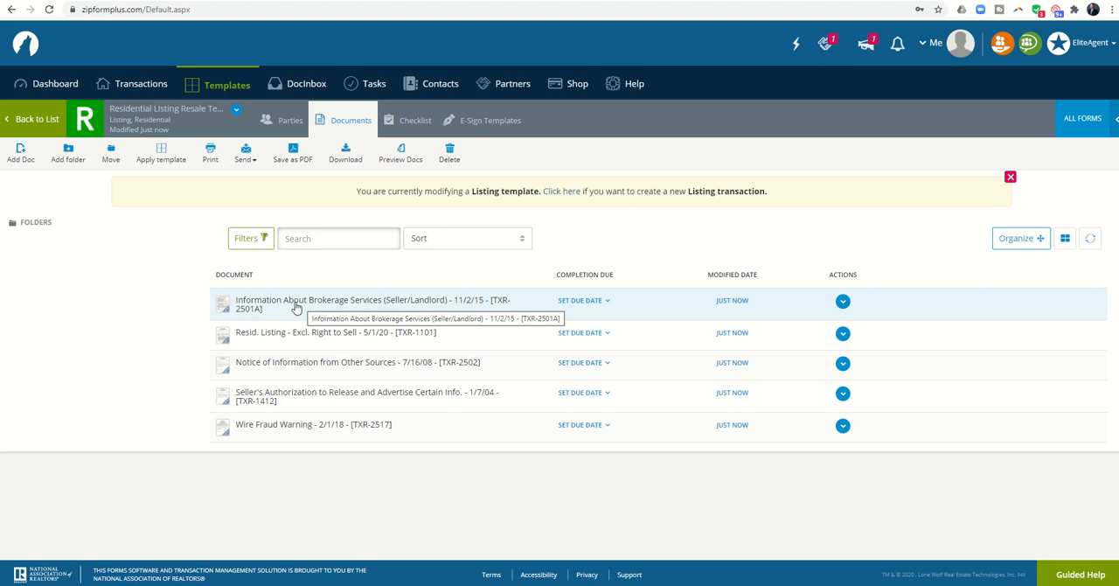
{"action": "left_click", "coordinate": [294, 303]}
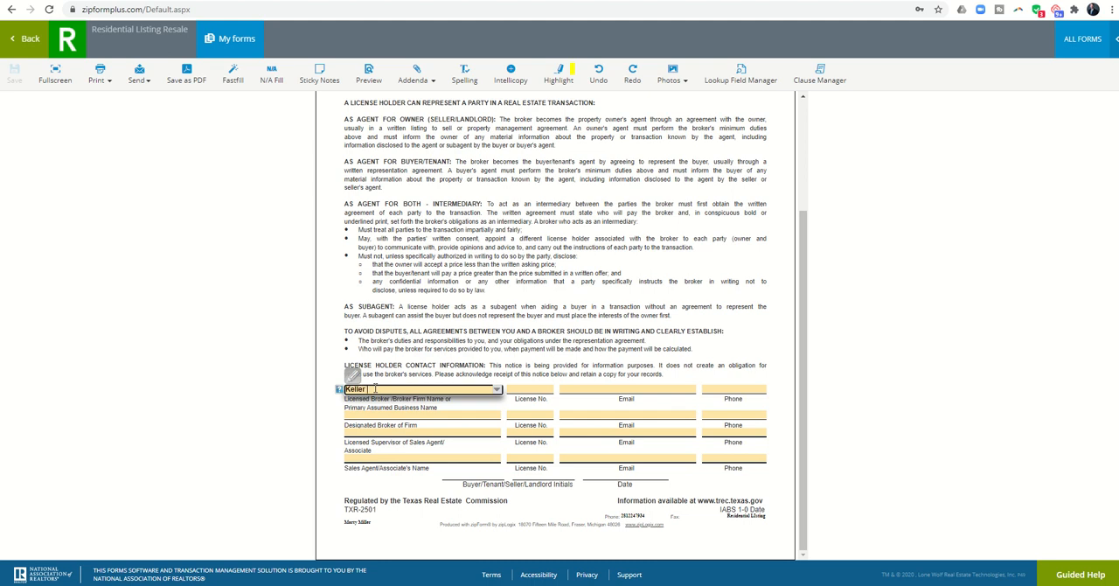
{"action": "type", "text": "Williams Platinum Realty"}
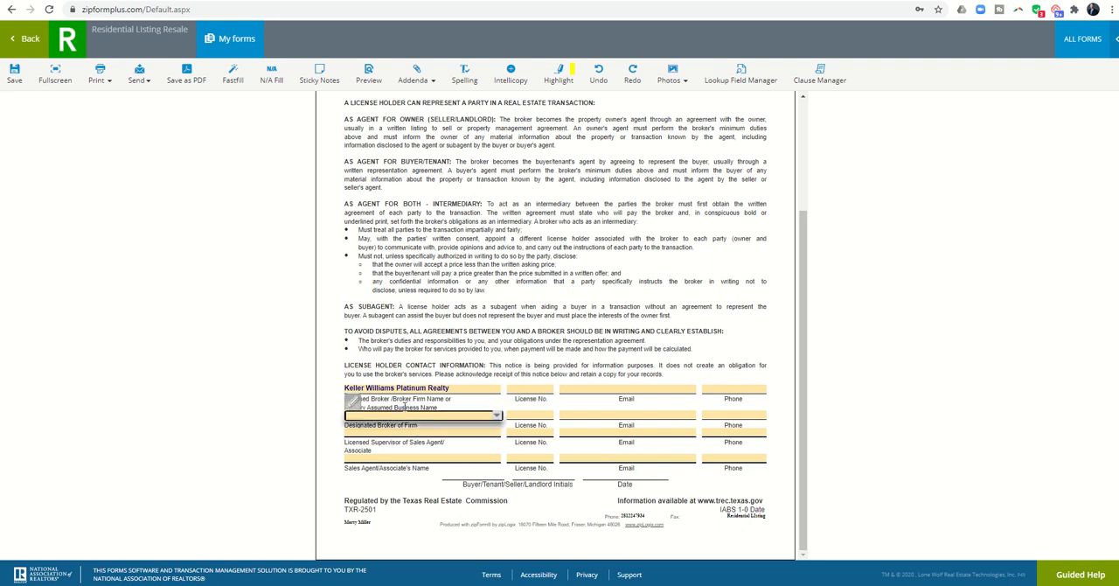
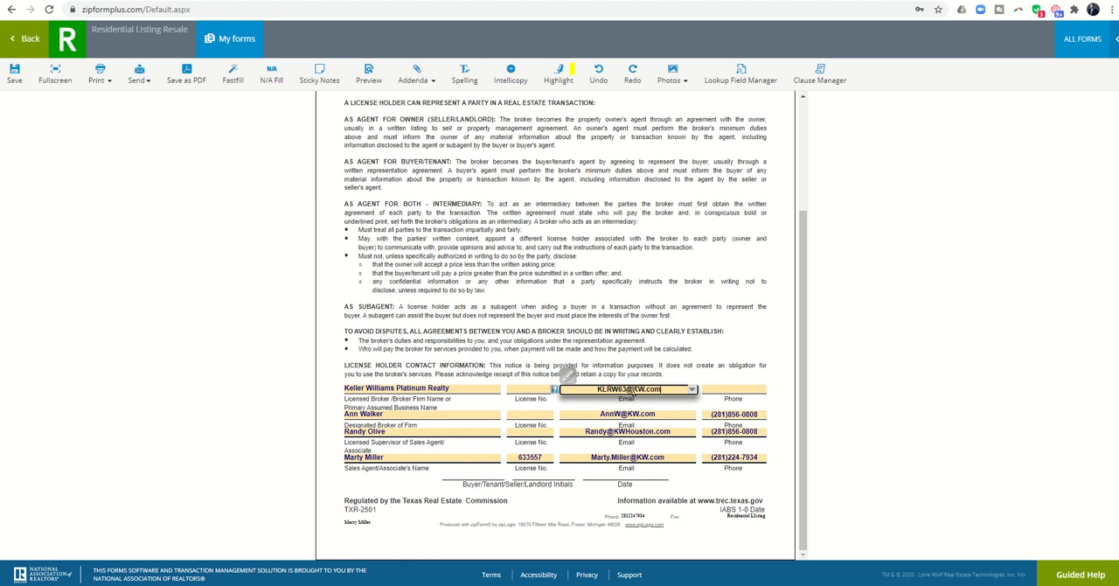
{"action": "left_click", "coordinate": [732, 388]}
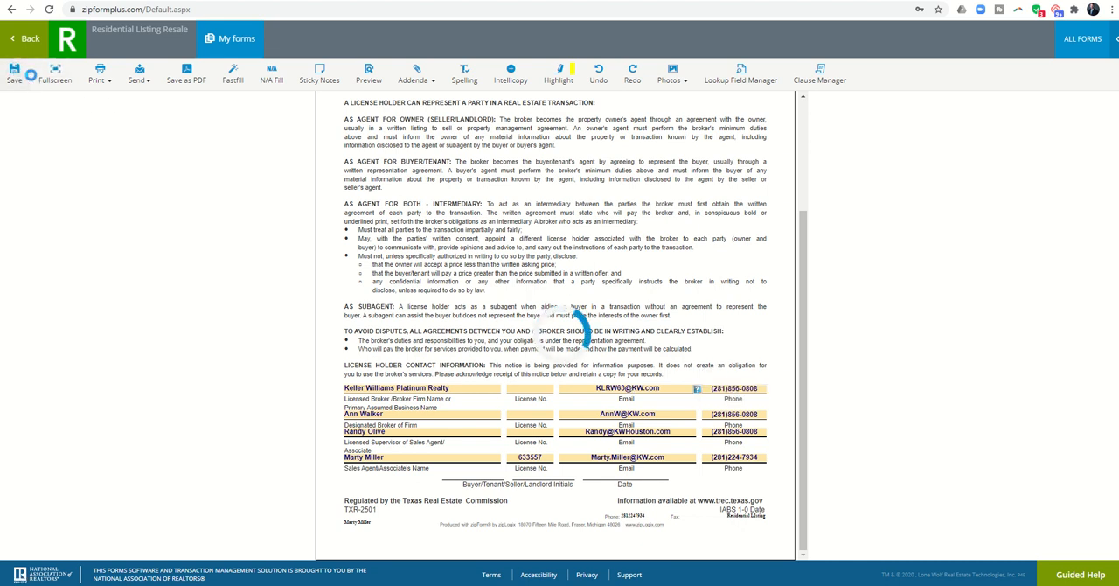
{"action": "left_click", "coordinate": [14, 74]}
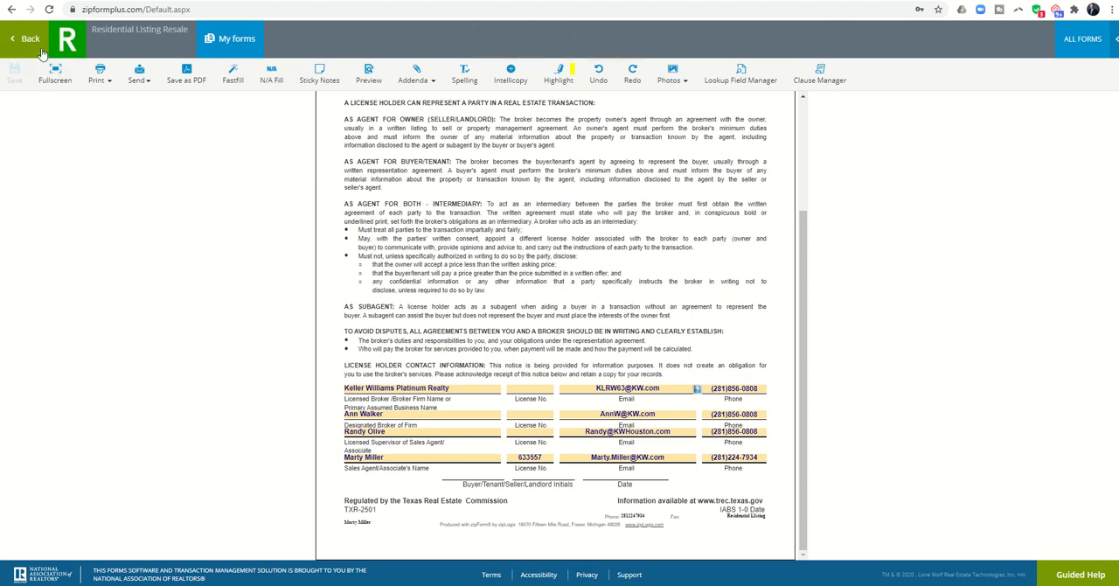
Return to the template documents and open Resid. Listing - Excl. Right to Sell
{"action": "left_click", "coordinate": [25, 38]}
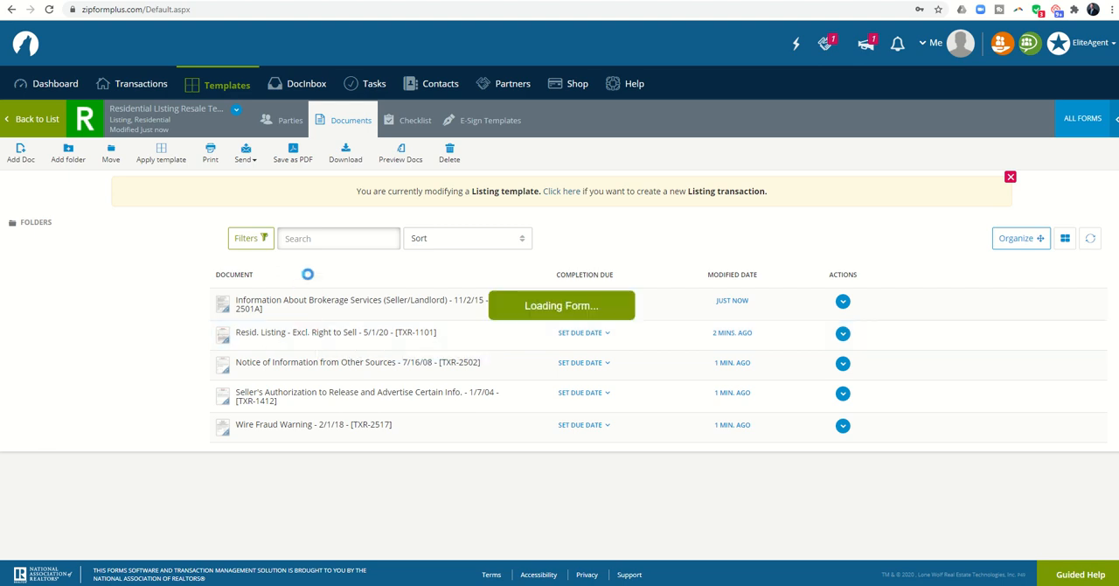
{"action": "left_click", "coordinate": [332, 332]}
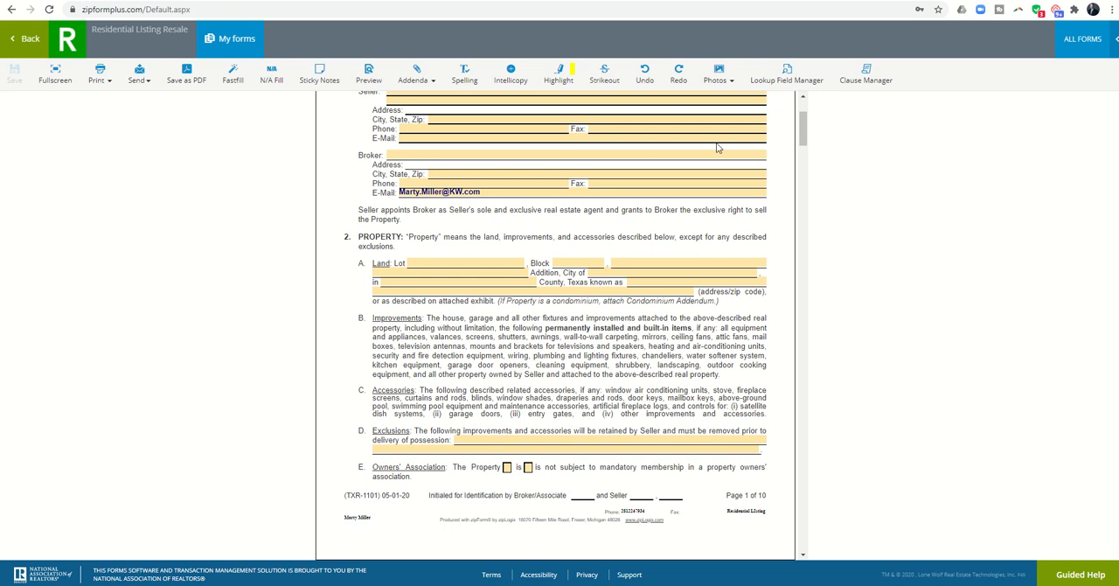
{"action": "scroll", "scroll_direction": "up", "scroll_amount": 3}
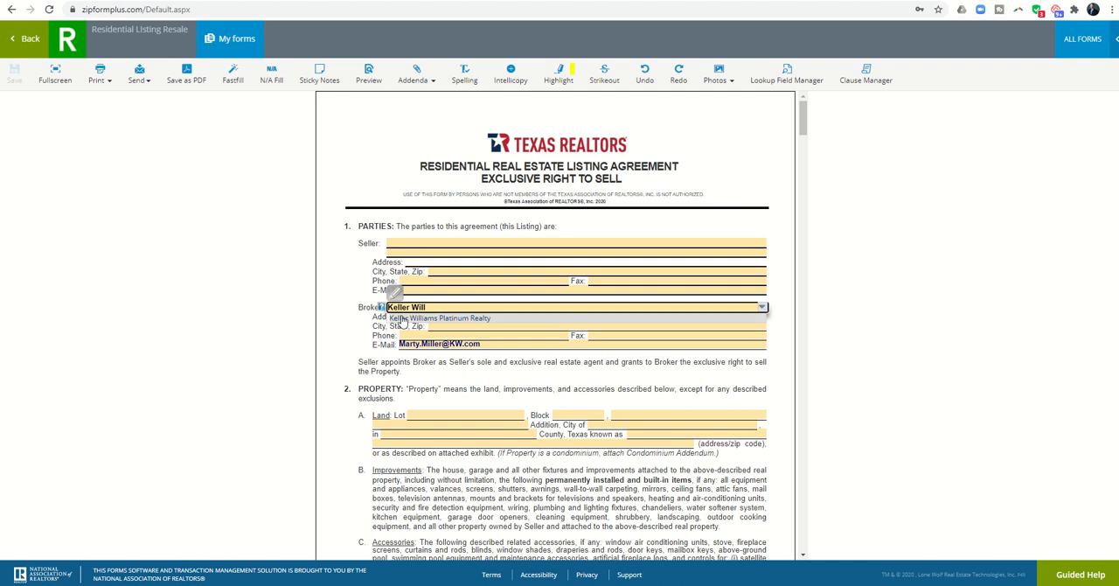
Set Keller Williams Platinum Realty as Broker and begin typing the broker street address
{"action": "left_click", "coordinate": [445, 318]}
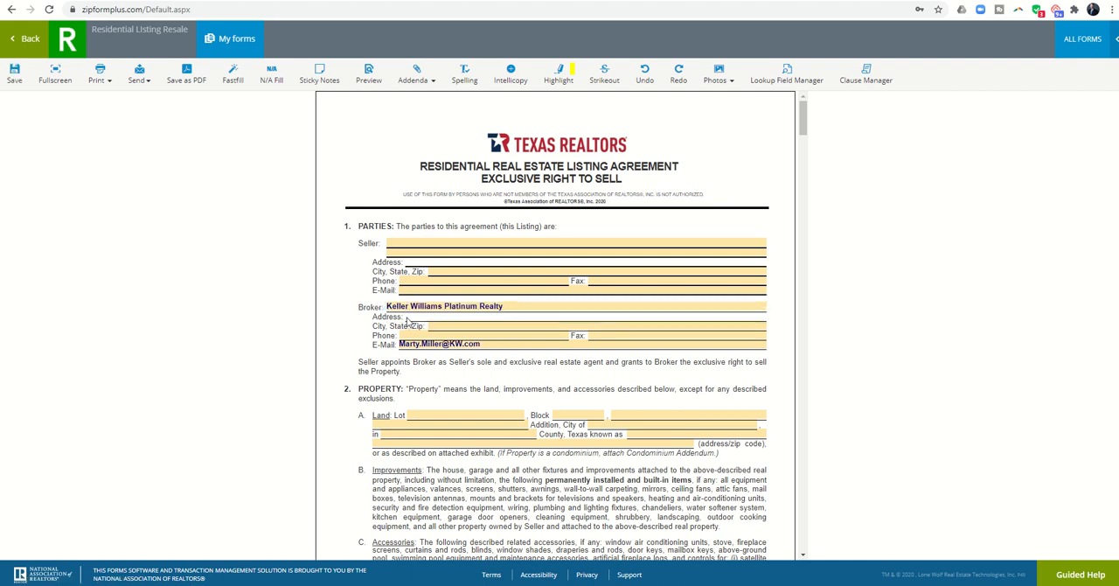
{"action": "mouse_move", "coordinate": [434, 325]}
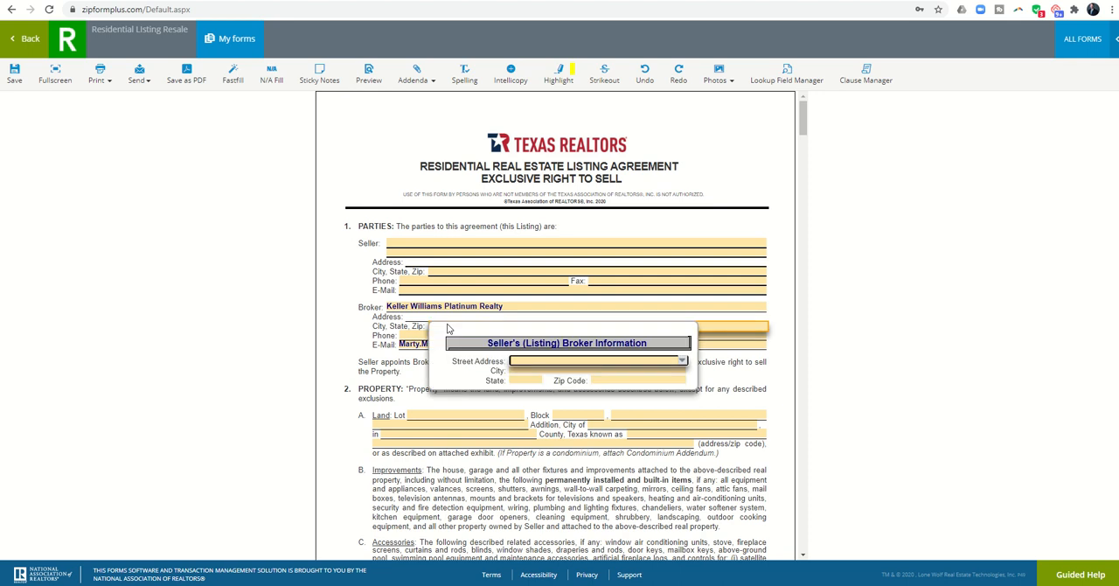
{"action": "type", "text": "19708 Nort"}
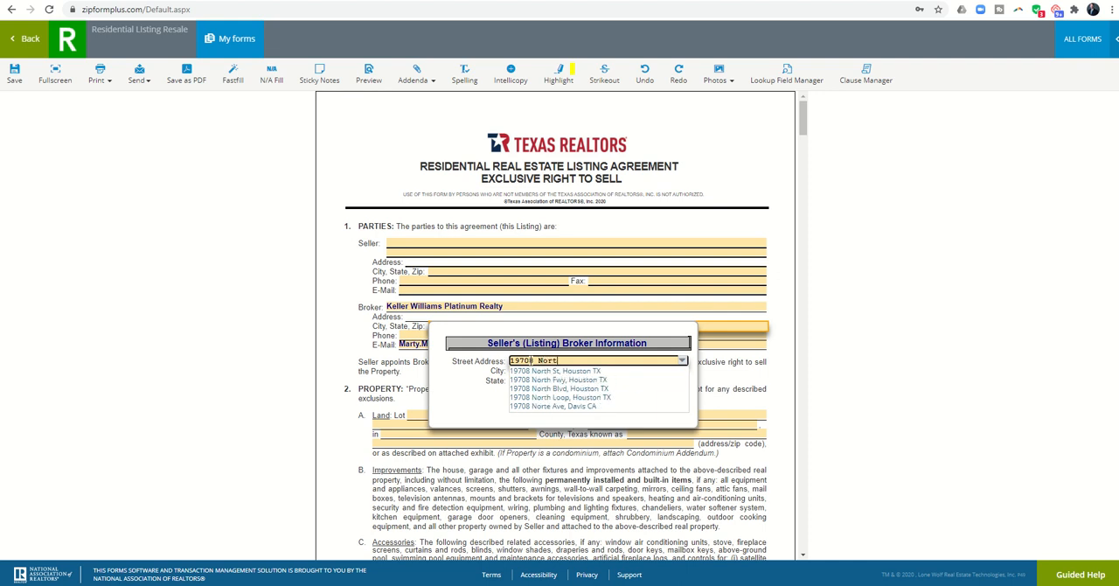
{"action": "type", "text": "hwest"}
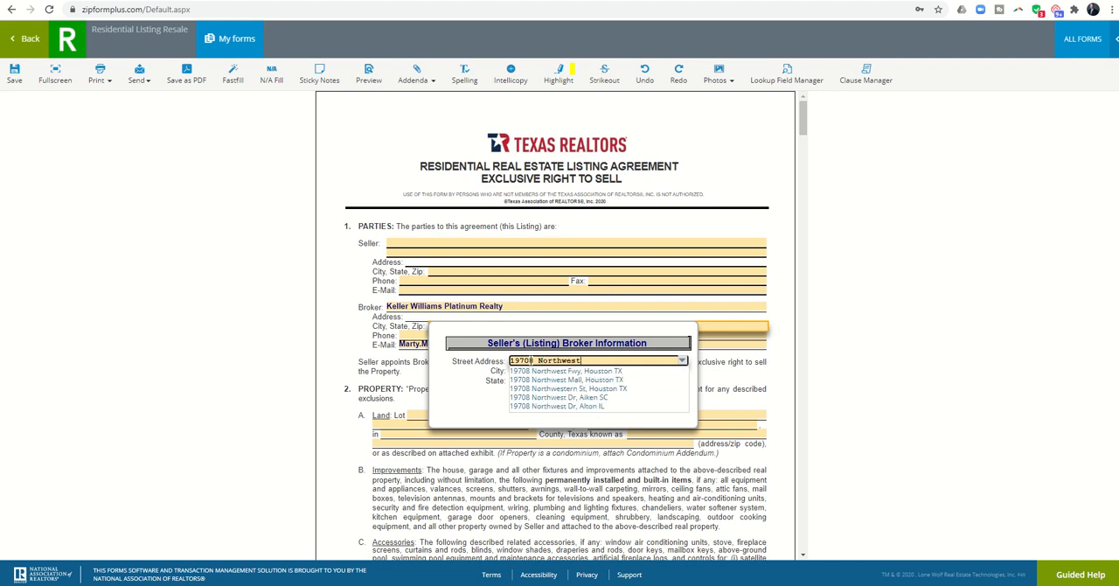
{"action": "mouse_move", "coordinate": [542, 371]}
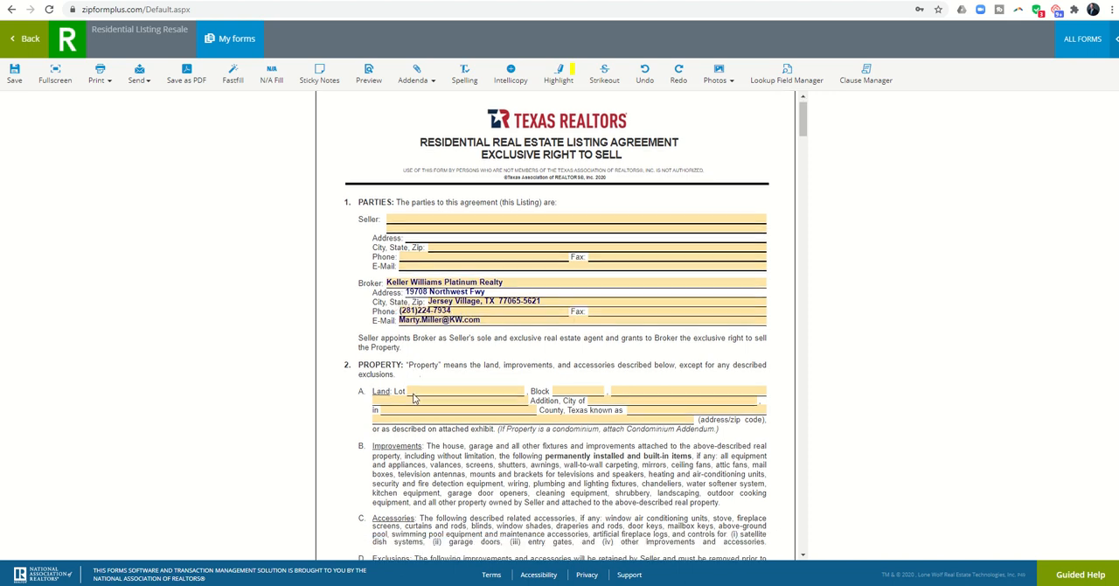
Check 5A(1) at 6% of sales price, with a 60-day protection period and Harris County
{"action": "scroll", "scroll_direction": "down", "scroll_amount": 3}
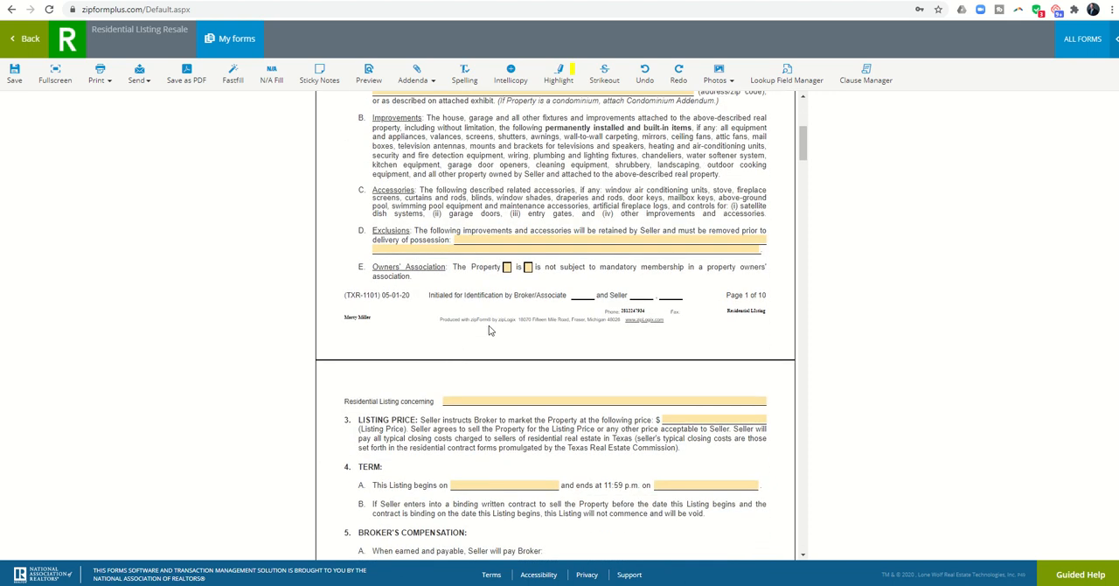
{"action": "scroll", "scroll_direction": "down", "scroll_amount": 3}
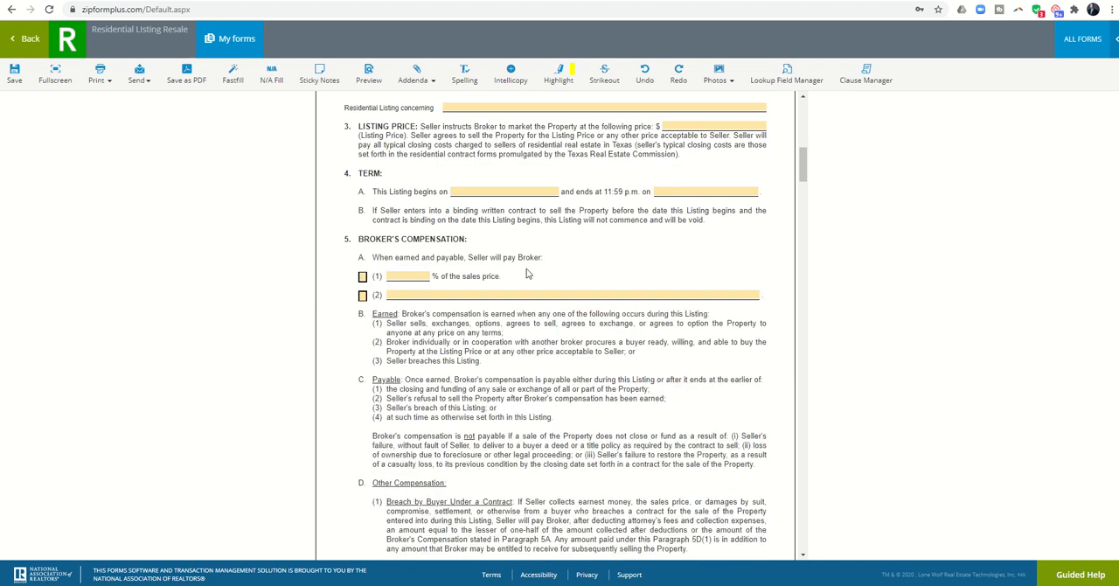
{"action": "left_click", "coordinate": [362, 275]}
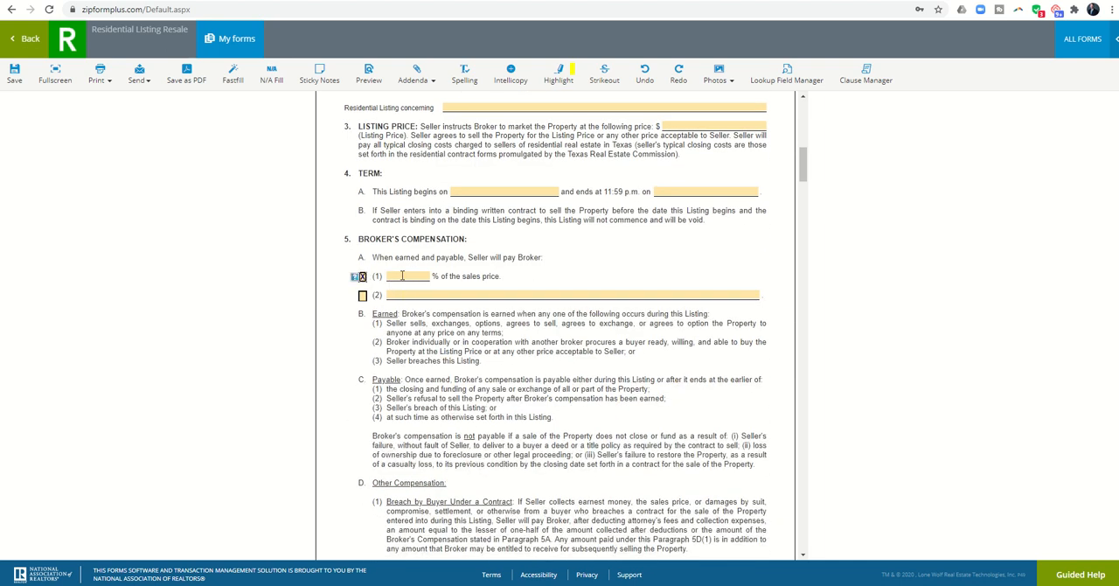
{"action": "type", "text": "6.000"}
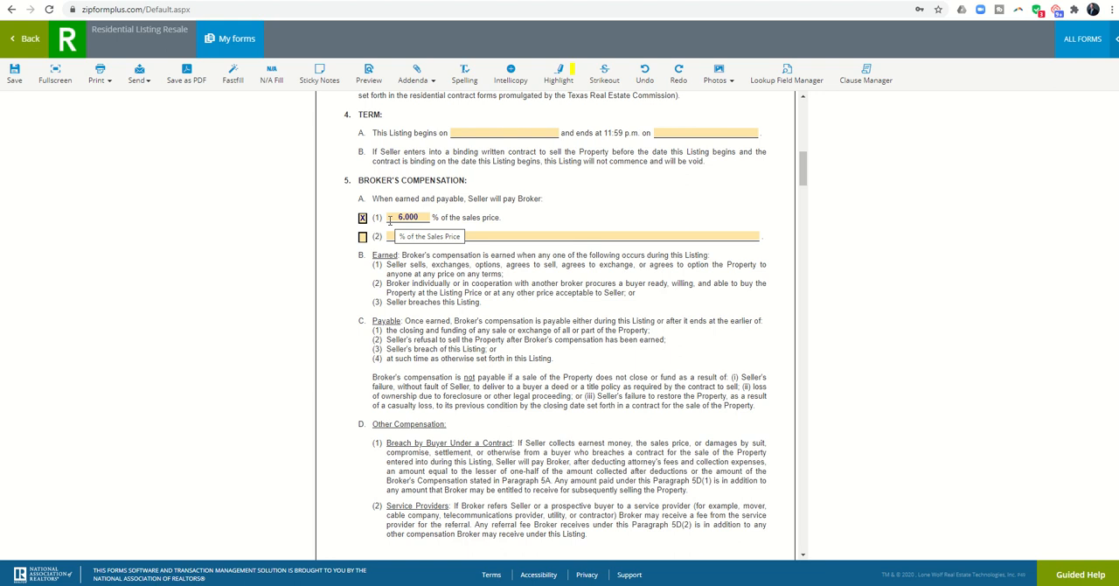
{"action": "scroll", "scroll_direction": "down", "scroll_amount": 3}
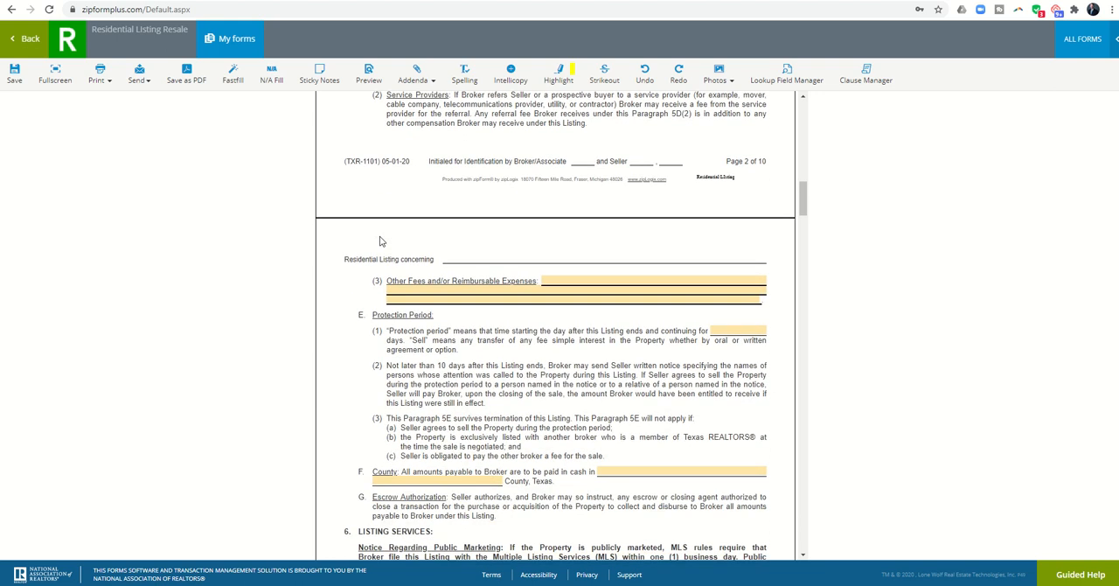
{"action": "scroll", "scroll_direction": "down", "scroll_amount": 3}
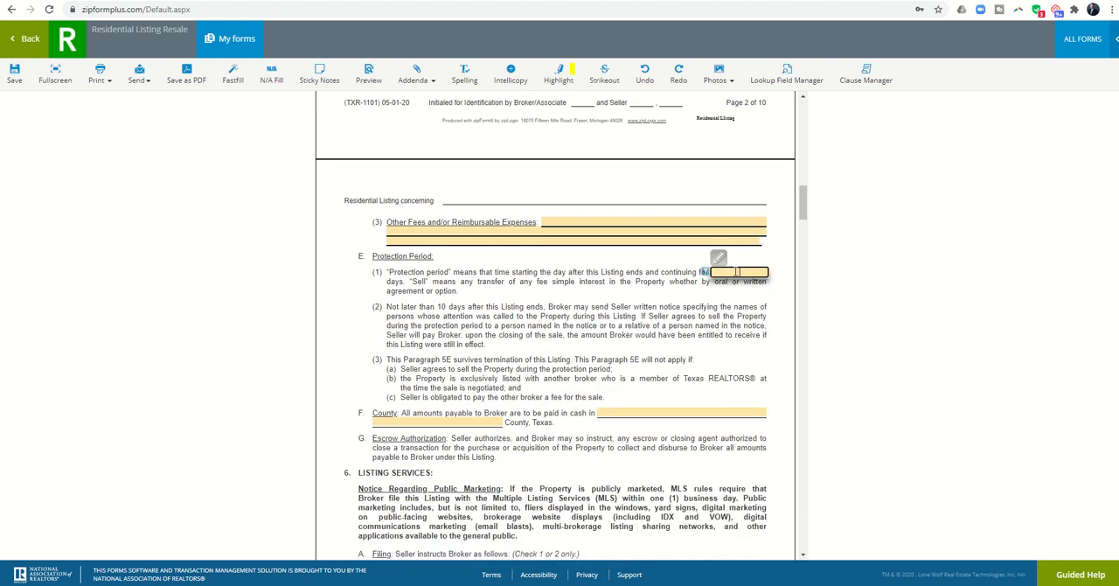
{"action": "type", "text": "60"}
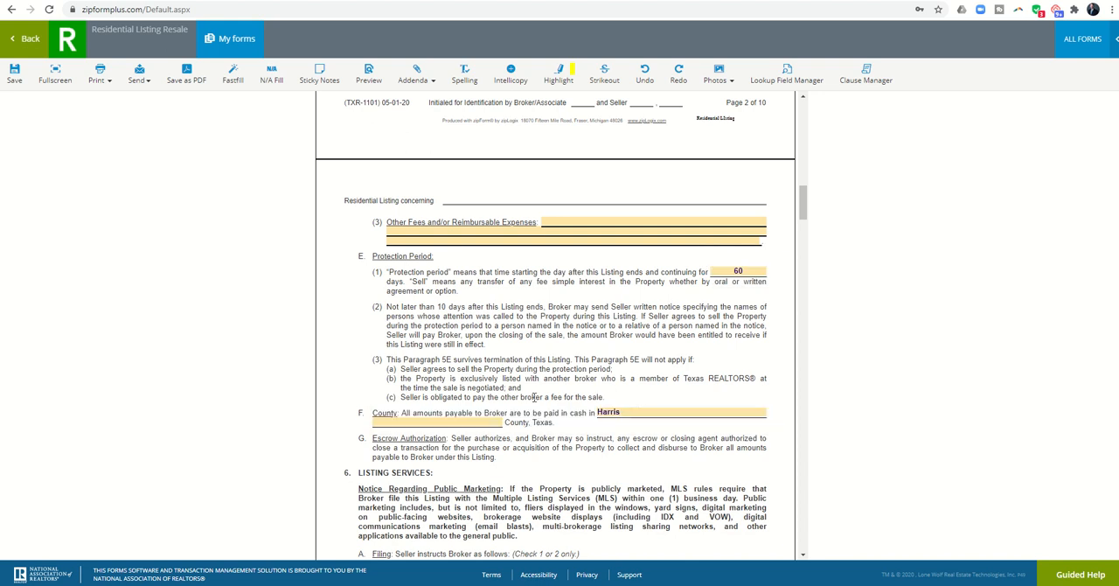
{"action": "scroll", "scroll_direction": "down", "scroll_amount": 3}
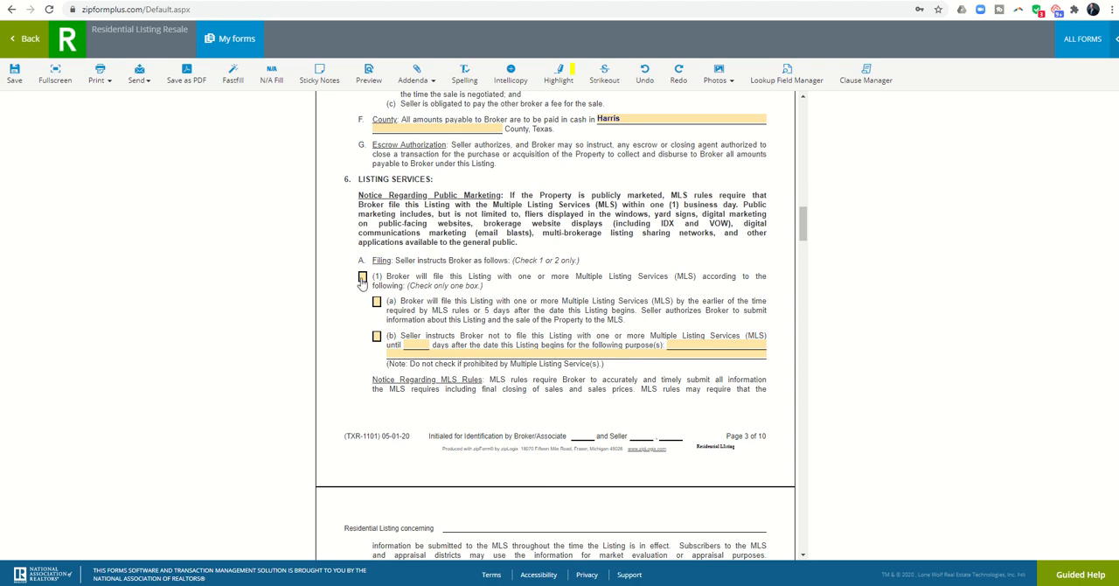
Choose MLS filing under 6A(1) and enter Showing Time as the scheduling company
{"action": "left_click", "coordinate": [362, 277]}
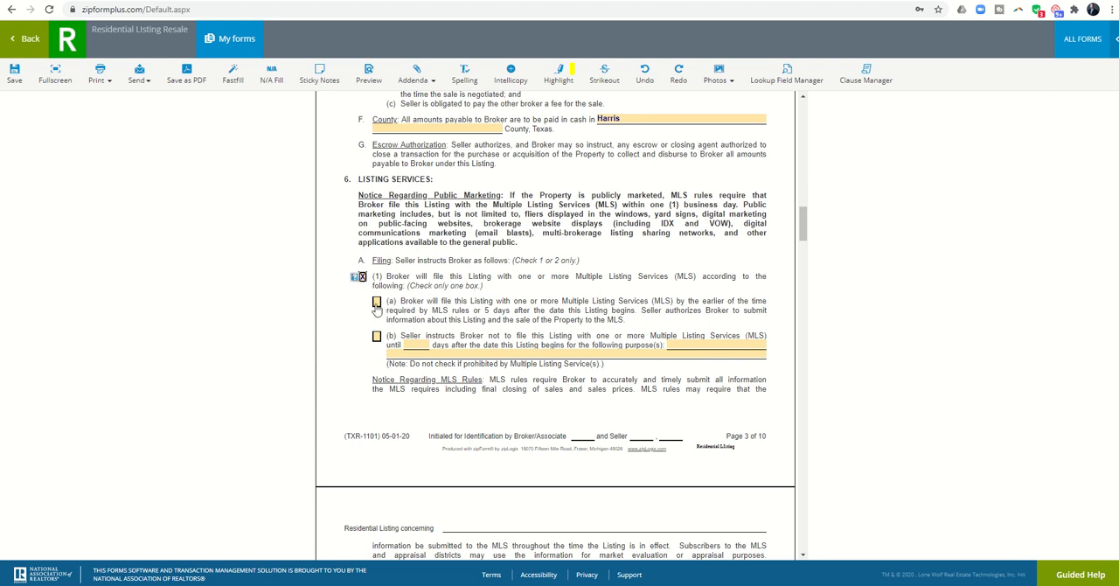
{"action": "scroll", "scroll_direction": "down", "scroll_amount": 3}
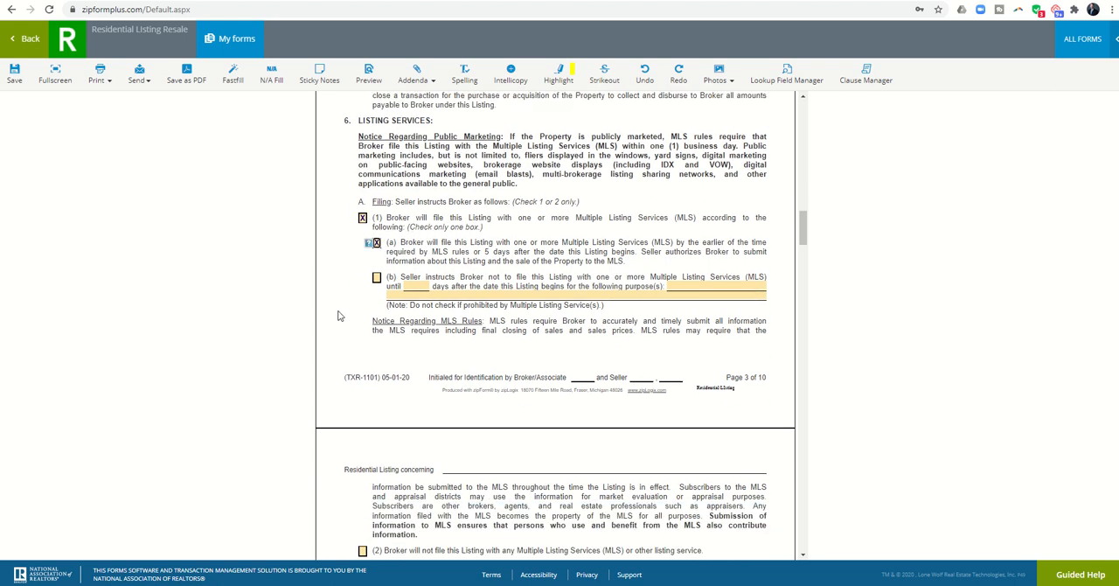
{"action": "scroll", "scroll_direction": "down", "scroll_amount": 3}
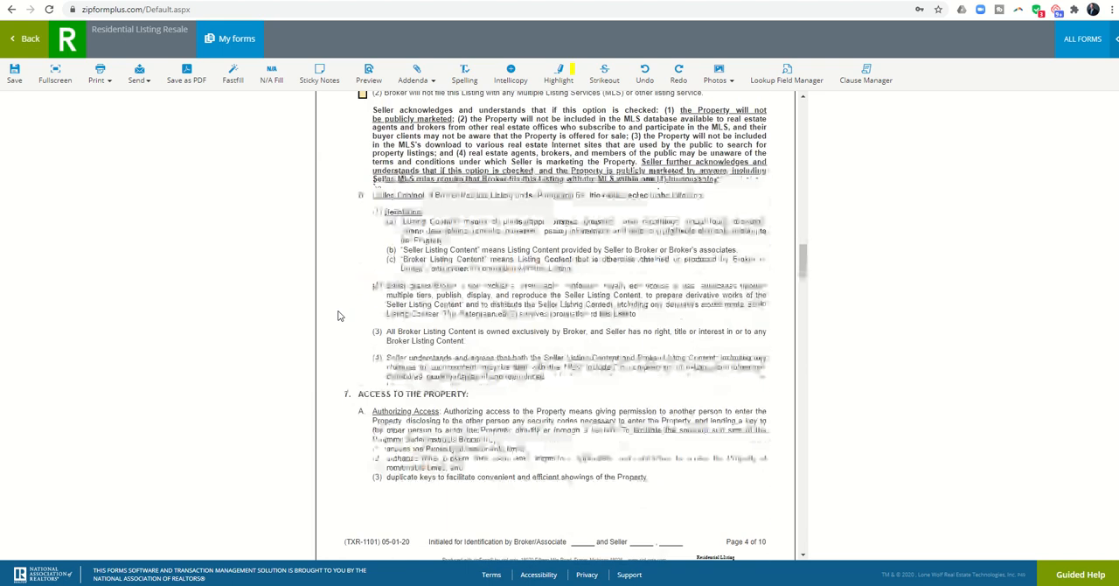
{"action": "scroll", "scroll_direction": "down", "scroll_amount": 3}
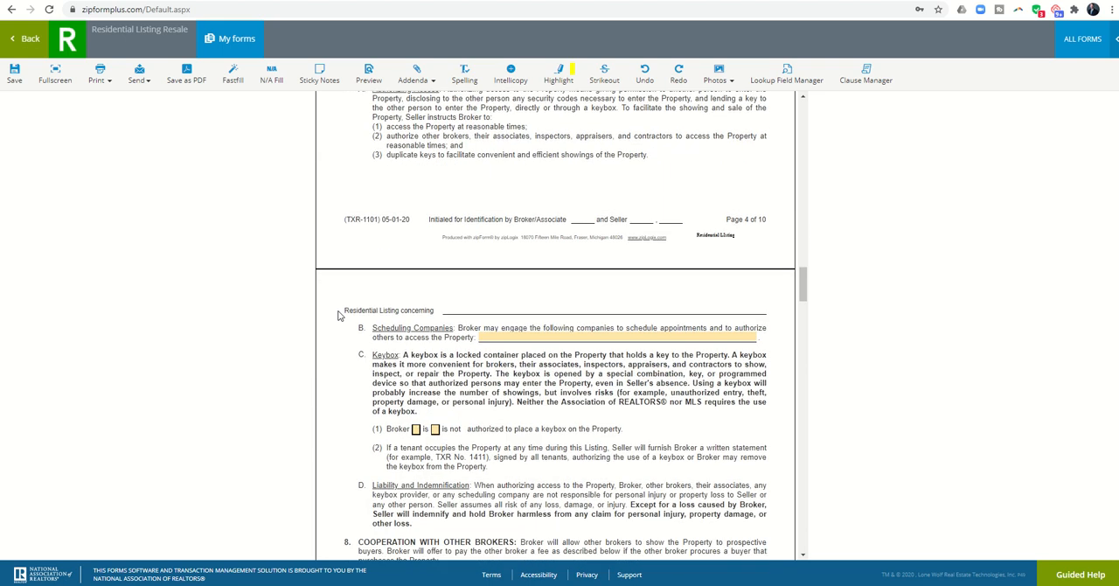
{"action": "scroll", "scroll_direction": "down", "scroll_amount": 3}
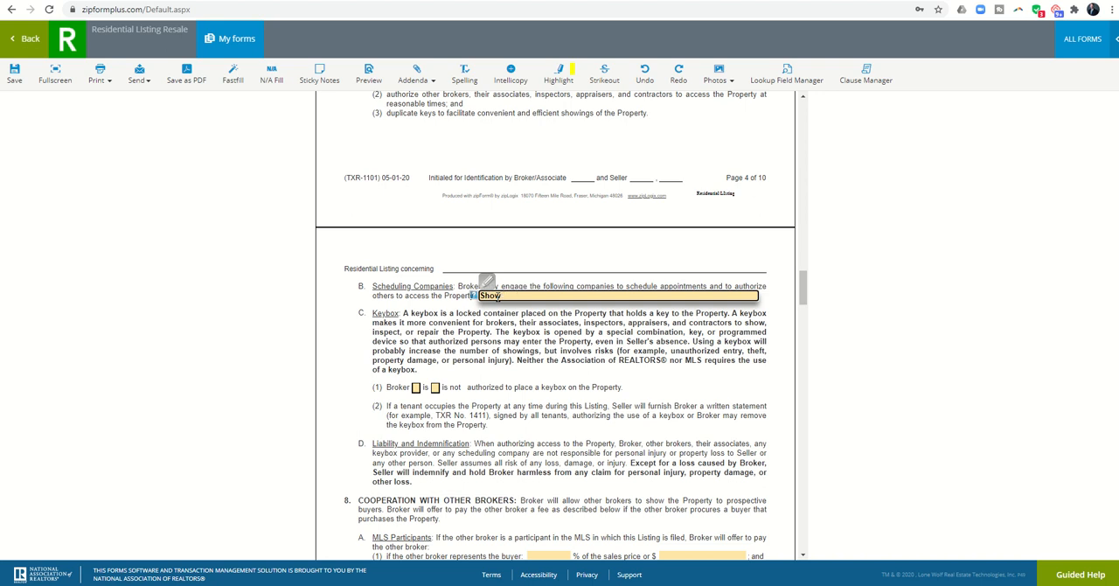
{"action": "type", "text": "Showing Time"}
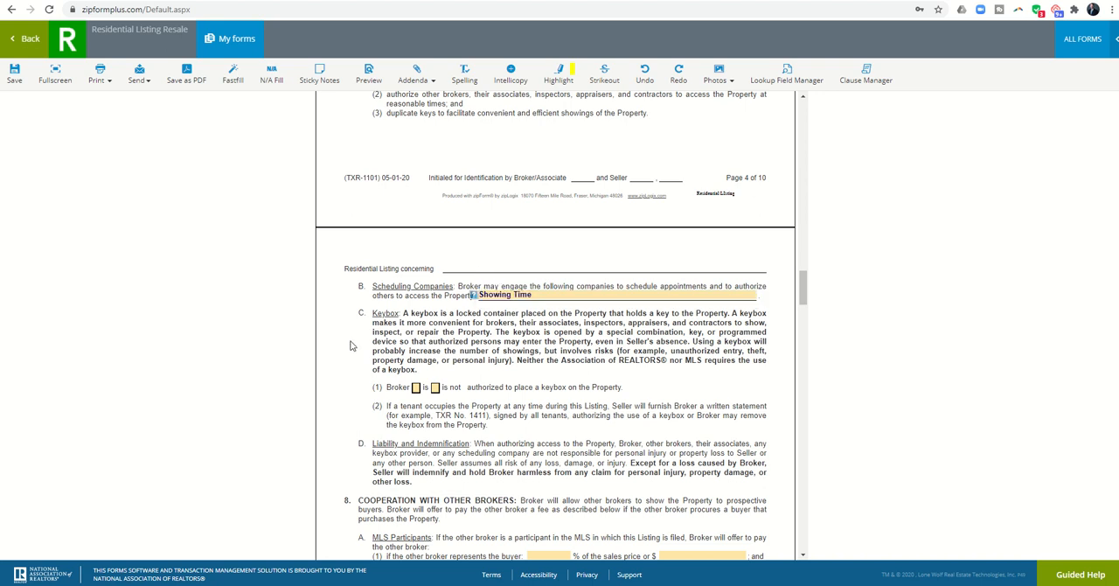
Authorize a keybox, set 3.000% cooperating broker fees, check intermediary status, and reach the signature page
{"action": "left_click", "coordinate": [417, 388]}
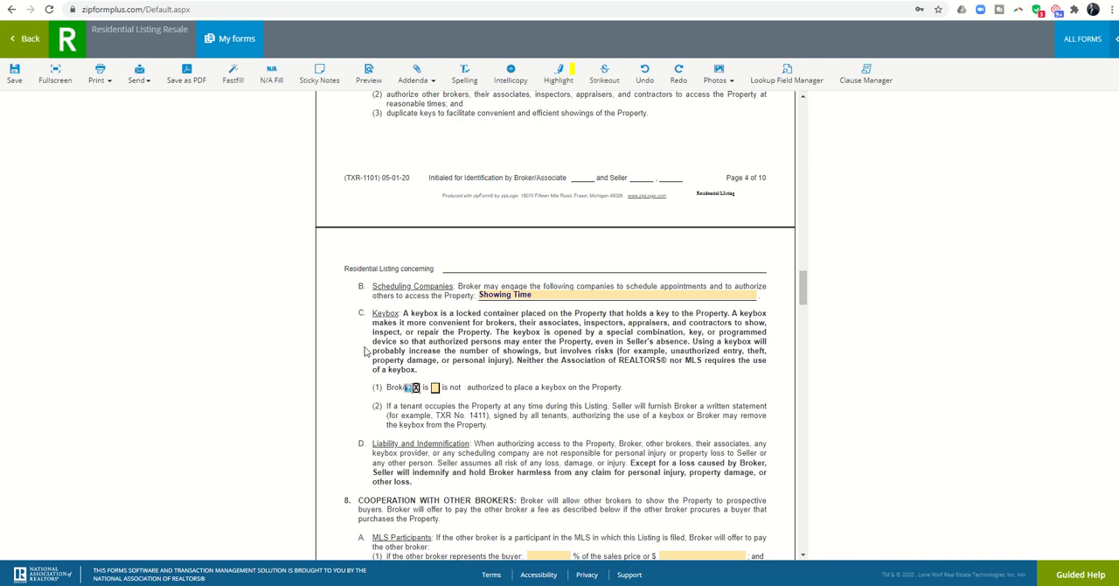
{"action": "scroll", "scroll_direction": "down", "scroll_amount": 3}
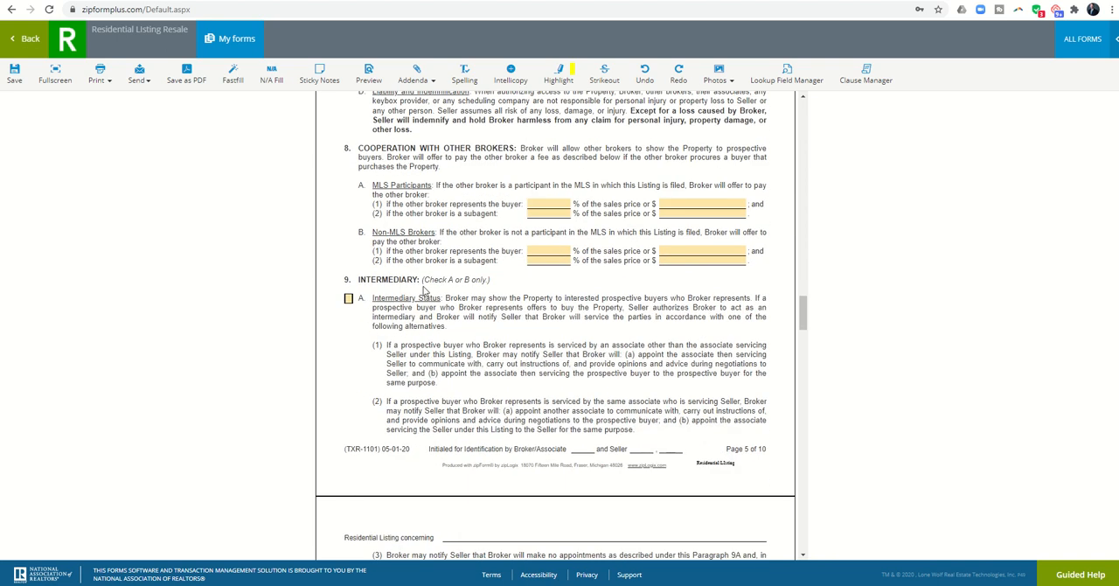
{"action": "left_click", "coordinate": [347, 298]}
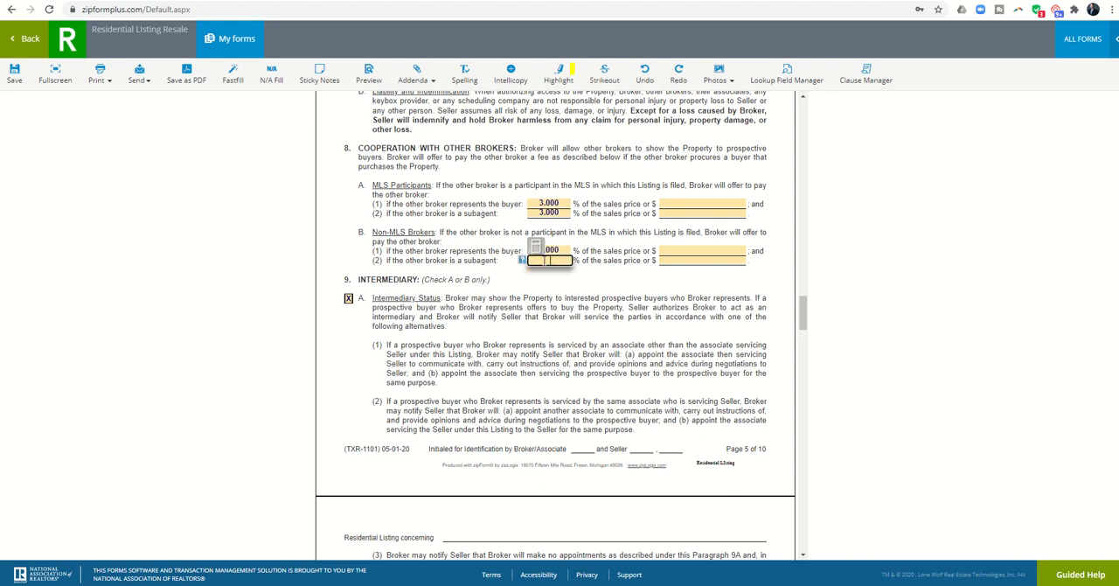
{"action": "scroll", "scroll_direction": "down", "scroll_amount": 3}
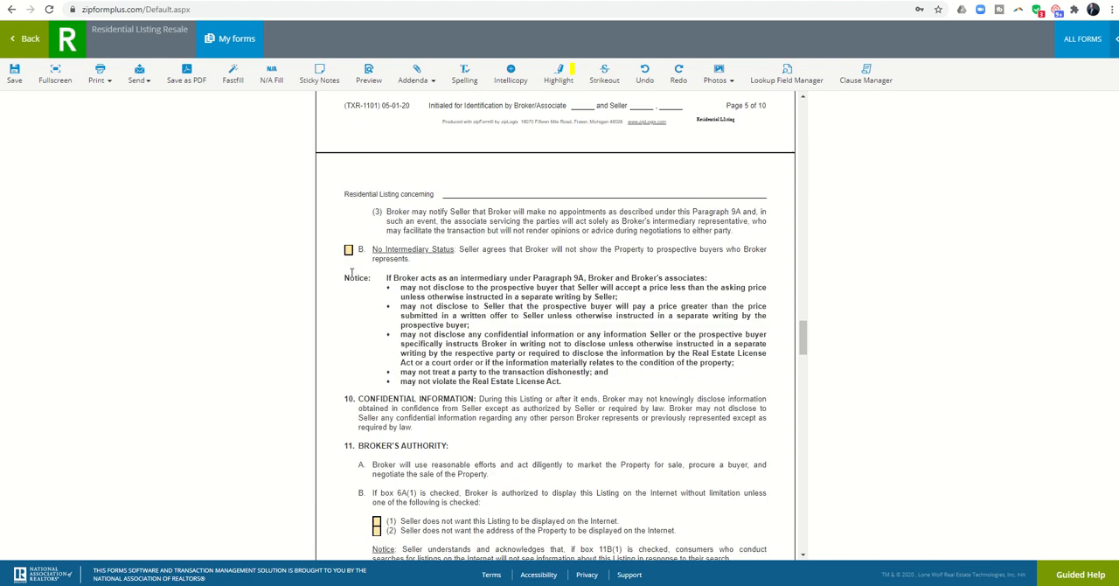
{"action": "scroll", "scroll_direction": "down", "scroll_amount": 3}
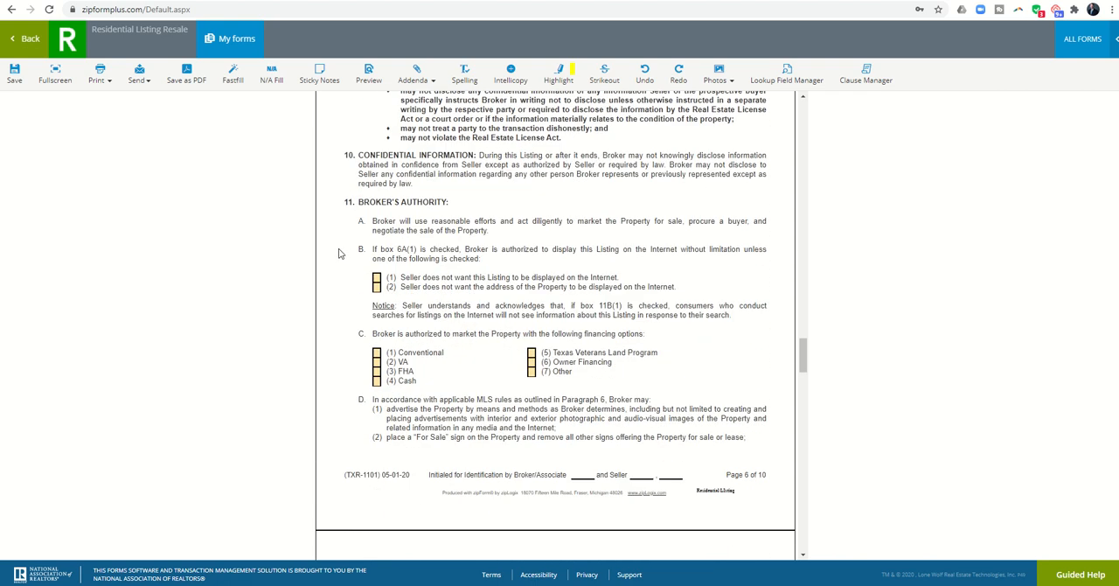
{"action": "scroll", "scroll_direction": "down", "scroll_amount": 3}
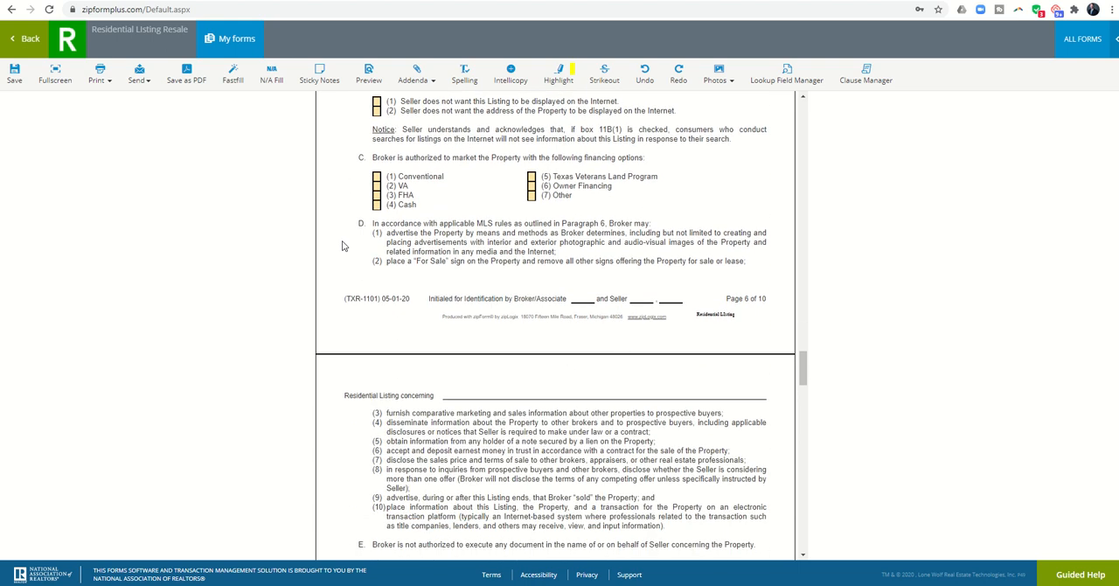
{"action": "scroll", "scroll_direction": "down", "scroll_amount": 3}
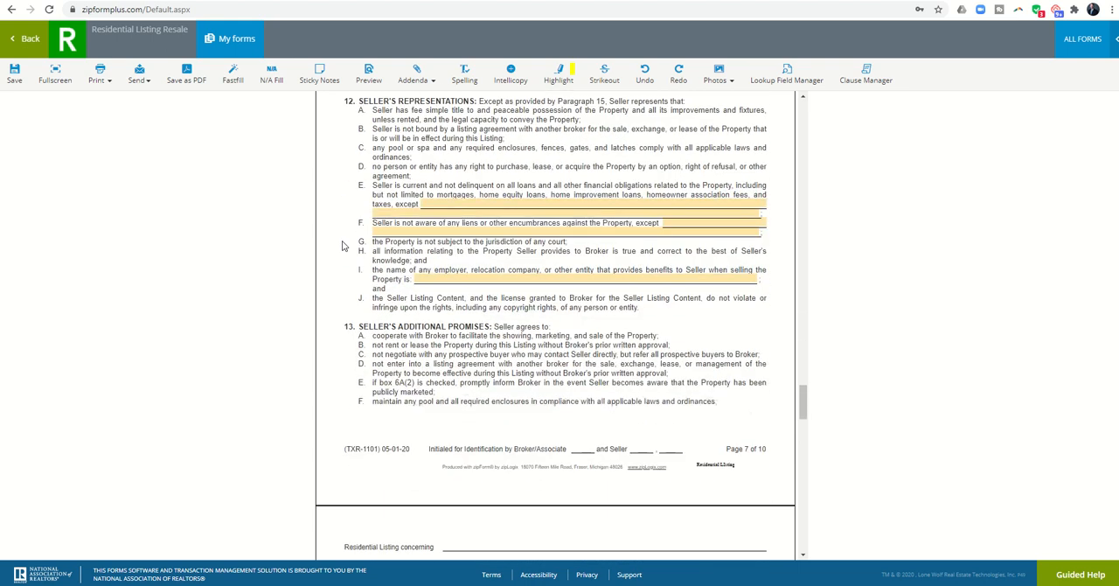
{"action": "scroll", "scroll_direction": "down", "scroll_amount": 3}
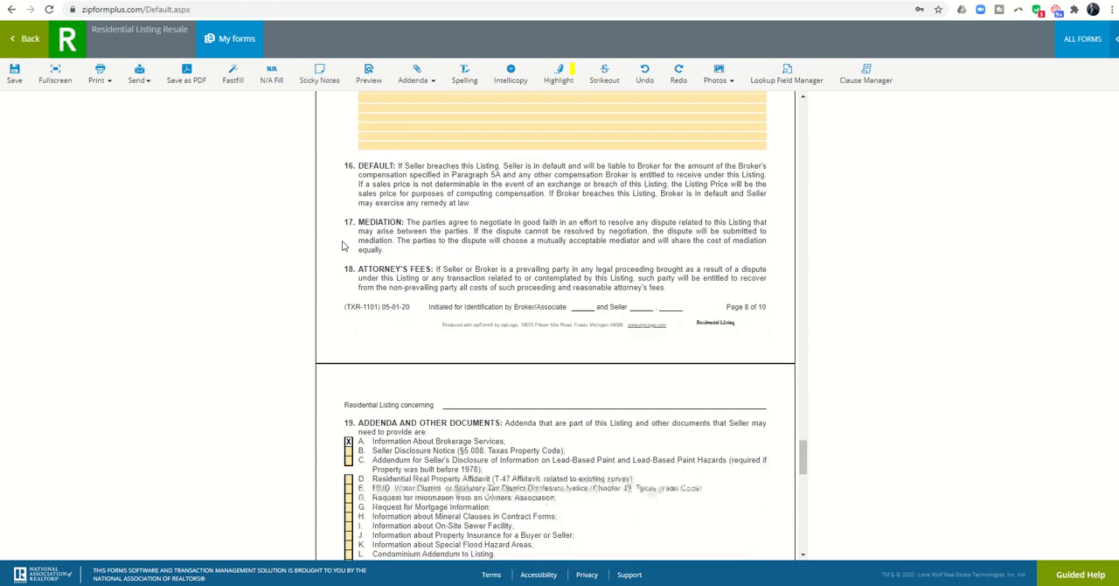
{"action": "scroll", "scroll_direction": "down", "scroll_amount": 3}
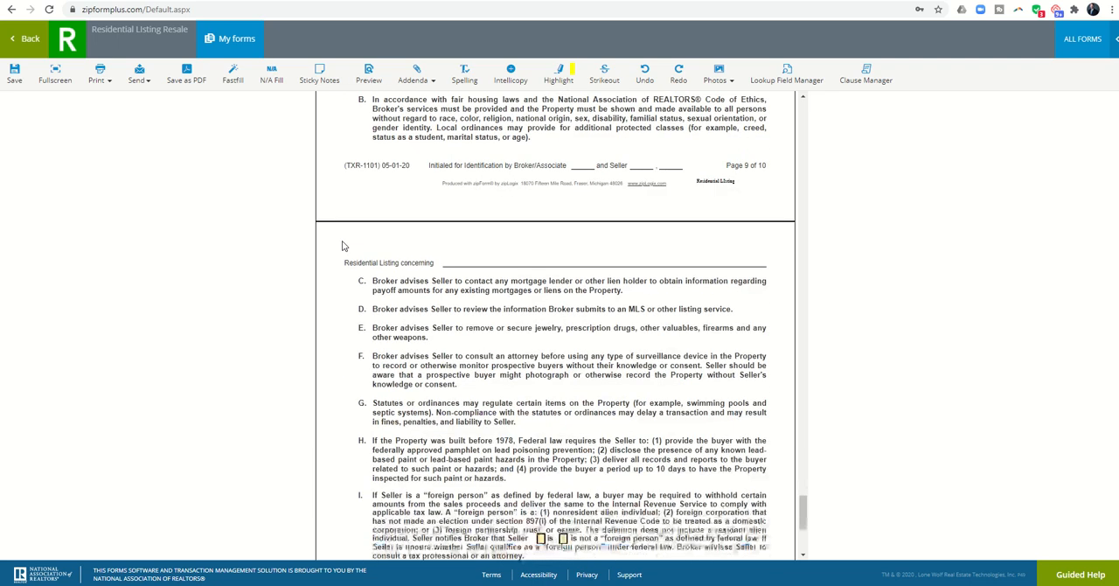
{"action": "scroll", "scroll_direction": "down", "scroll_amount": 3}
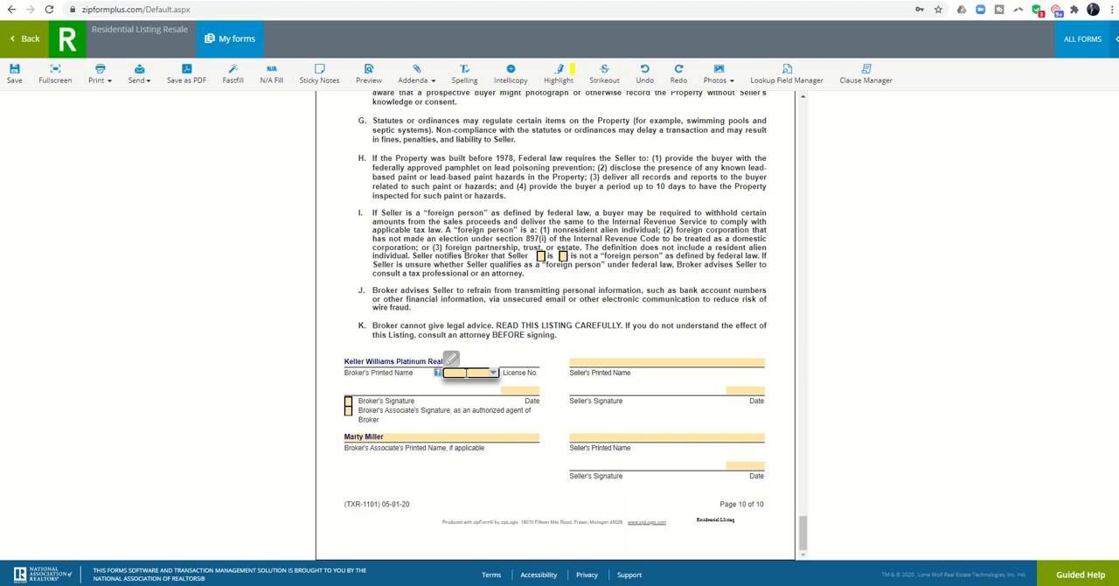
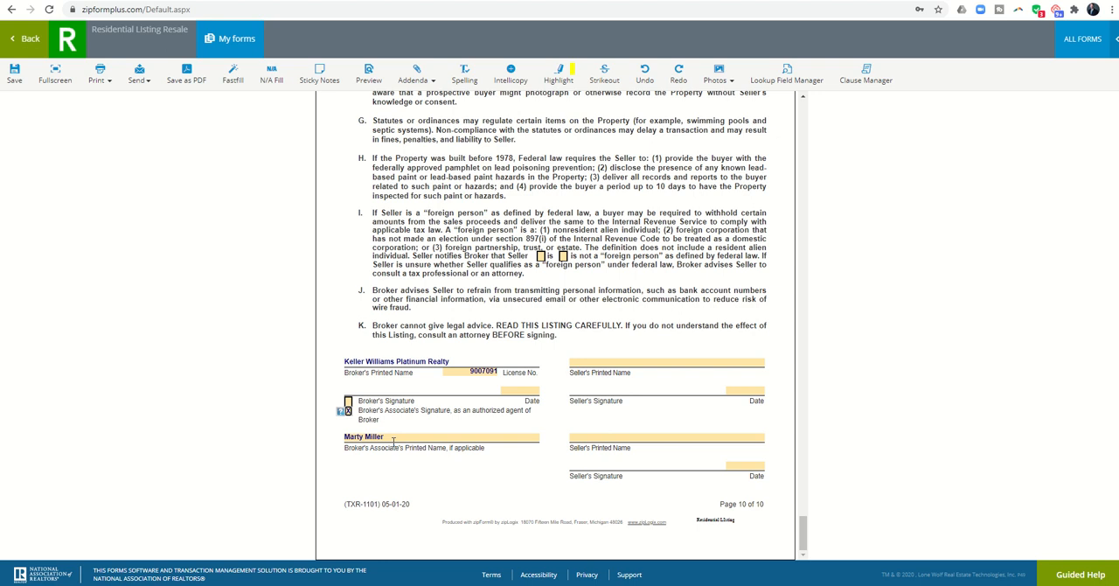
{"action": "mouse_move", "coordinate": [179, 102]}
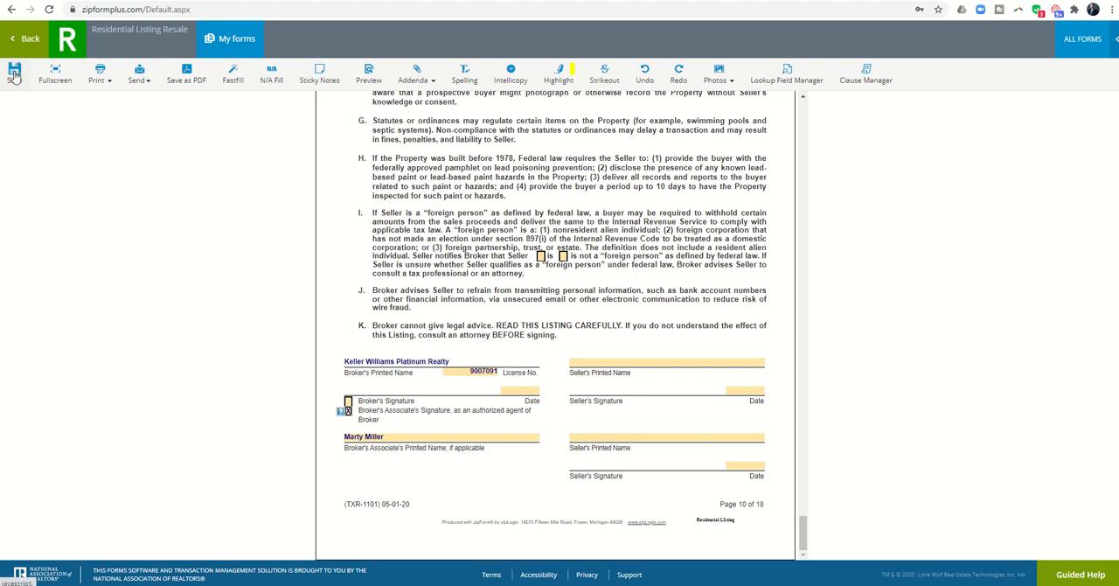
{"action": "left_click", "coordinate": [13, 72]}
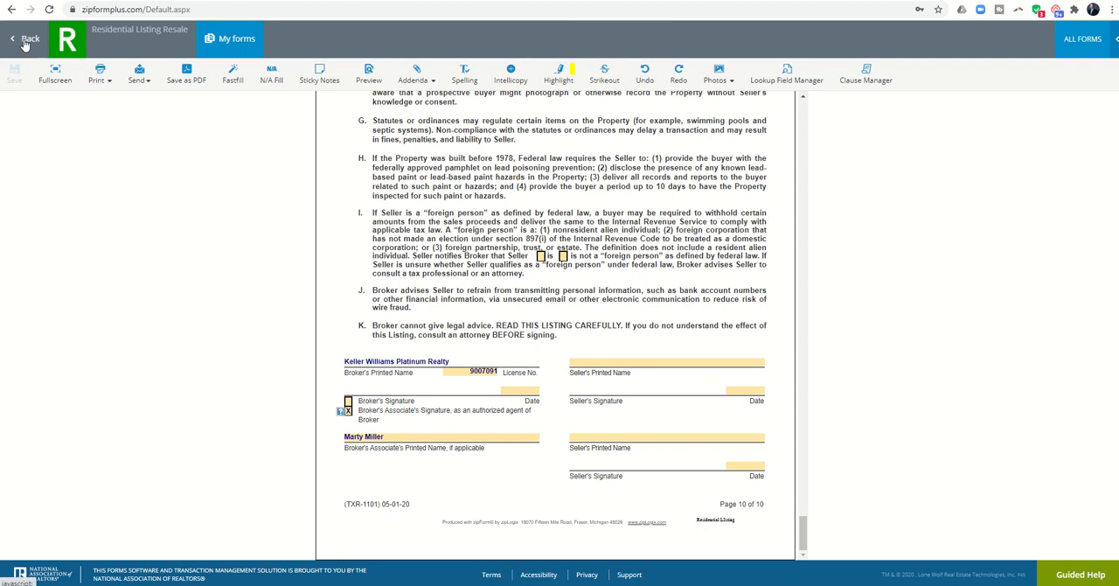
Open the Notice of Information from Other Sources and address it to the Sellers
{"action": "left_click", "coordinate": [26, 38]}
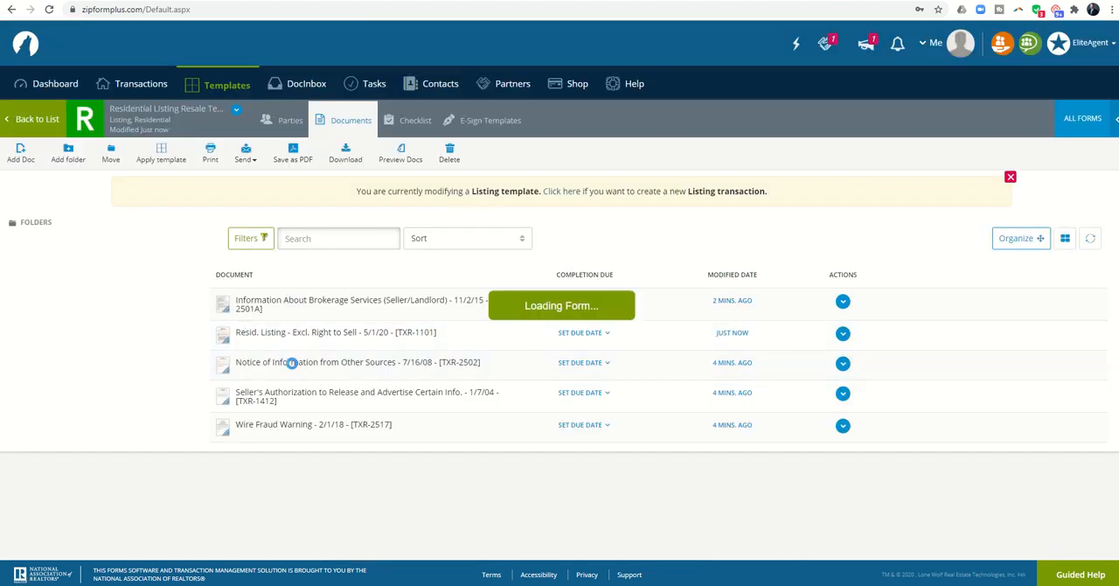
{"action": "left_click", "coordinate": [357, 361]}
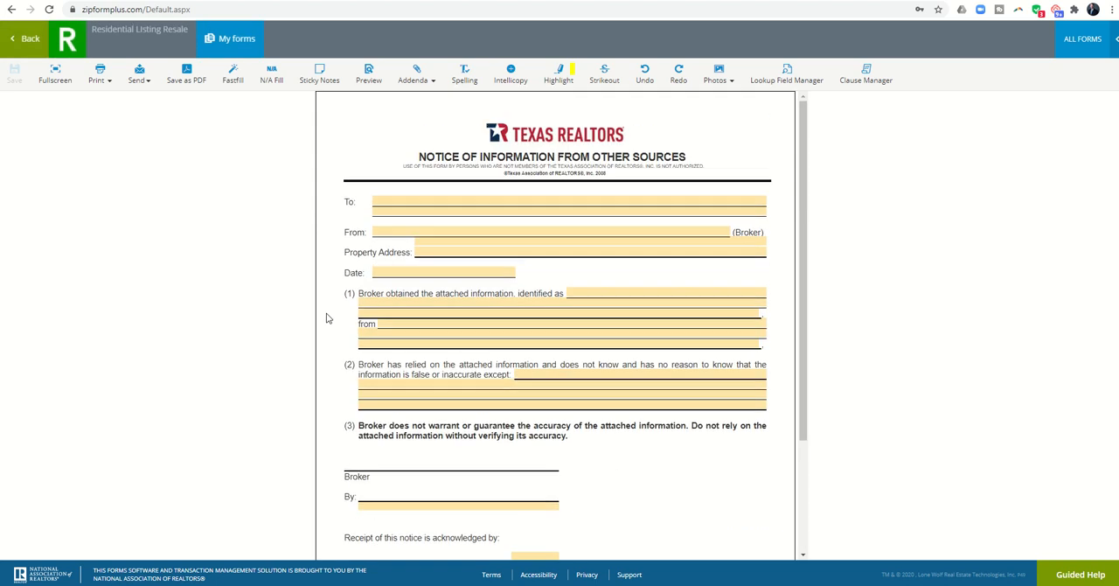
{"action": "mouse_move", "coordinate": [624, 169]}
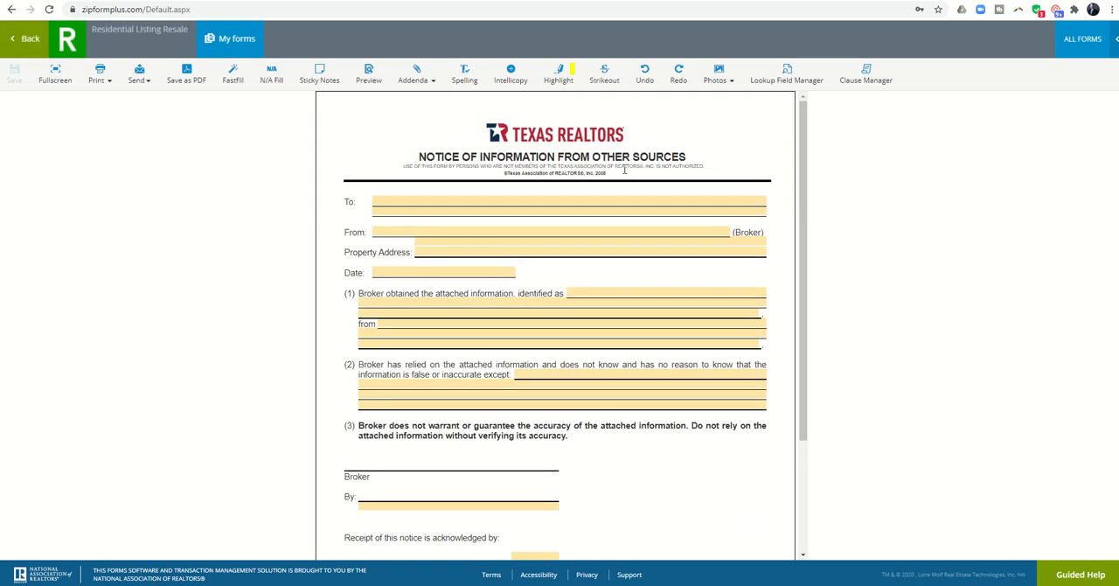
{"action": "left_click", "coordinate": [569, 202]}
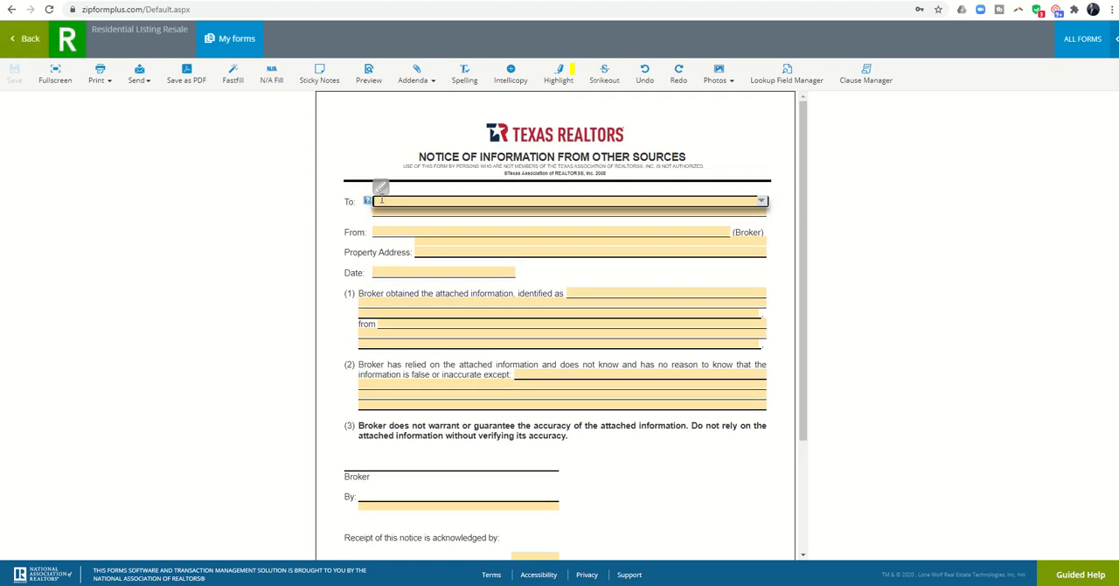
{"action": "type", "text": "Seelers of Property Address Listed Below"}
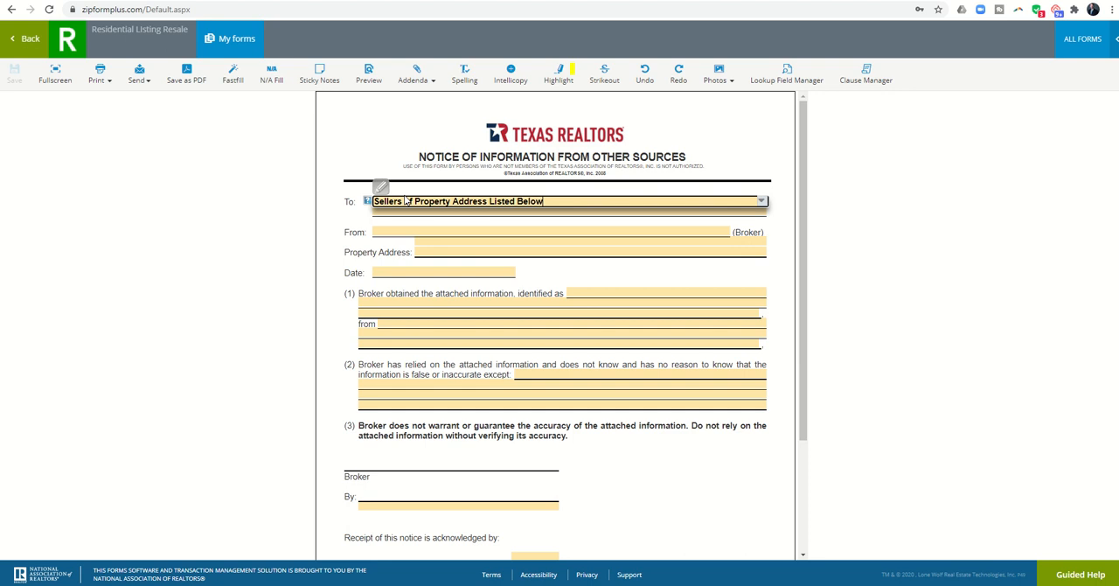
{"action": "left_click", "coordinate": [559, 231]}
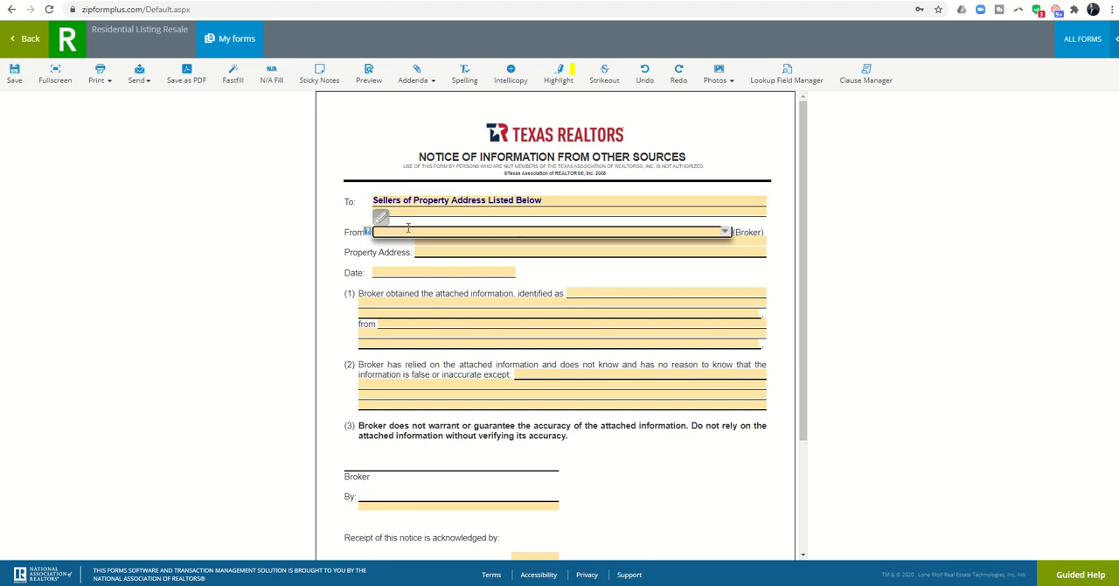
{"action": "type", "text": "Keller W"}
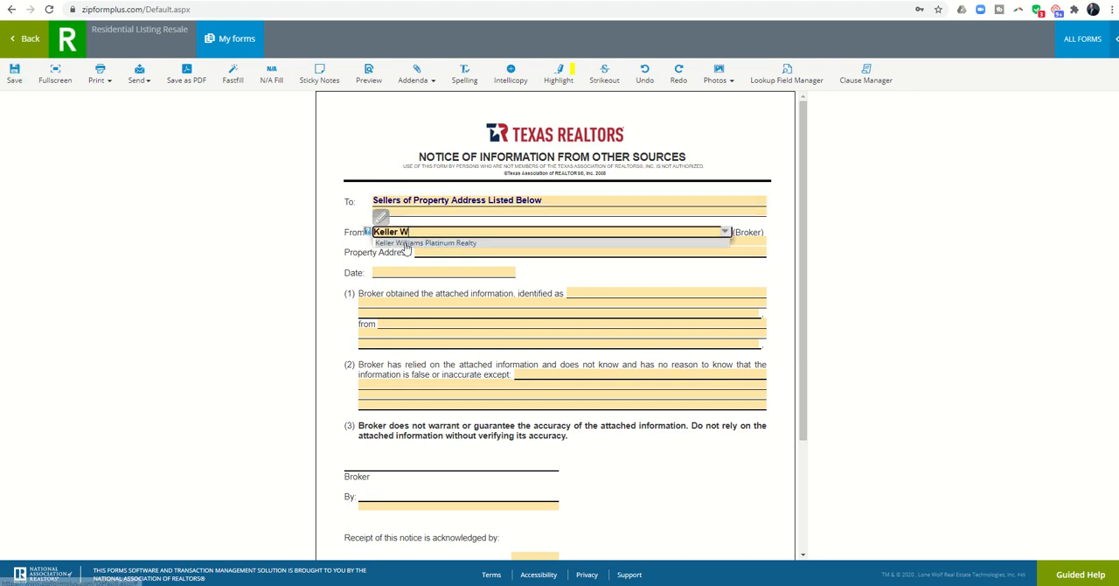
{"action": "left_click", "coordinate": [426, 242]}
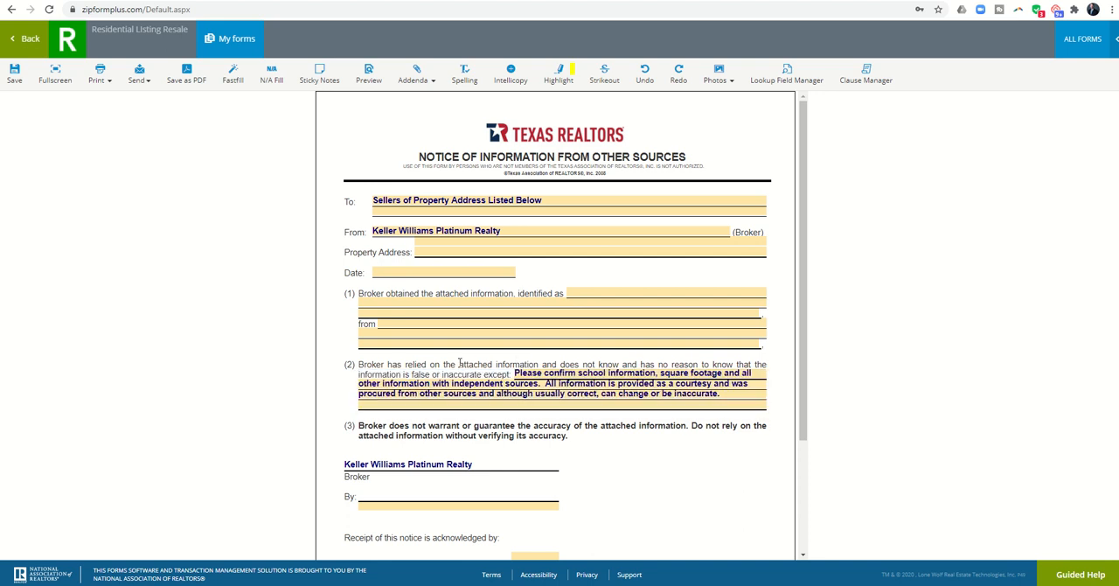
{"action": "scroll", "scroll_direction": "down", "scroll_amount": 3}
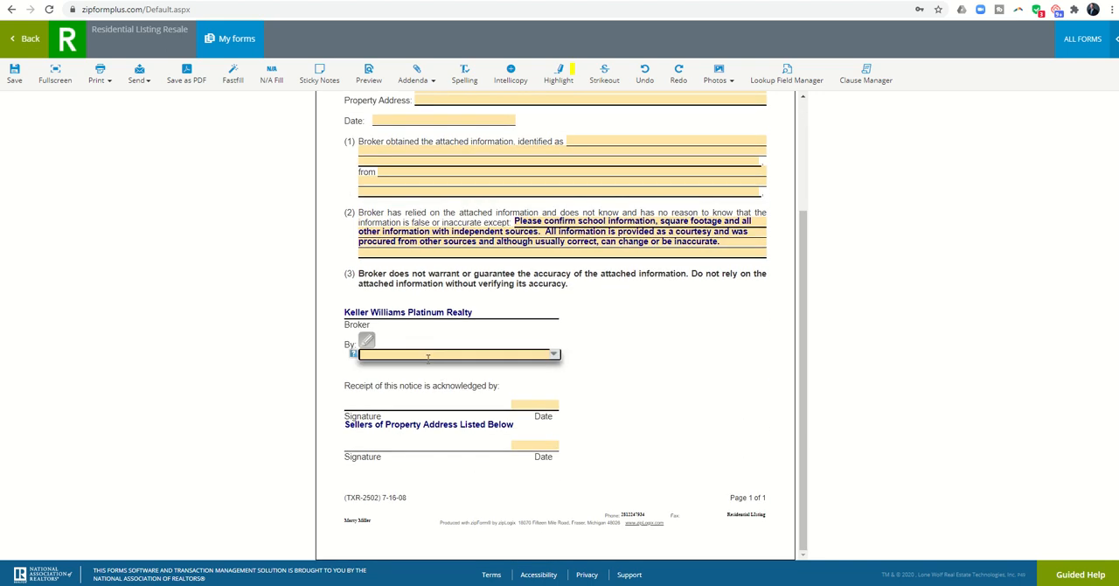
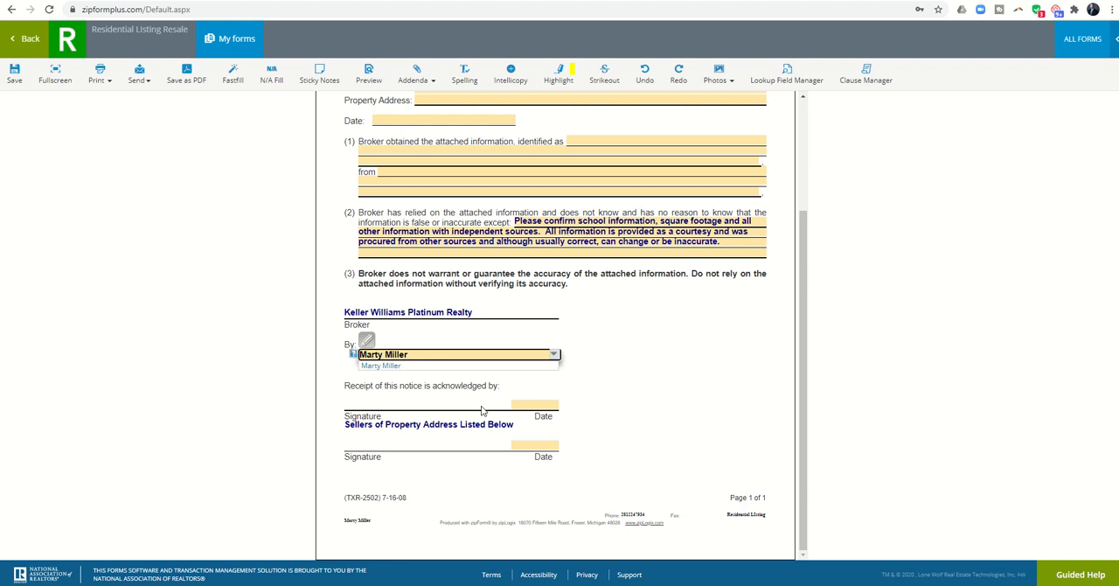
{"action": "scroll", "scroll_direction": "up", "scroll_amount": 3}
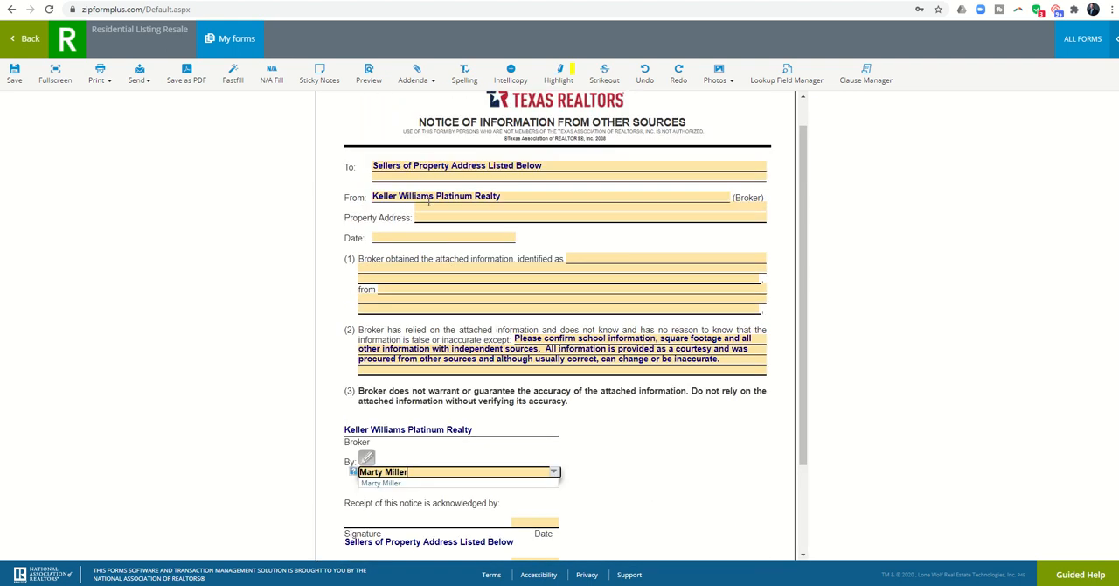
{"action": "scroll", "scroll_direction": "down", "scroll_amount": 3}
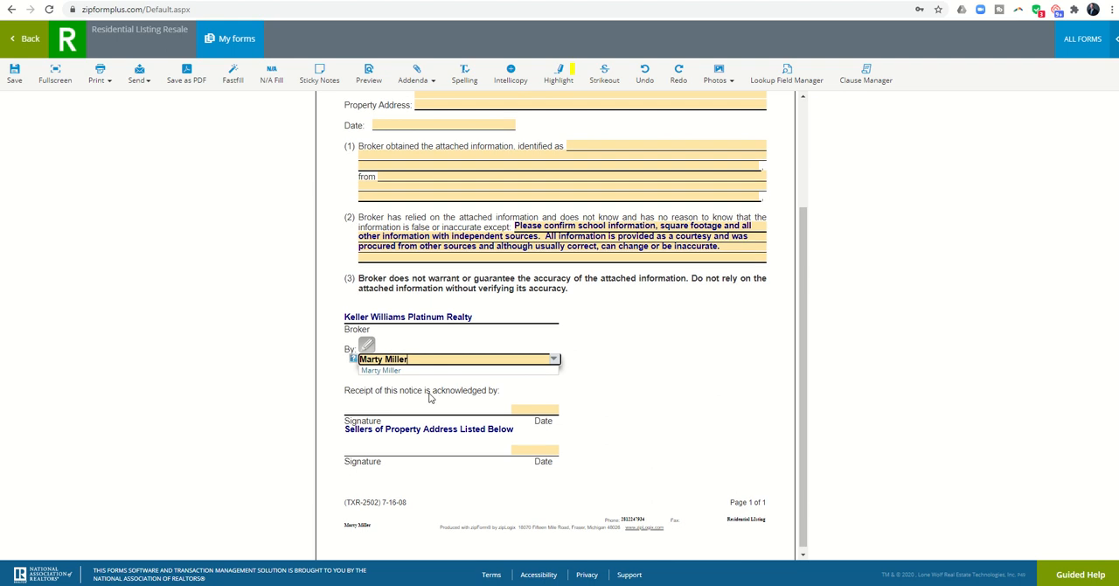
{"action": "scroll", "scroll_direction": "up", "scroll_amount": 3}
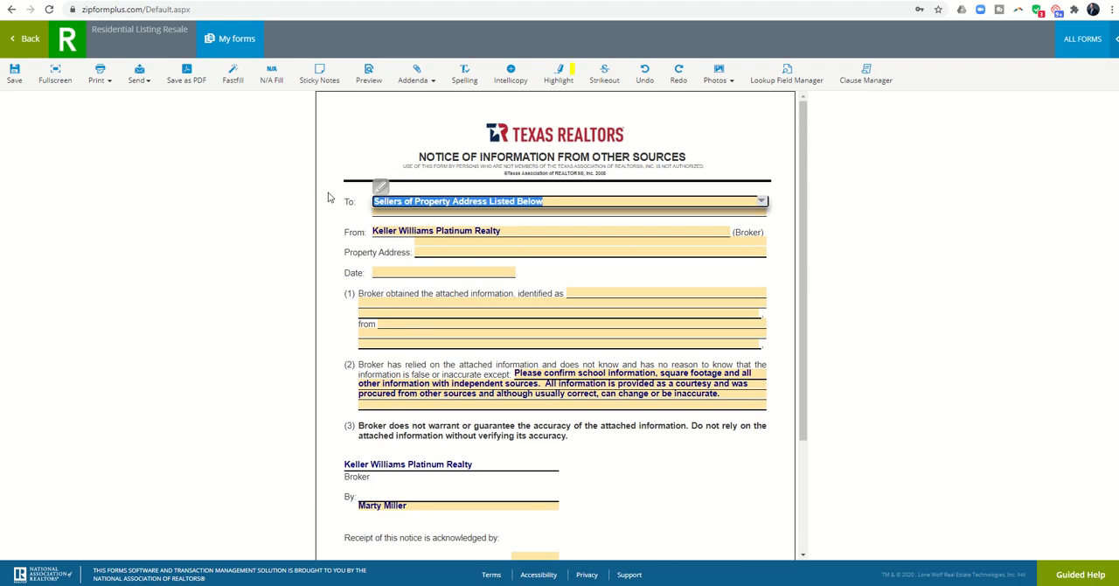
{"action": "scroll", "scroll_direction": "down", "scroll_amount": 3}
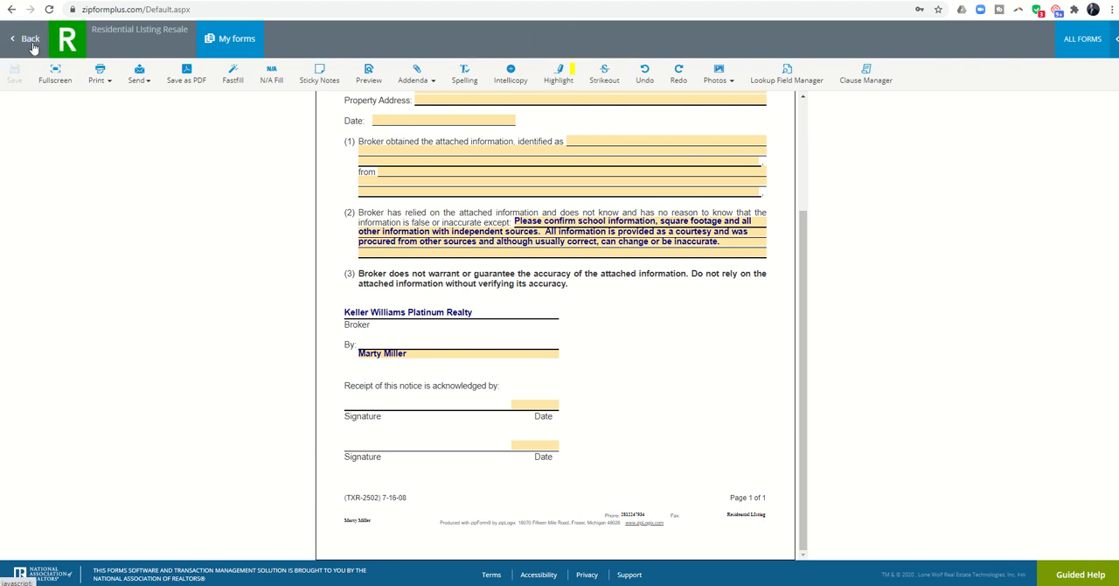
{"action": "left_click", "coordinate": [30, 38]}
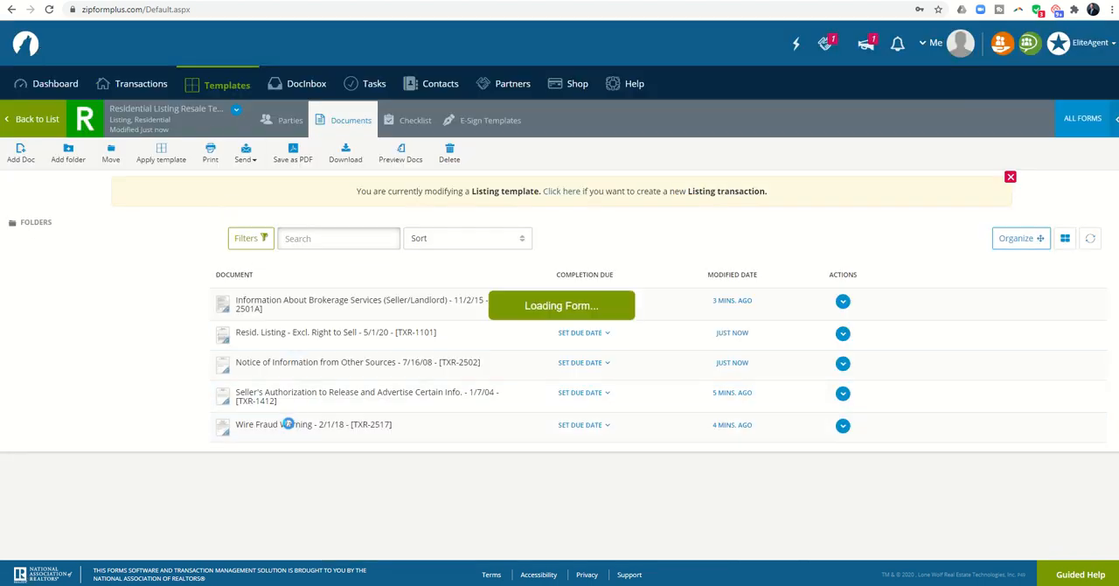
{"action": "left_click", "coordinate": [288, 424]}
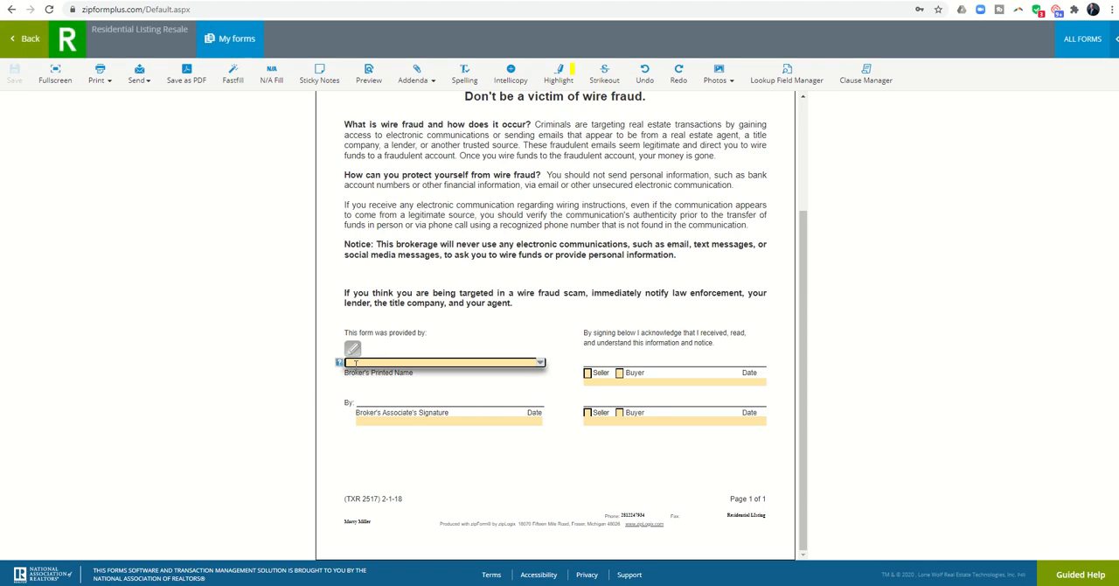
{"action": "type", "text": "Keller Williams Platinum Realty"}
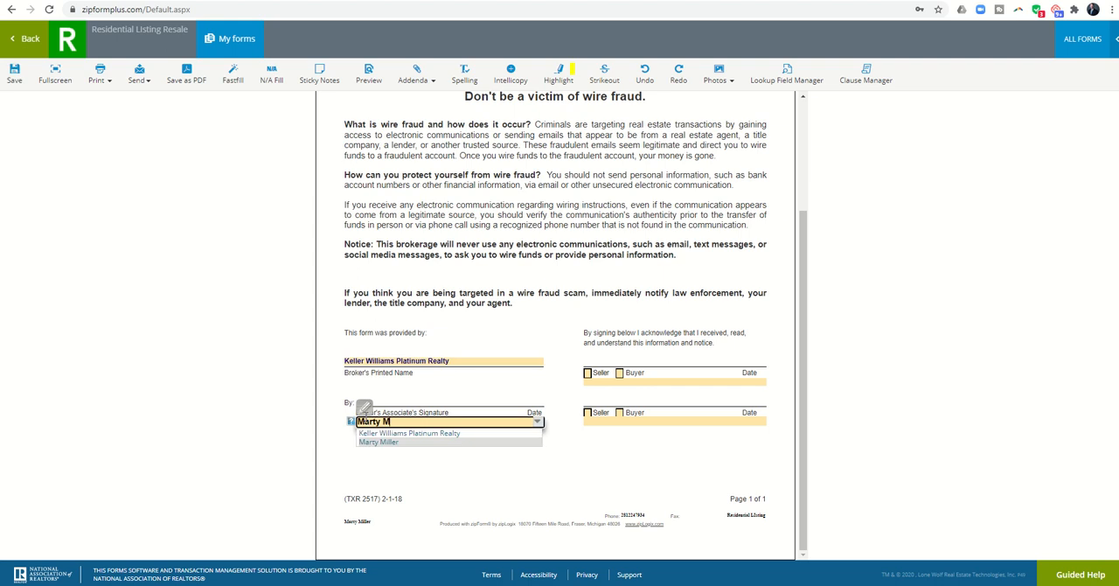
{"action": "left_click", "coordinate": [379, 442]}
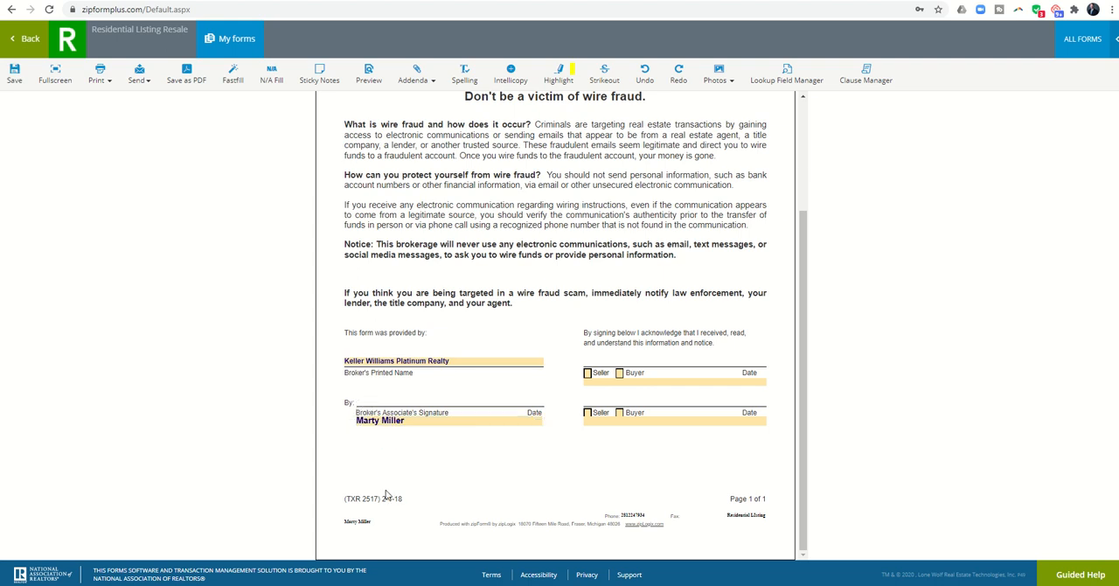
{"action": "scroll", "scroll_direction": "up", "scroll_amount": 3}
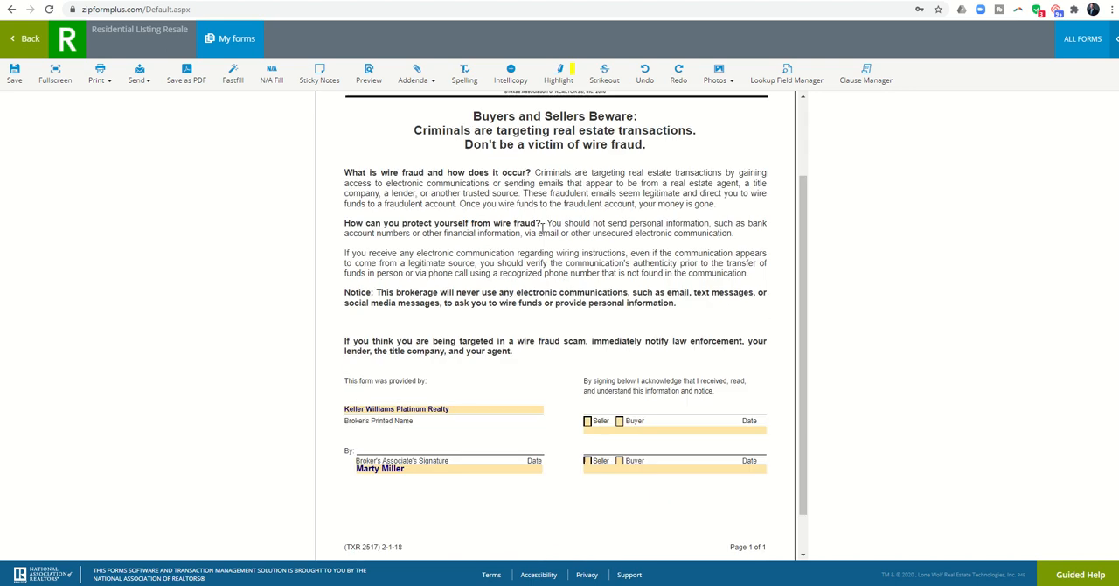
{"action": "scroll", "scroll_direction": "down", "scroll_amount": 3}
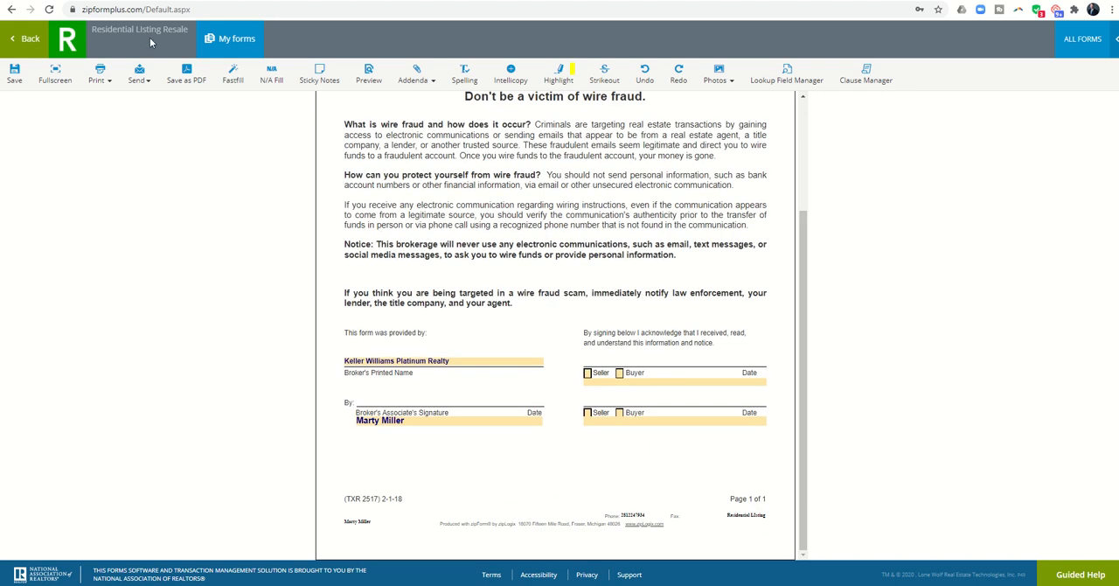
Mark both acknowledgements as Seller and save the Wire Fraud Warning
{"action": "left_click", "coordinate": [587, 372]}
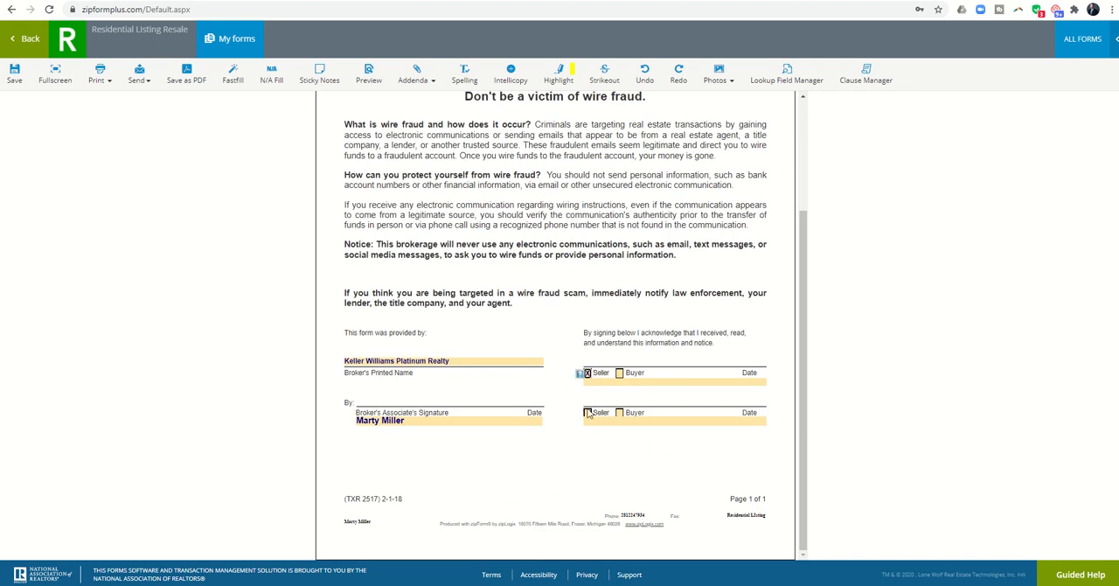
{"action": "left_click", "coordinate": [588, 411]}
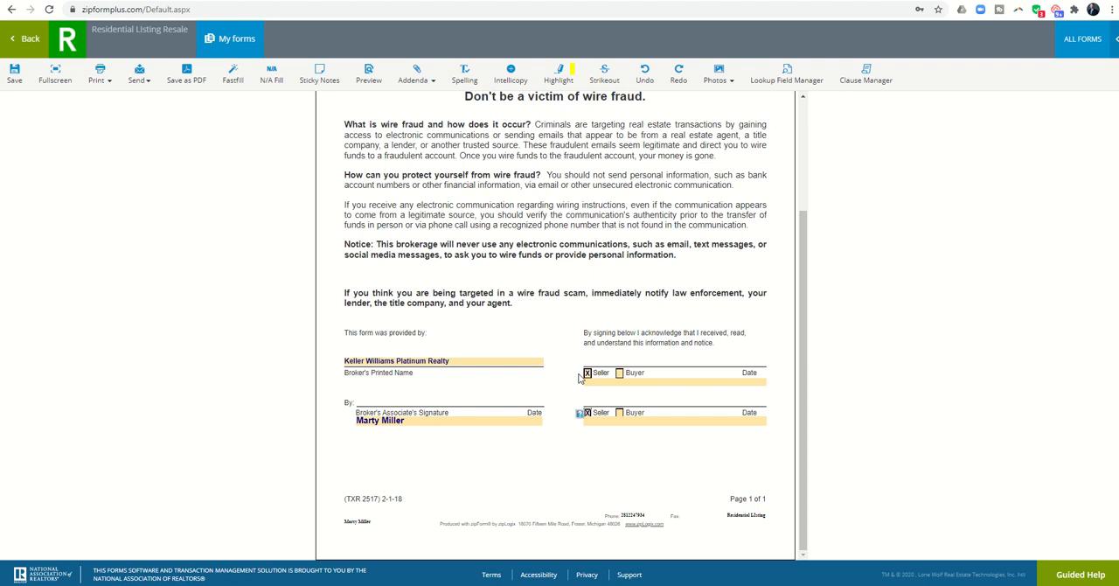
{"action": "scroll", "scroll_direction": "up", "scroll_amount": 3}
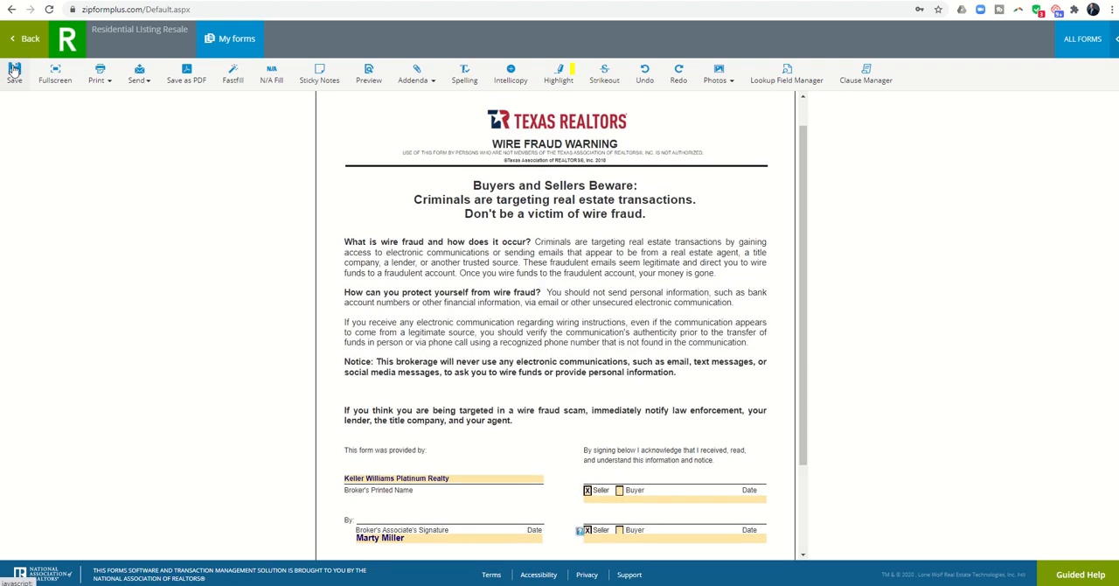
{"action": "left_click", "coordinate": [14, 74]}
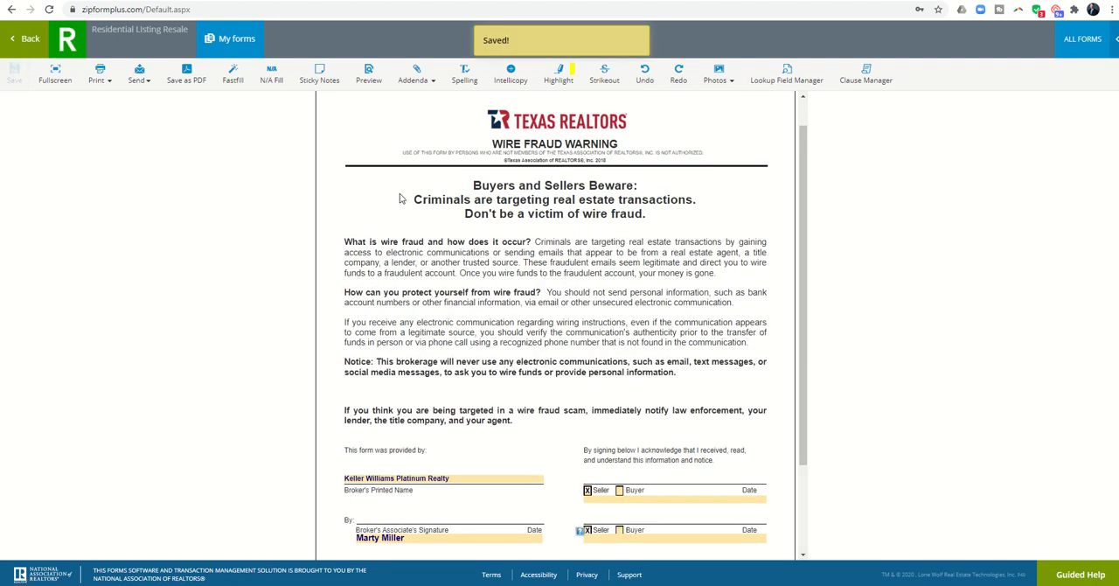
{"action": "mouse_move", "coordinate": [249, 169]}
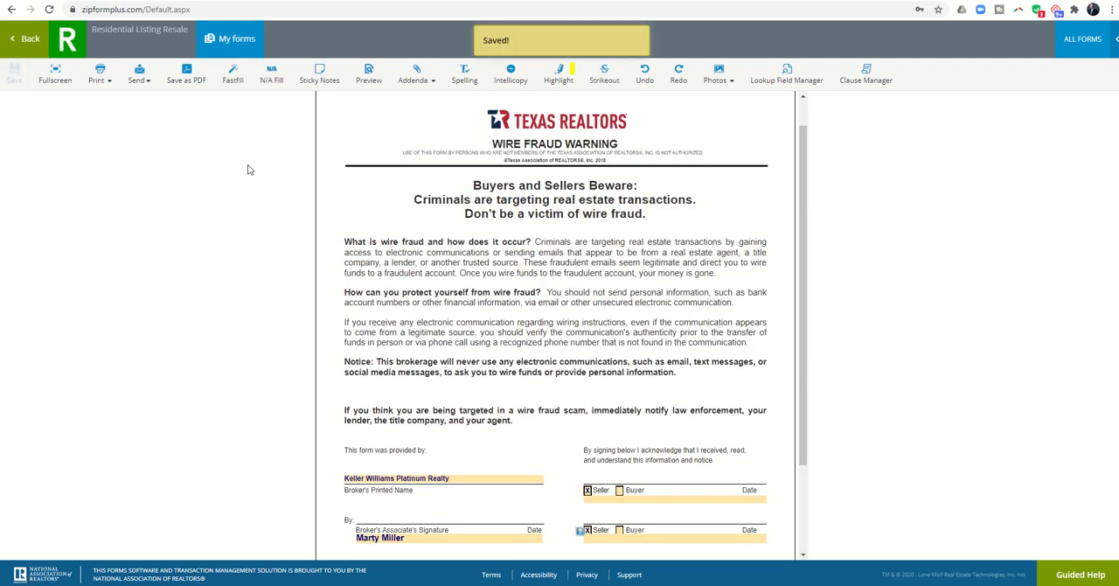
{"action": "mouse_move", "coordinate": [199, 176]}
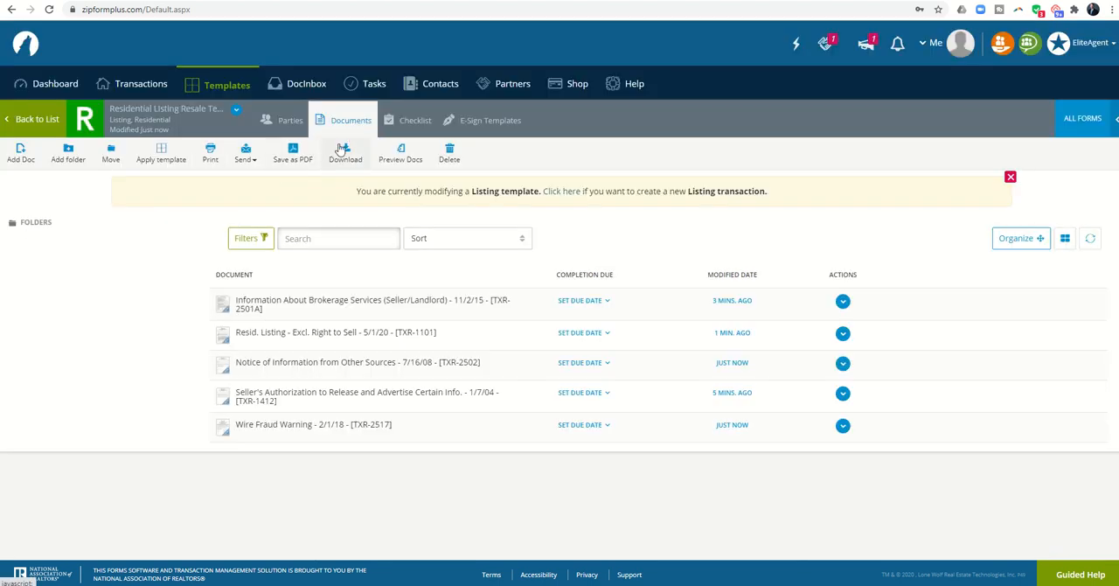
{"action": "mouse_move", "coordinate": [394, 303]}
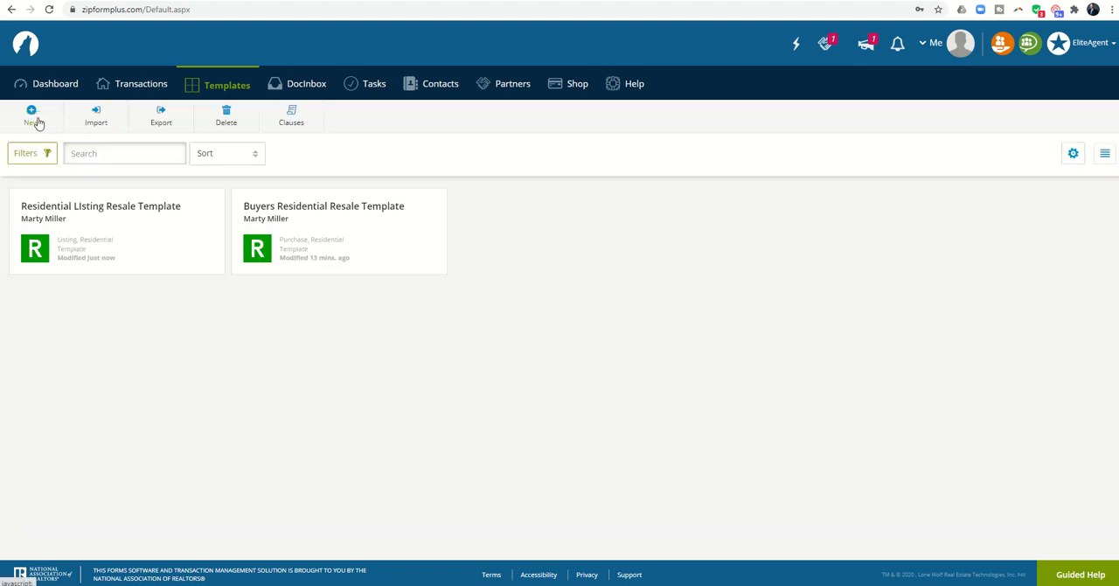
{"action": "mouse_move", "coordinate": [118, 216]}
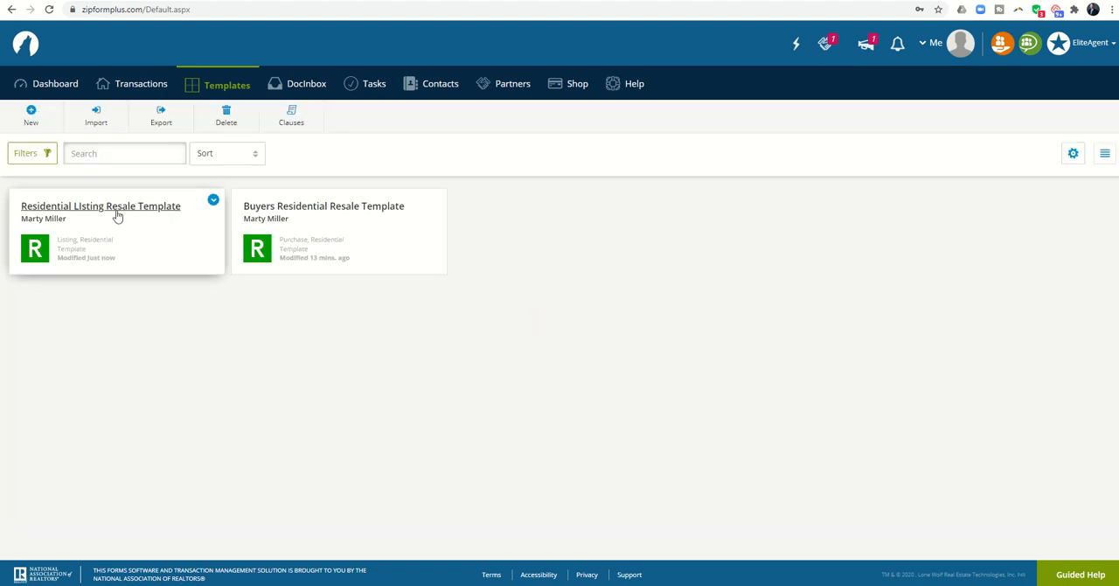
{"action": "mouse_move", "coordinate": [285, 212]}
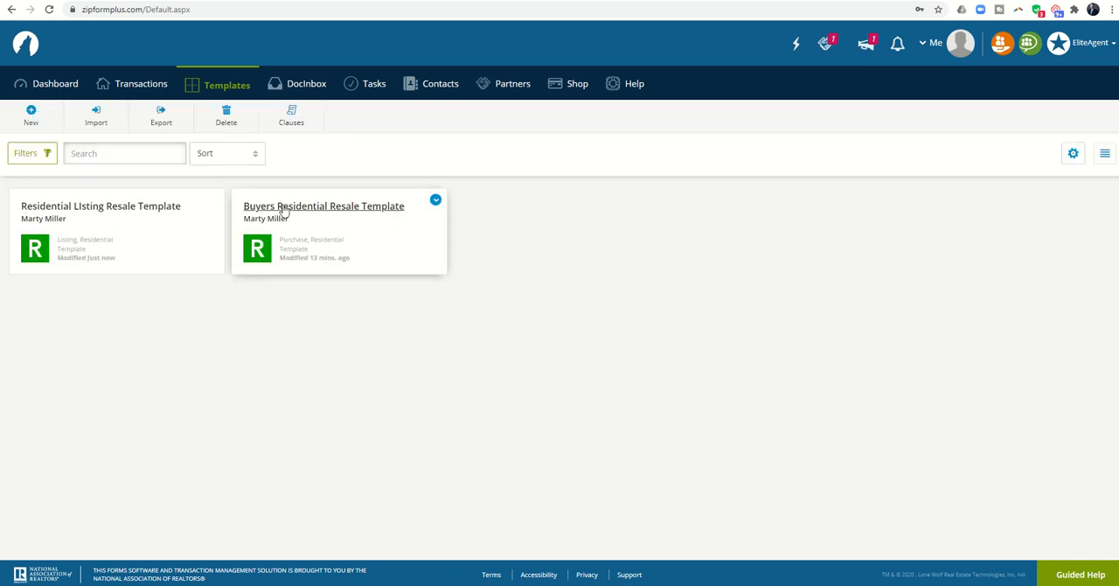
{"action": "left_click", "coordinate": [322, 206]}
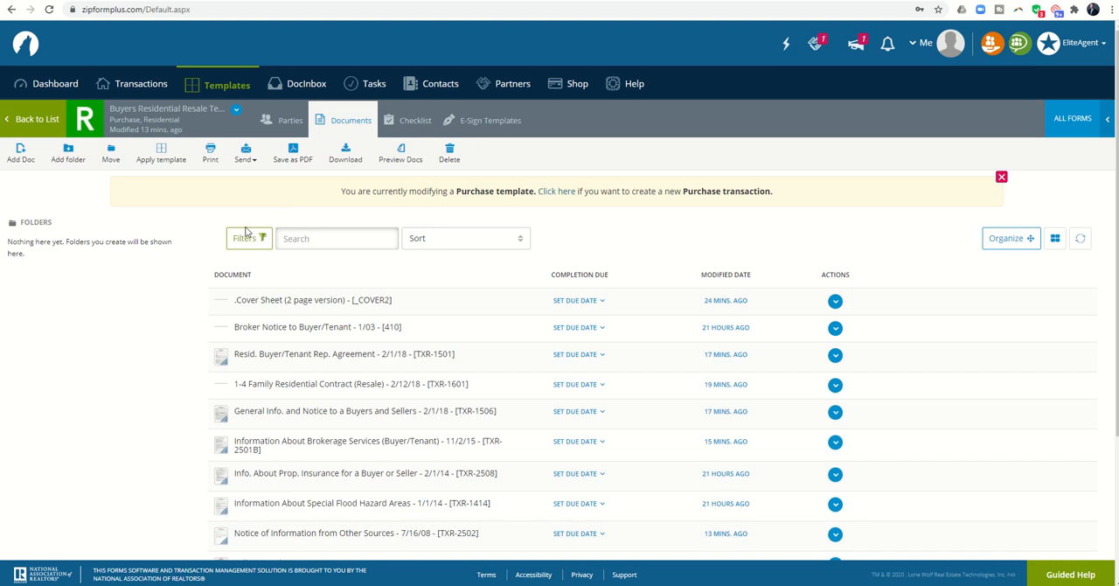
{"action": "scroll", "scroll_direction": "down", "scroll_amount": 3}
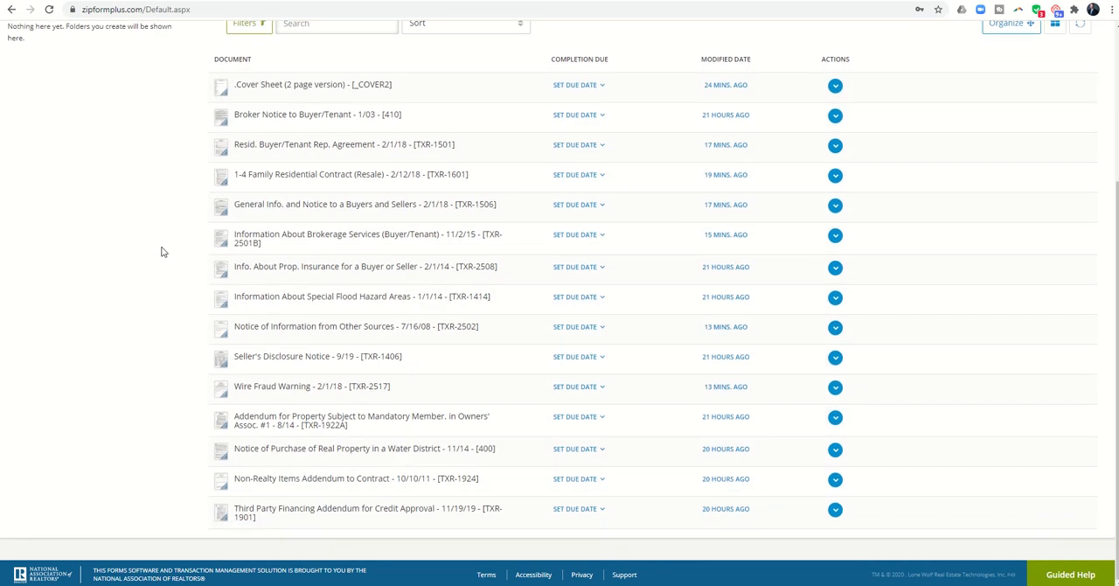
{"action": "mouse_move", "coordinate": [312, 199]}
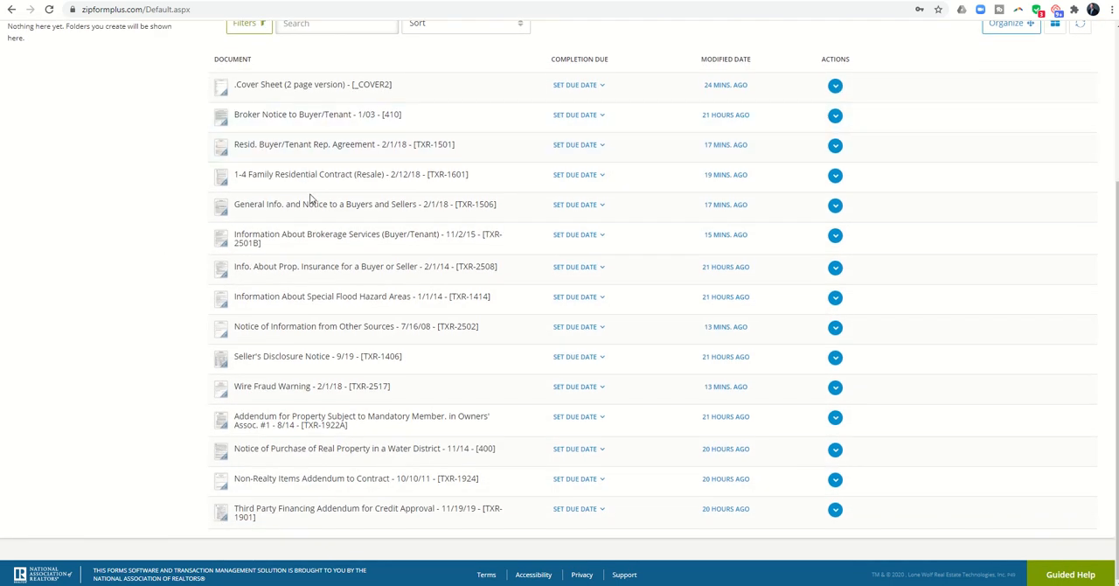
{"action": "mouse_move", "coordinate": [268, 238]}
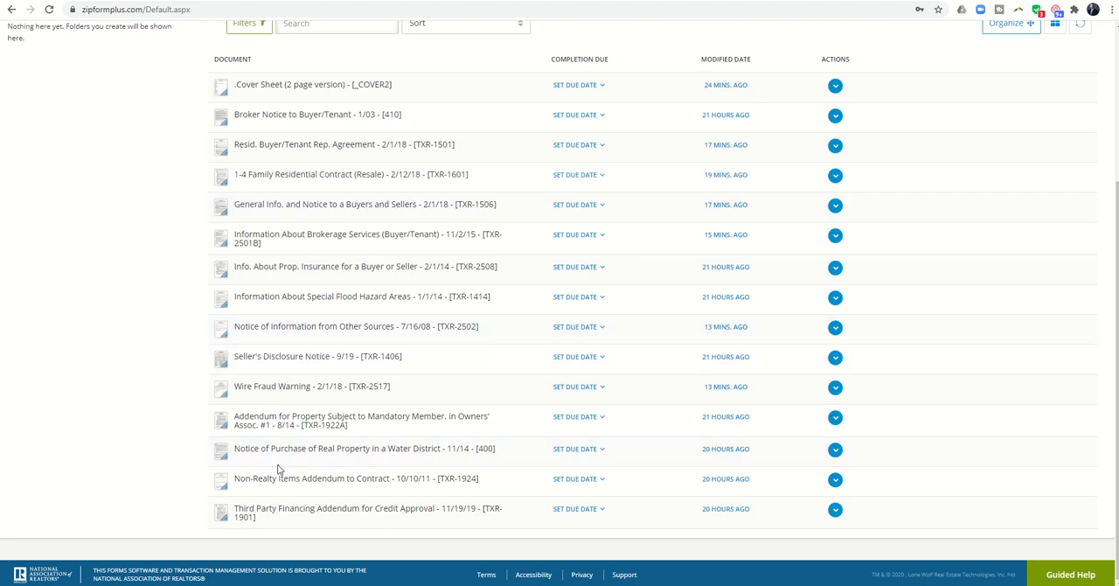
{"action": "scroll", "scroll_direction": "up", "scroll_amount": 3}
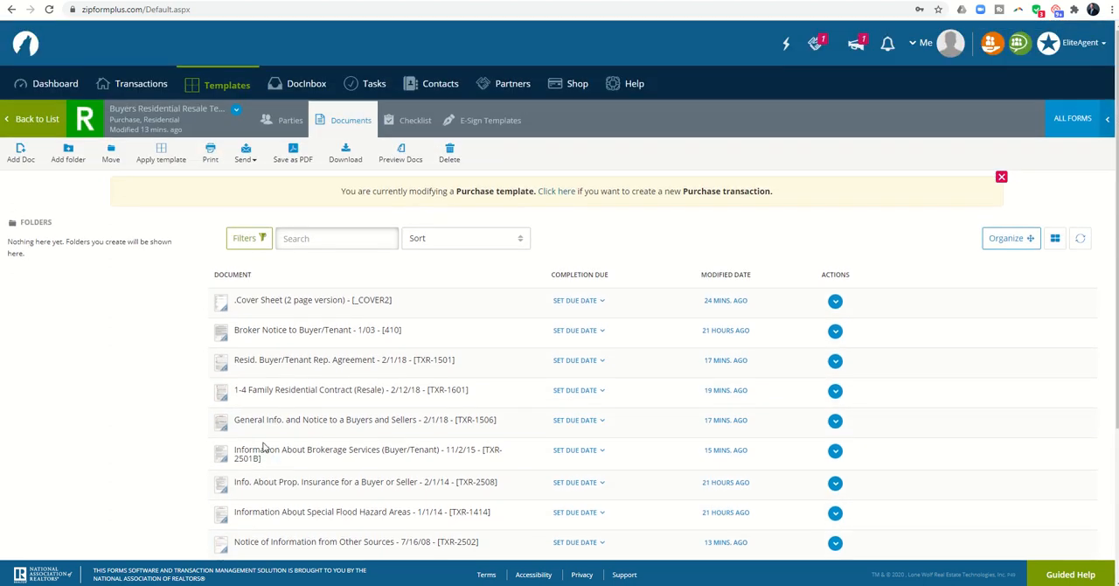
{"action": "mouse_move", "coordinate": [147, 330]}
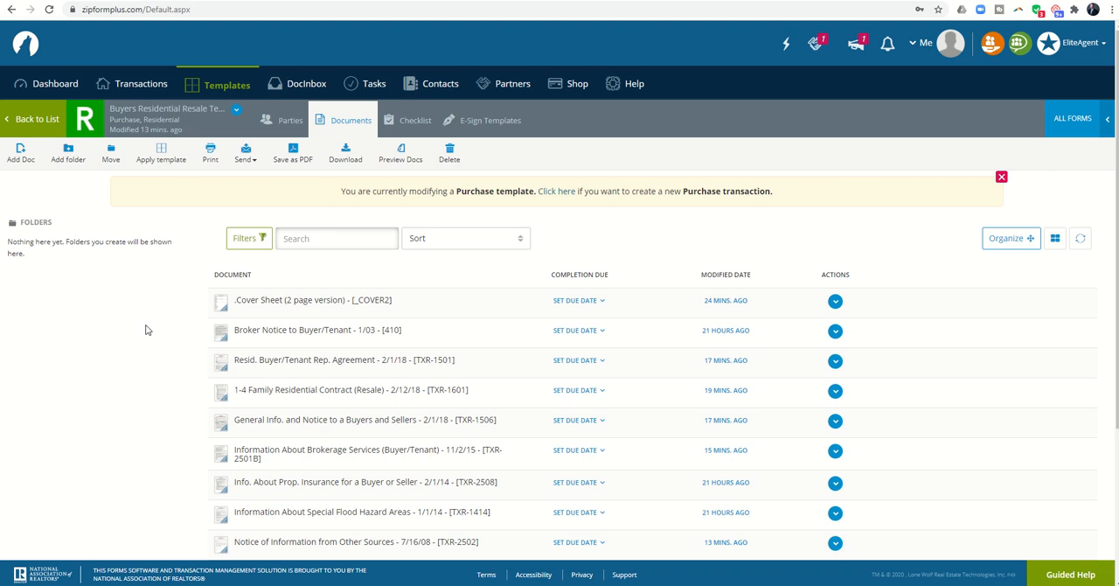
Return to the template list and start a New transaction from the Transactions list
{"action": "left_click", "coordinate": [37, 118]}
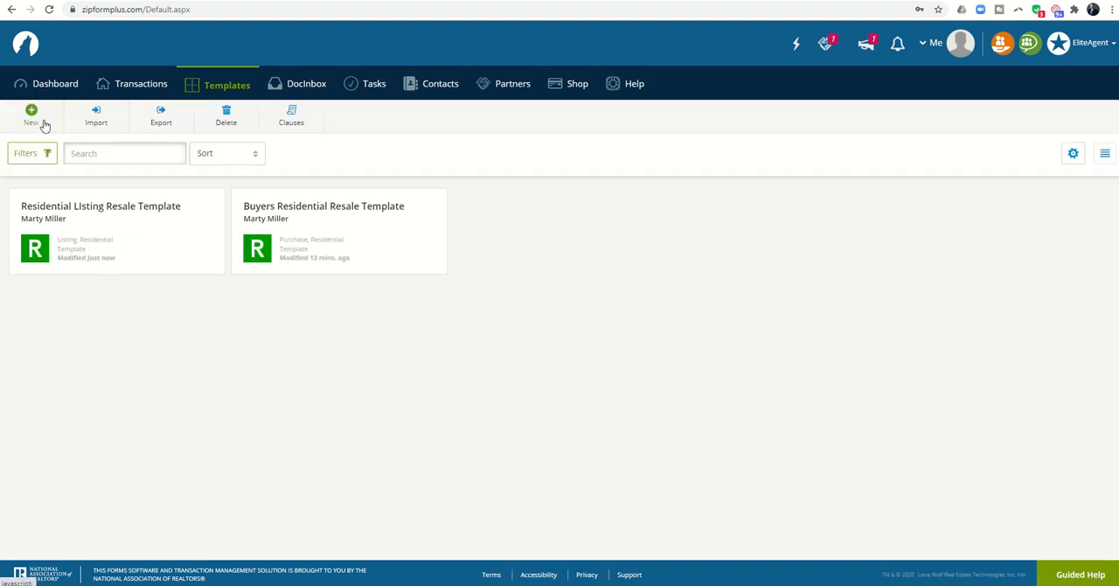
{"action": "left_click", "coordinate": [141, 83]}
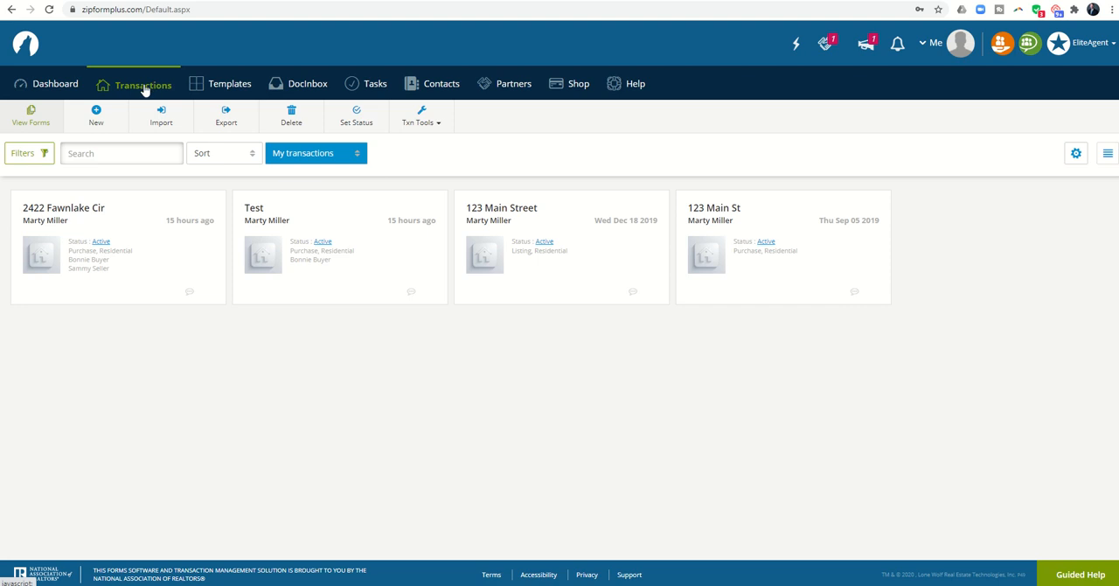
{"action": "left_click", "coordinate": [96, 113]}
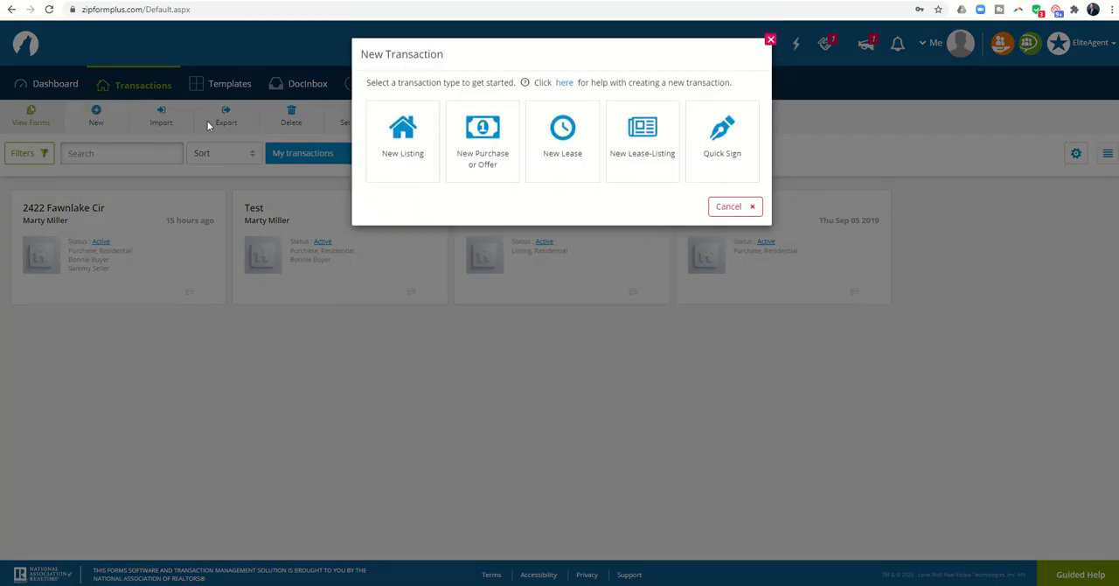
Save a Residential Purchase or Offer transaction '123 Main Street' using the Buyers Residential Resale Template
{"action": "left_click", "coordinate": [733, 207]}
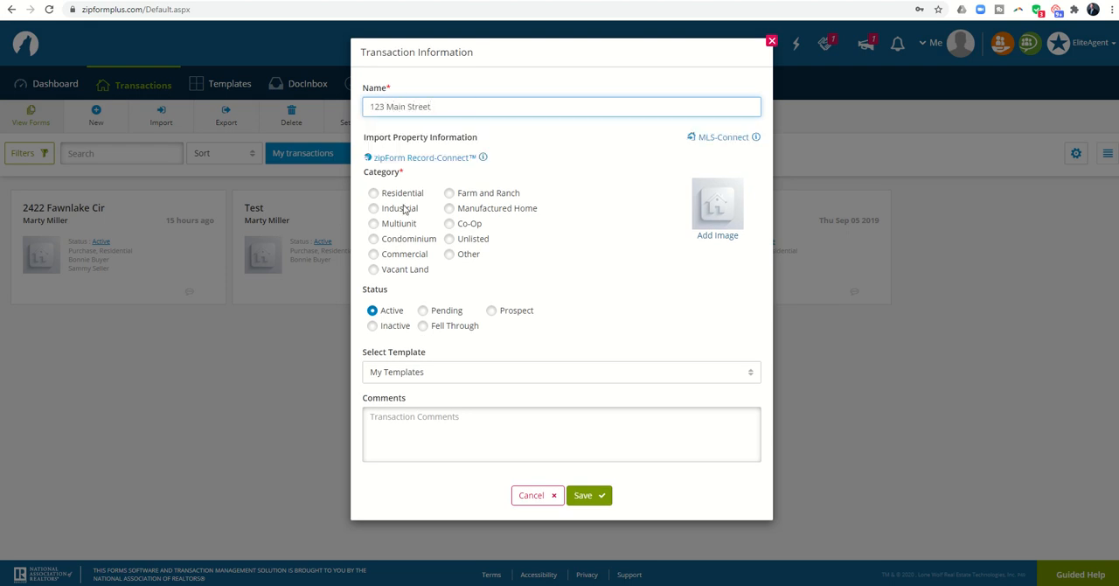
{"action": "left_click", "coordinate": [373, 193]}
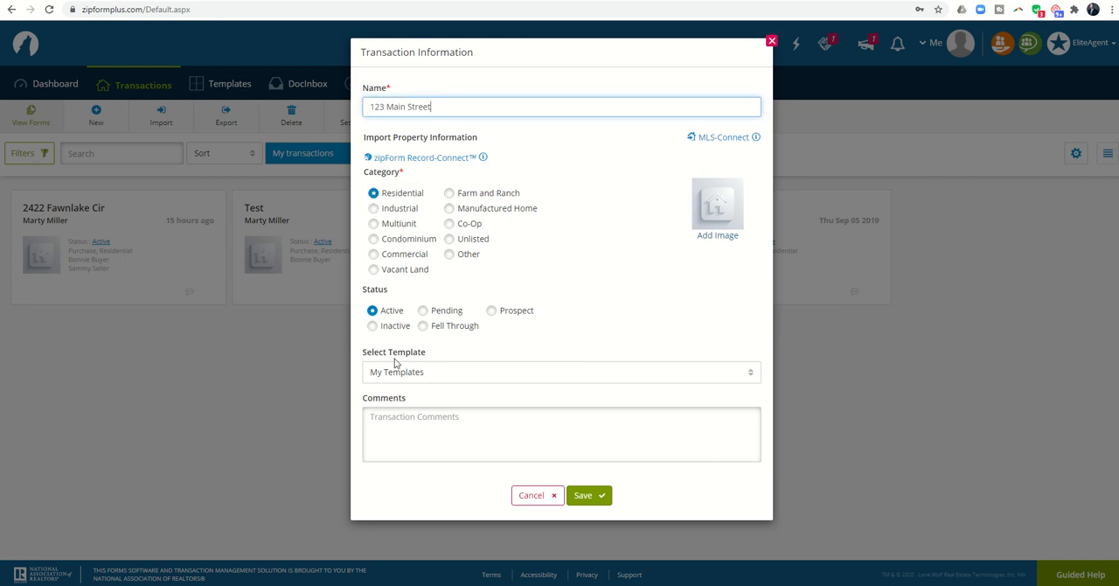
{"action": "left_click", "coordinate": [563, 372]}
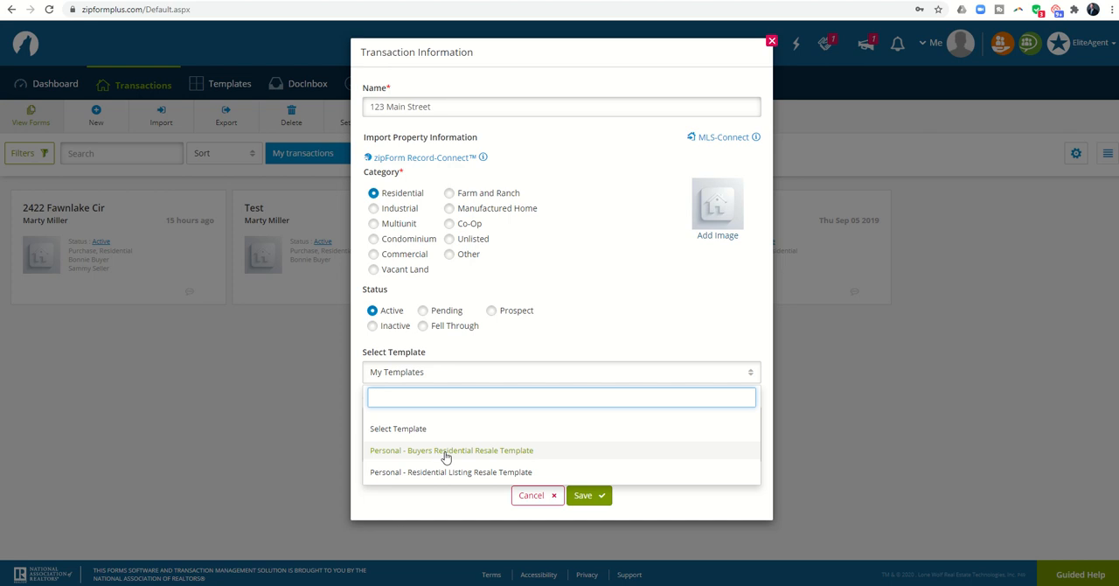
{"action": "left_click", "coordinate": [451, 449]}
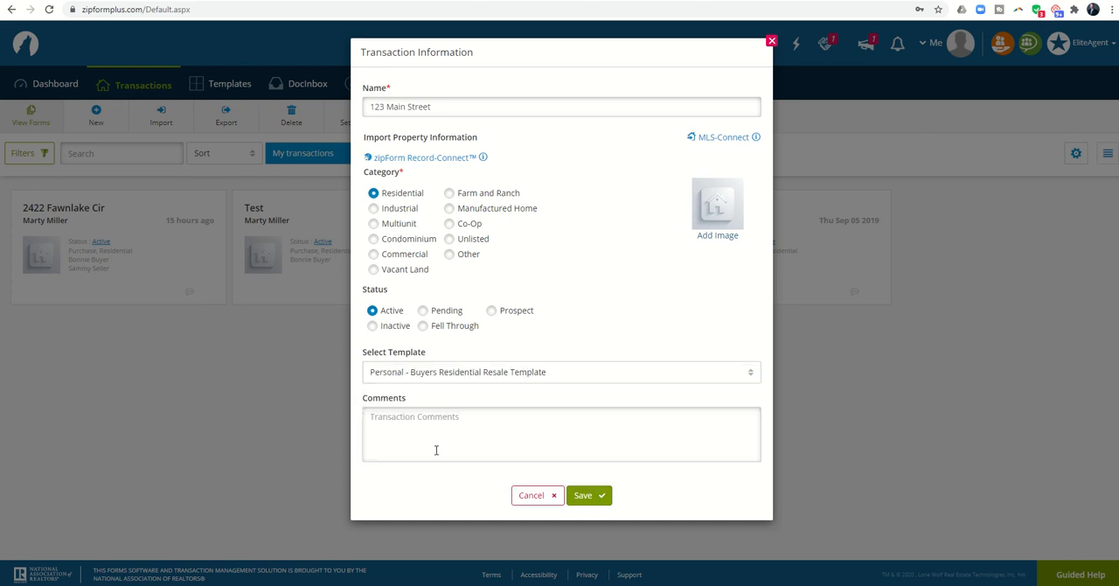
{"action": "left_click", "coordinate": [583, 495]}
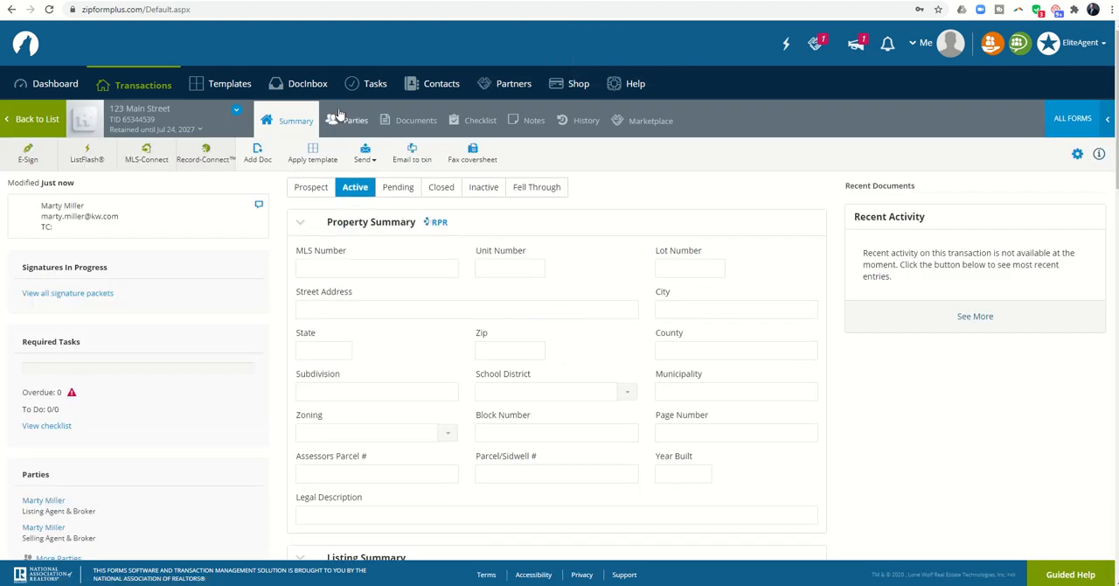
Browse the 123 Main Street documents, from Cover Sheet to Non-Realty Items Addendum
{"action": "left_click", "coordinate": [418, 120]}
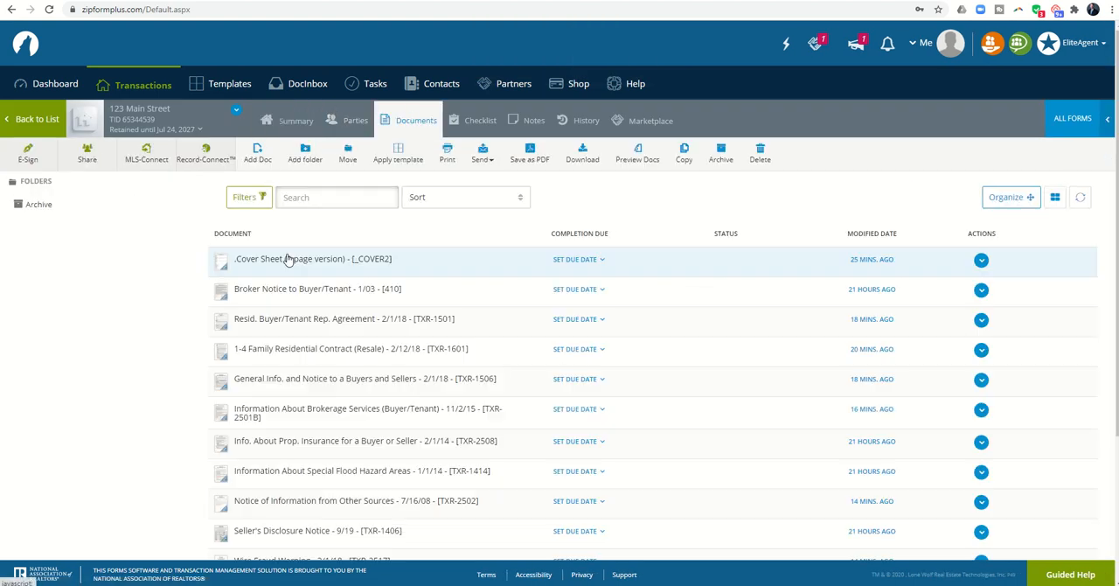
{"action": "scroll", "scroll_direction": "down", "scroll_amount": 3}
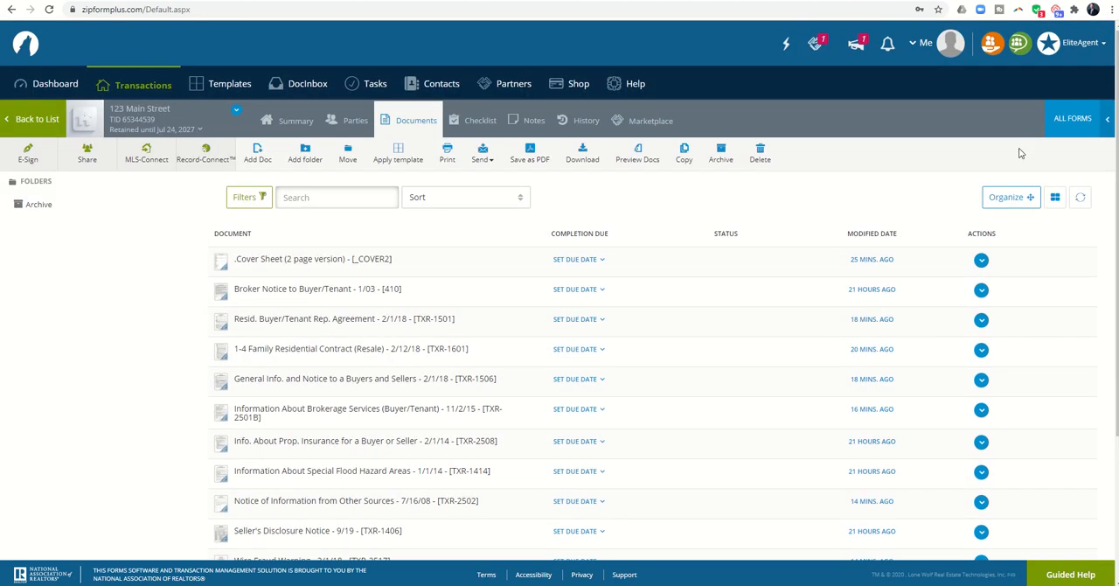
{"action": "scroll", "scroll_direction": "down", "scroll_amount": 3}
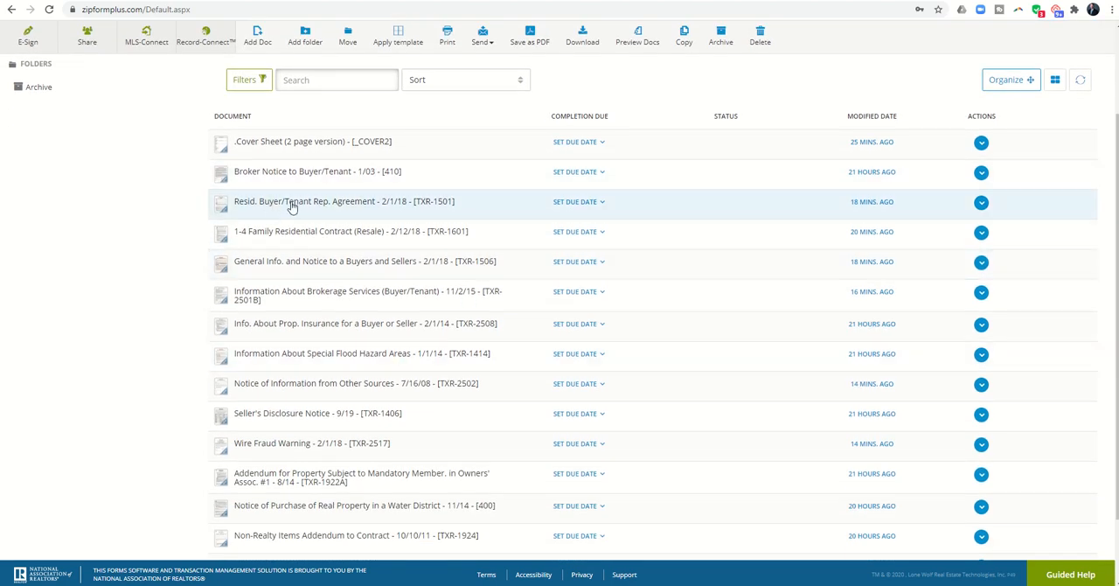
{"action": "double_click", "coordinate": [344, 201]}
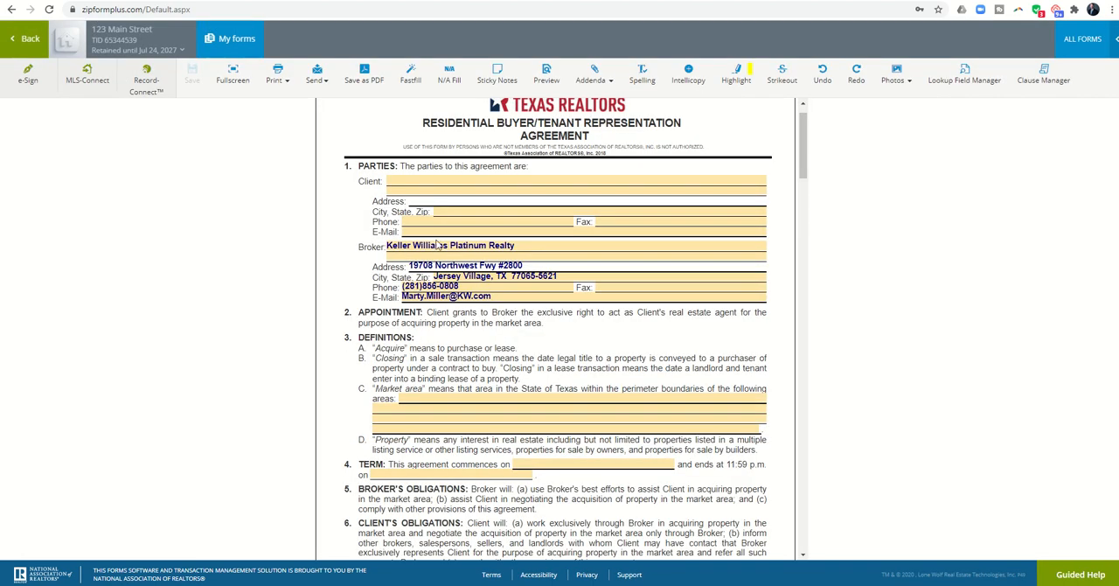
{"action": "scroll", "scroll_direction": "down", "scroll_amount": 3}
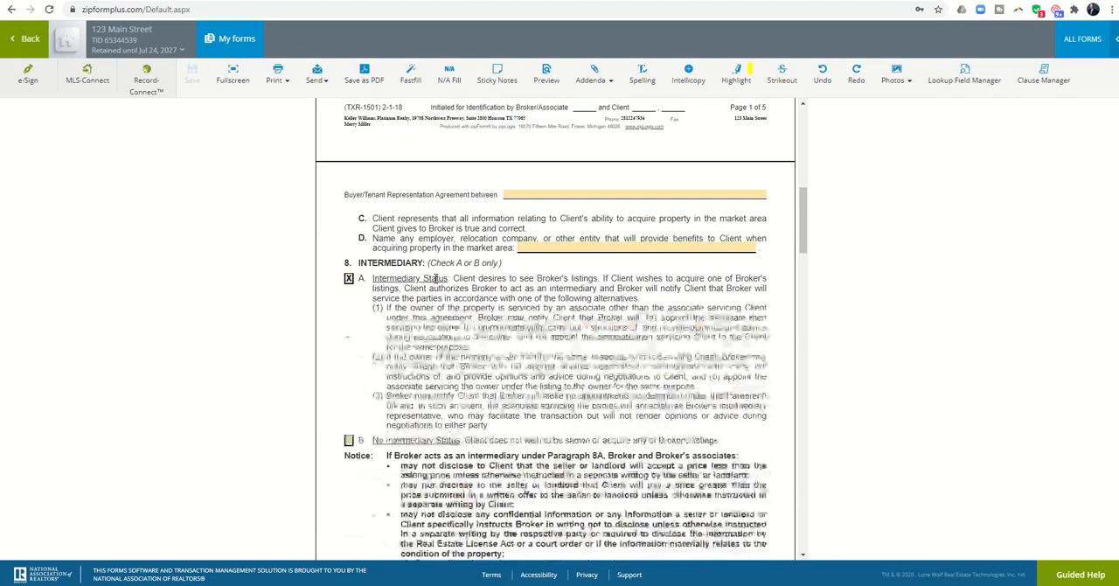
{"action": "scroll", "scroll_direction": "down", "scroll_amount": 3}
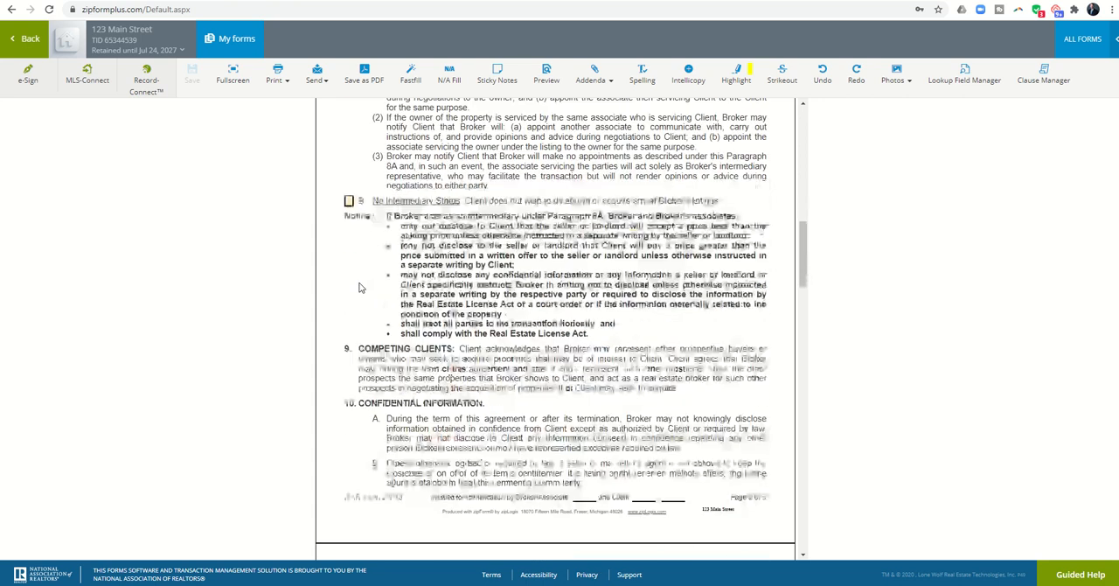
{"action": "scroll", "scroll_direction": "down", "scroll_amount": 3}
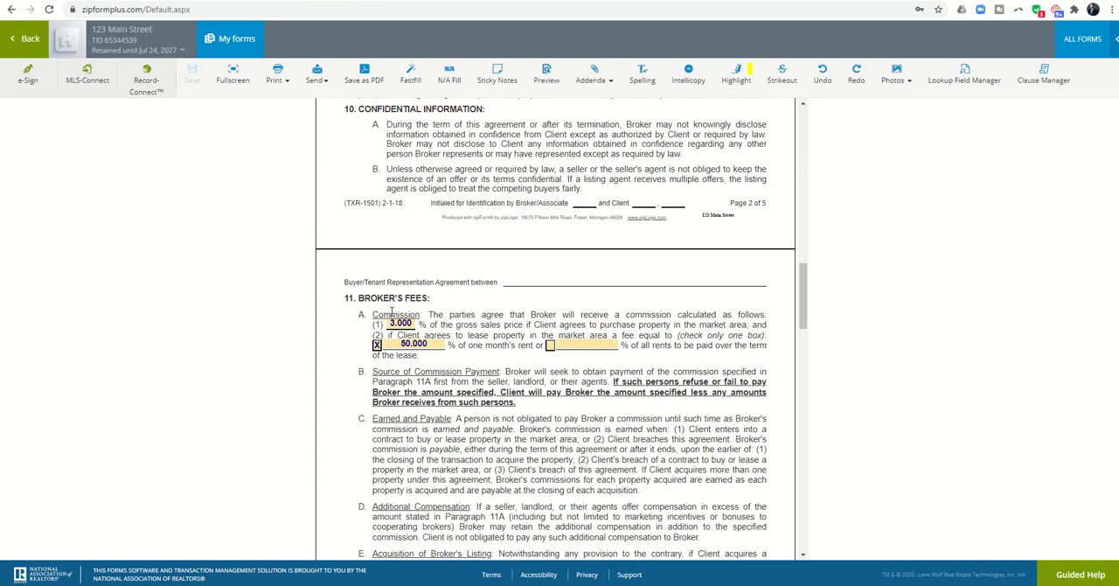
{"action": "scroll", "scroll_direction": "down", "scroll_amount": 3}
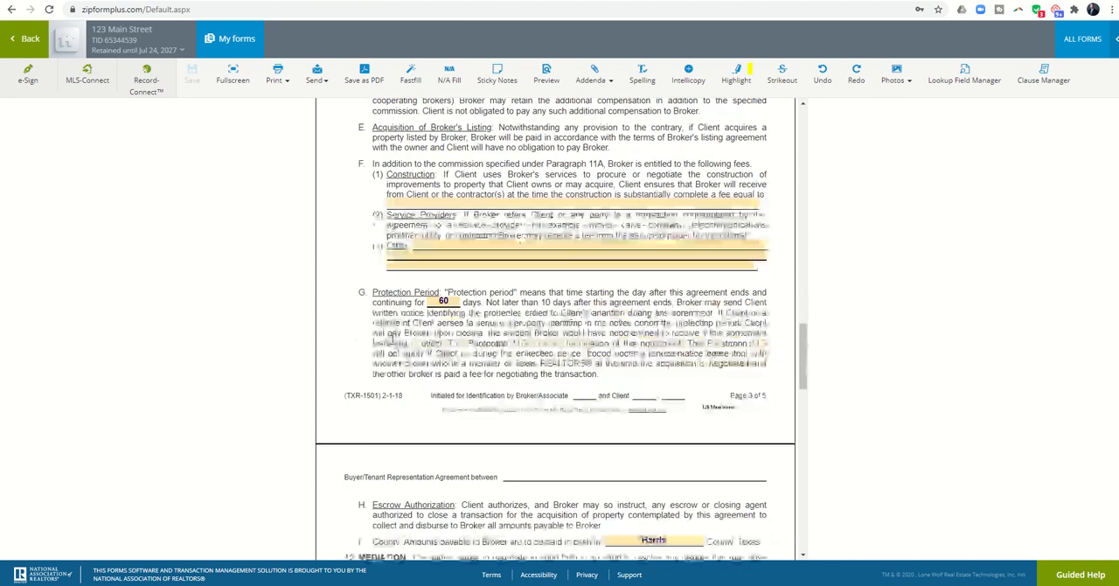
{"action": "scroll", "scroll_direction": "down", "scroll_amount": 3}
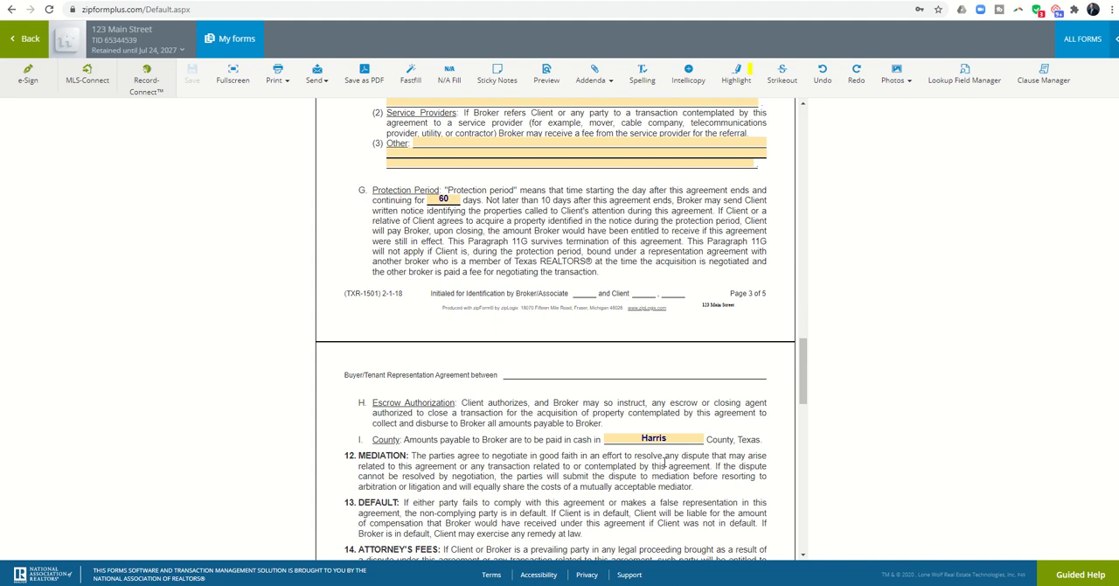
{"action": "scroll", "scroll_direction": "down", "scroll_amount": 3}
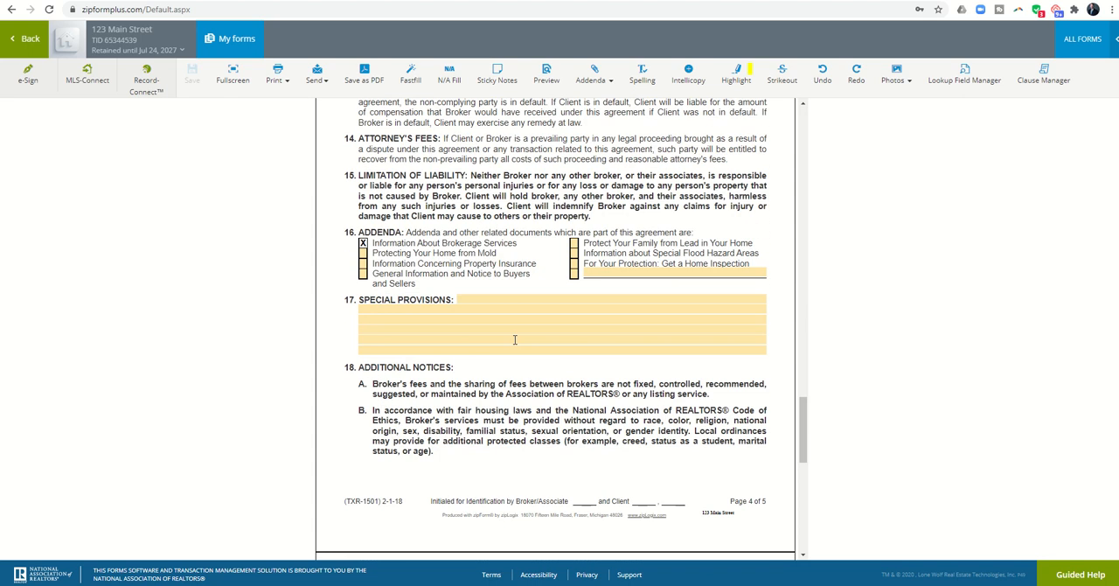
{"action": "scroll", "scroll_direction": "down", "scroll_amount": 3}
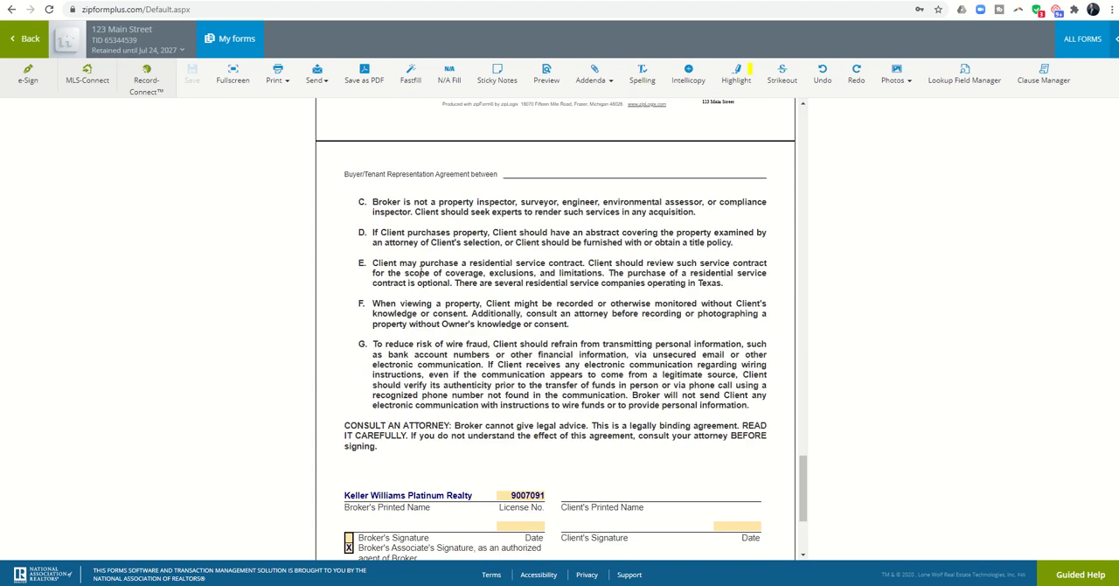
{"action": "scroll", "scroll_direction": "down", "scroll_amount": 3}
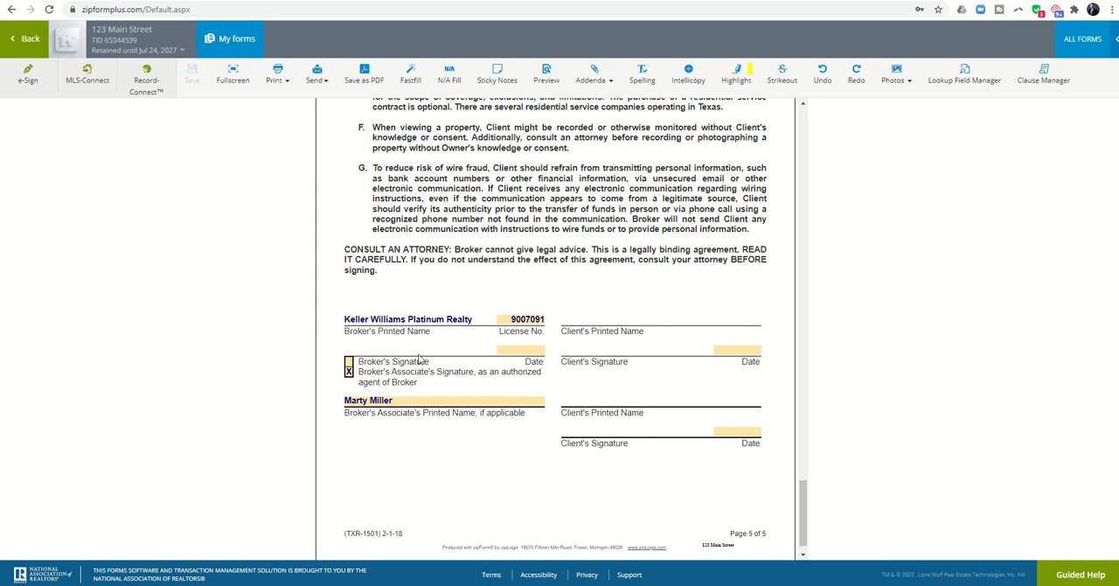
{"action": "mouse_move", "coordinate": [491, 348]}
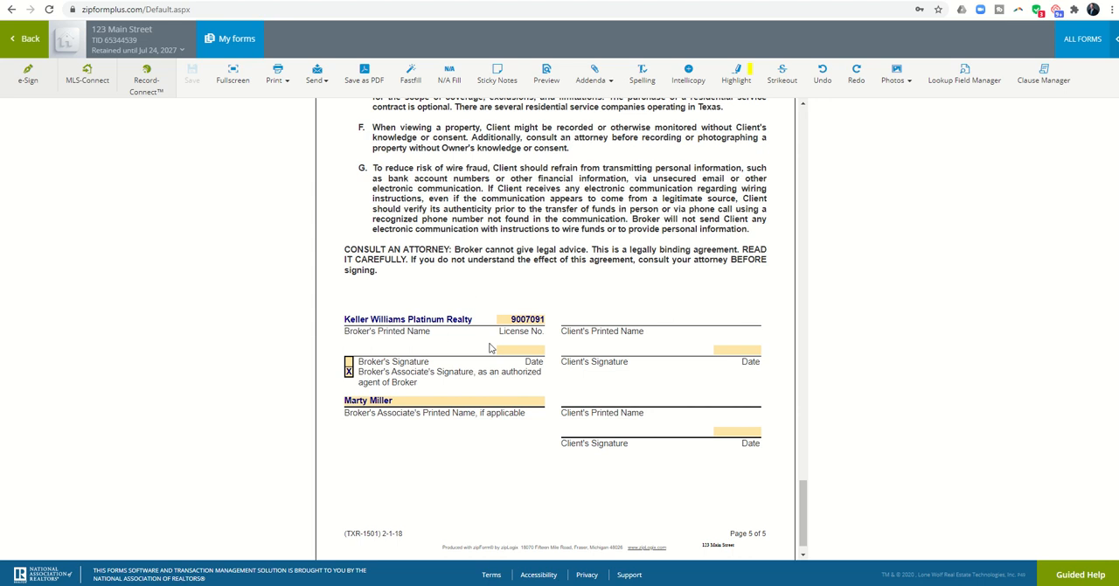
{"action": "scroll", "scroll_direction": "up", "scroll_amount": 3}
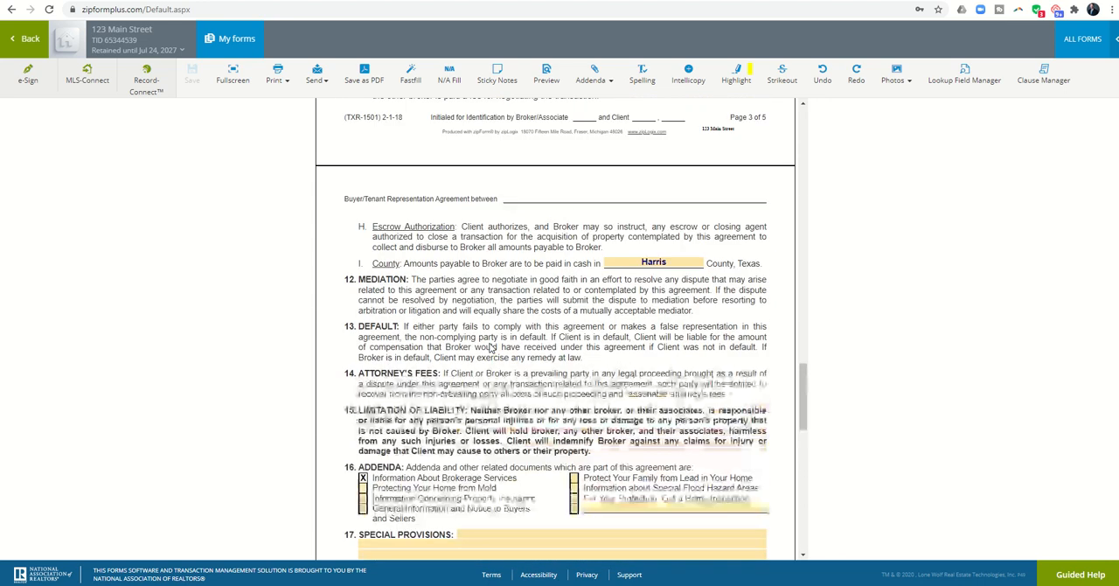
{"action": "scroll", "scroll_direction": "up", "scroll_amount": 3}
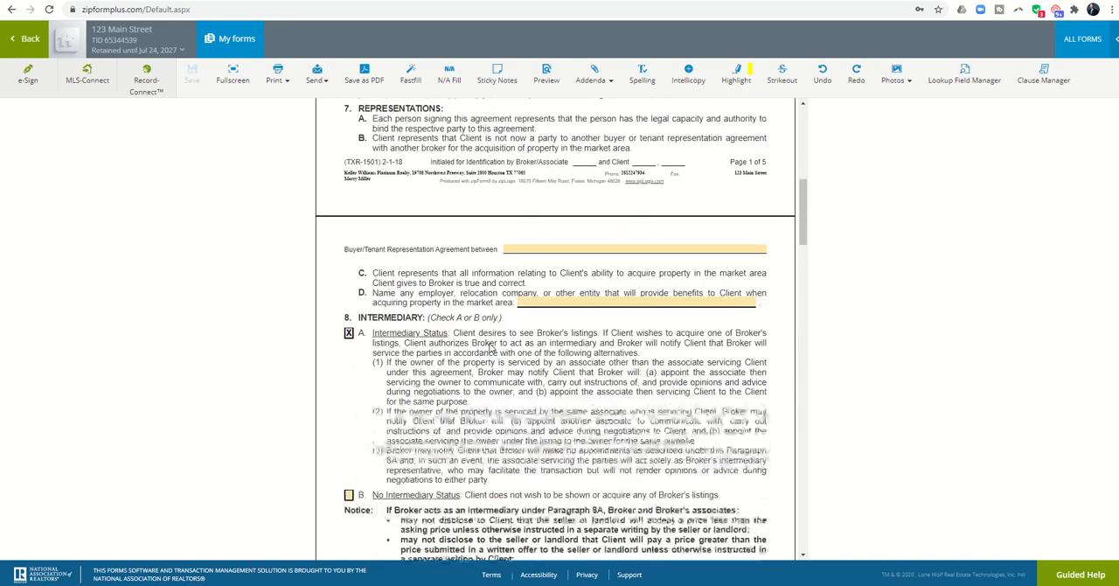
{"action": "scroll", "scroll_direction": "up", "scroll_amount": 3}
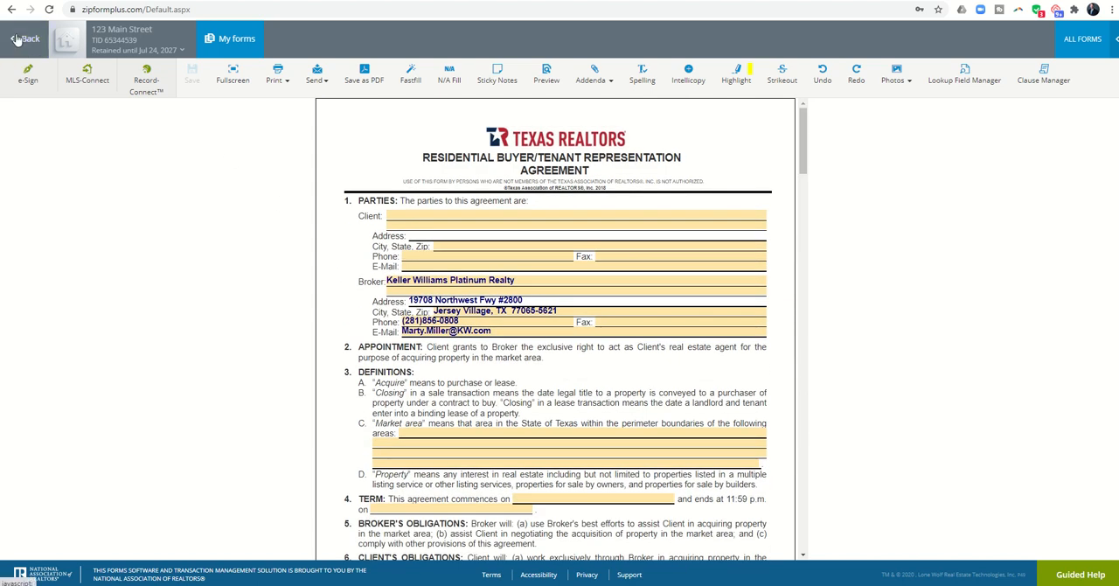
Leave the agreement editor for the 123 Main Street document list
{"action": "left_click", "coordinate": [24, 38]}
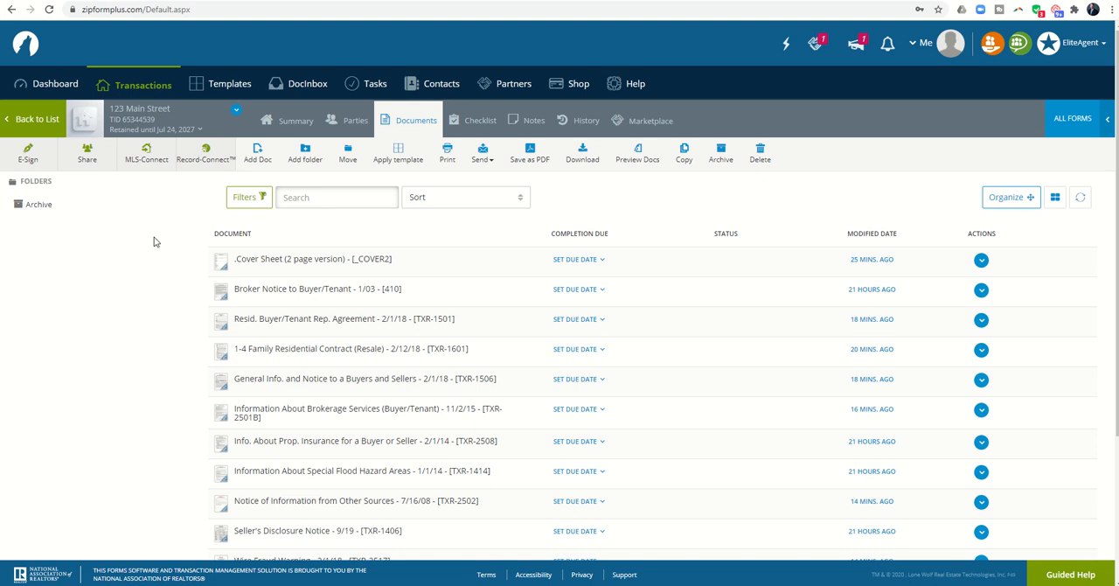
{"action": "mouse_move", "coordinate": [160, 241]}
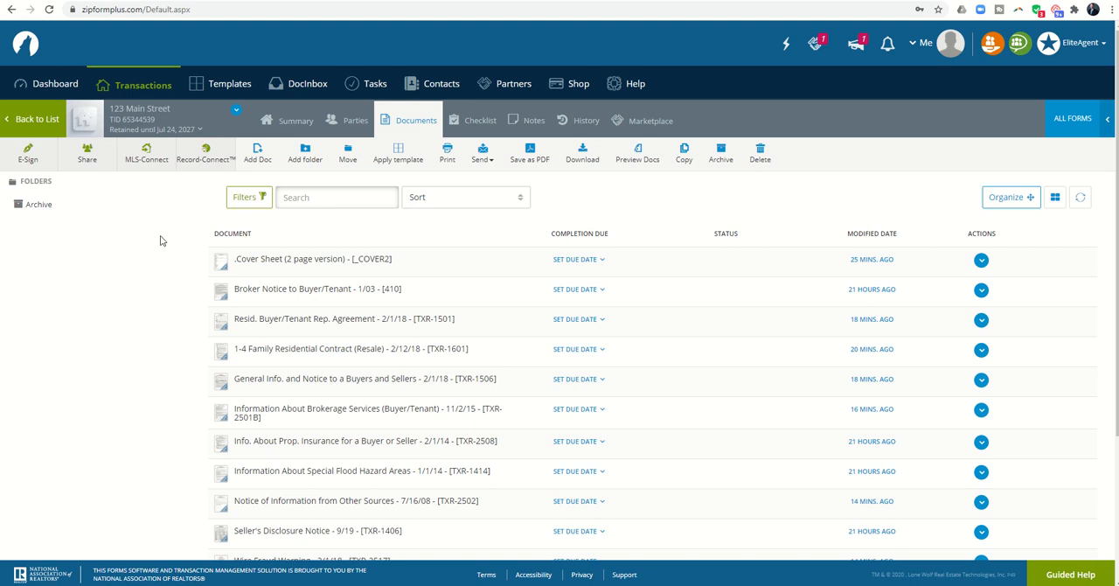